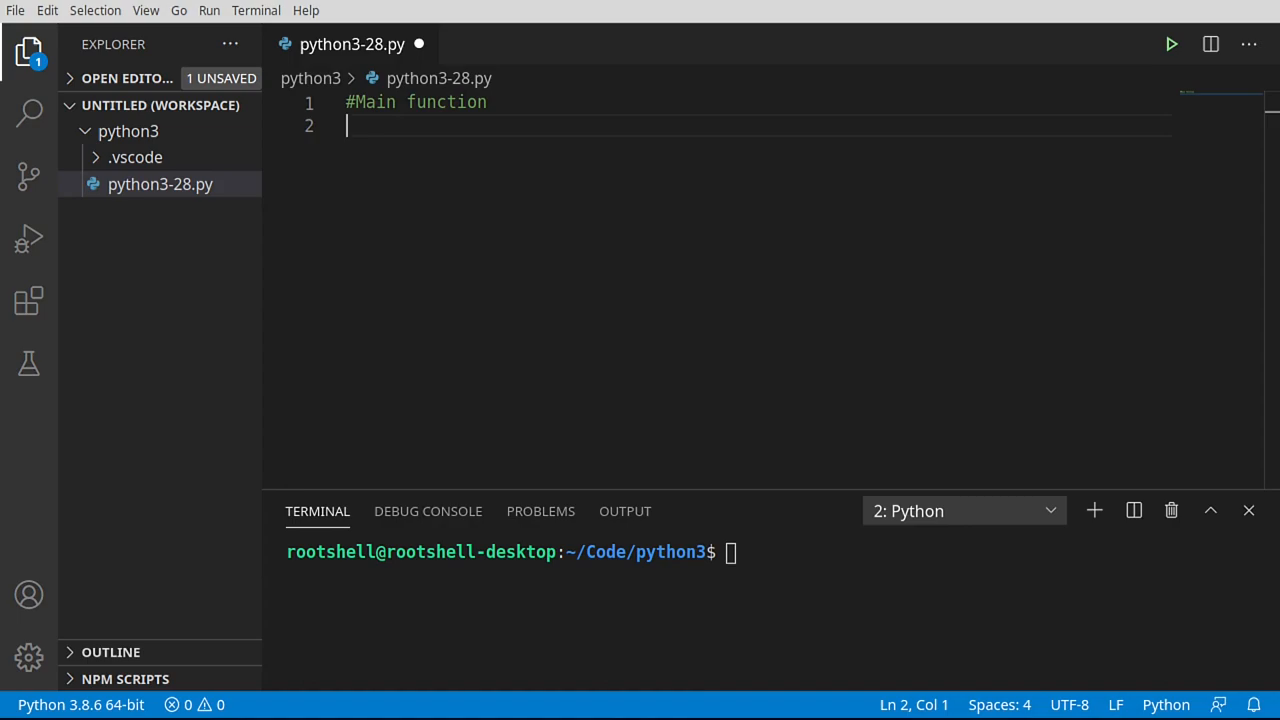
{"action": "mouse_move", "coordinate": [596, 200]}
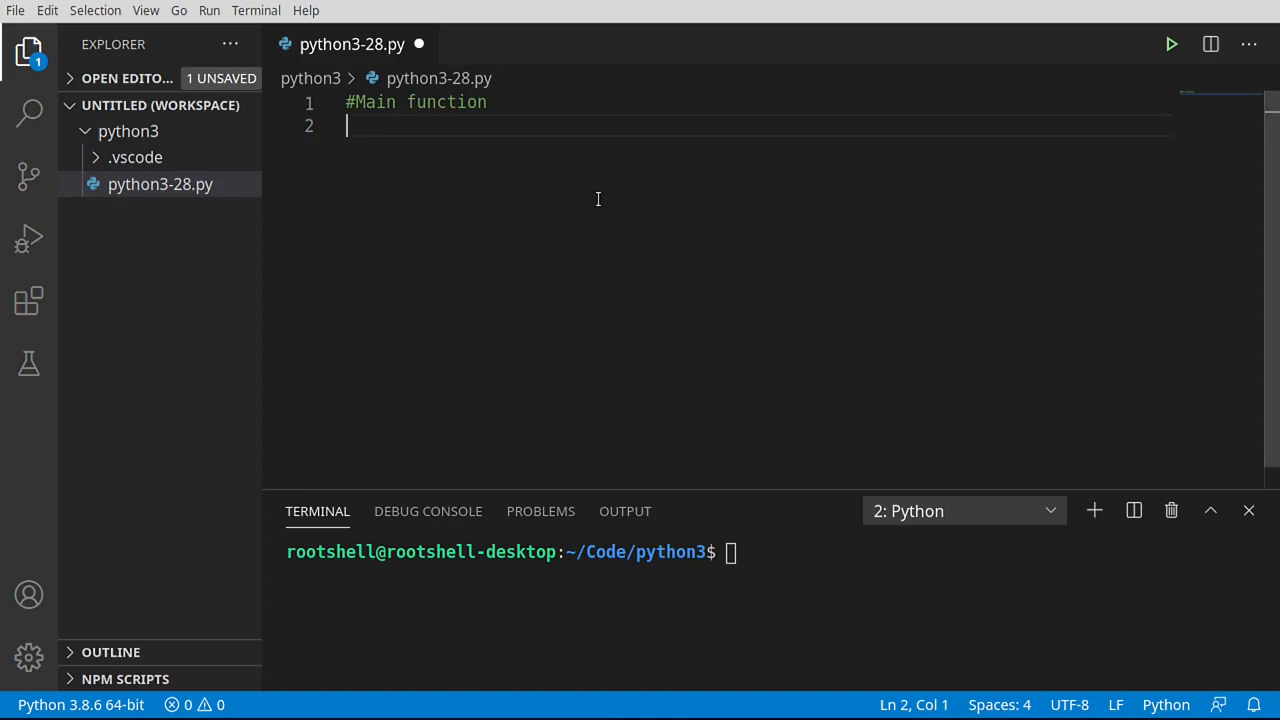
Add a C-style 'void main()' block with empty braces under the '#Main function' comment and select it
{"action": "key", "text": "Return"}
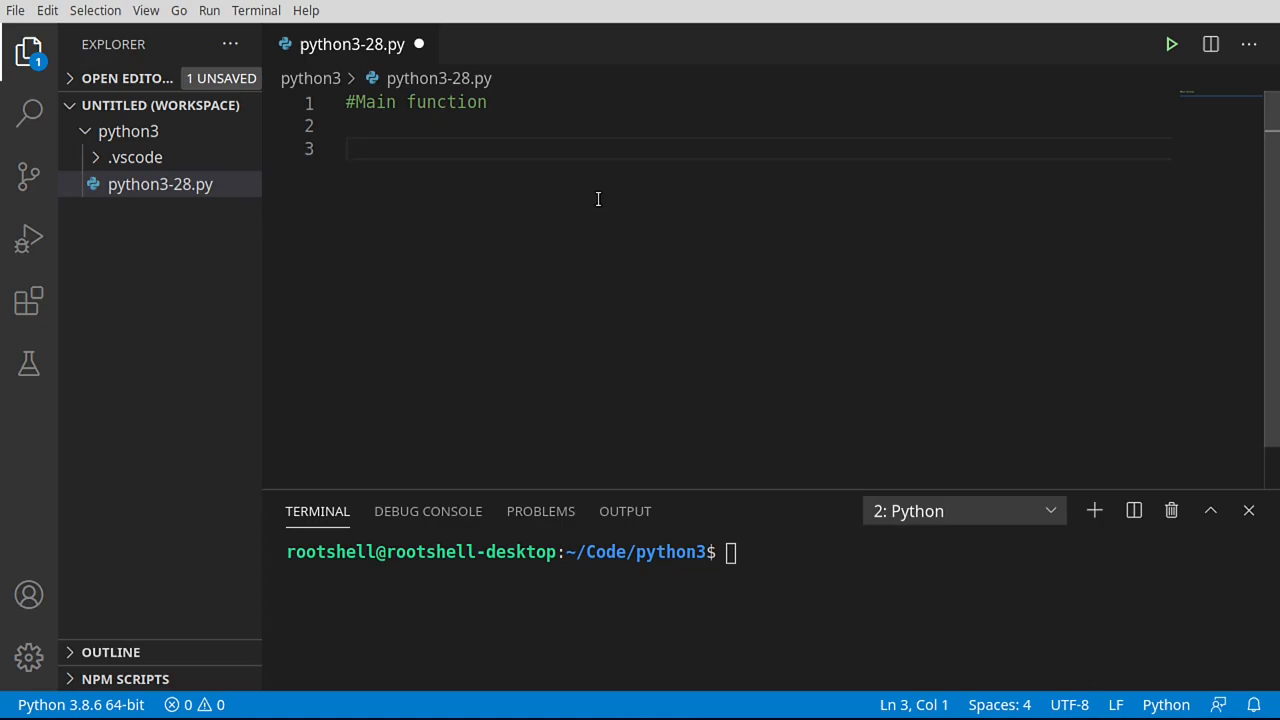
{"action": "type", "text": "void"}
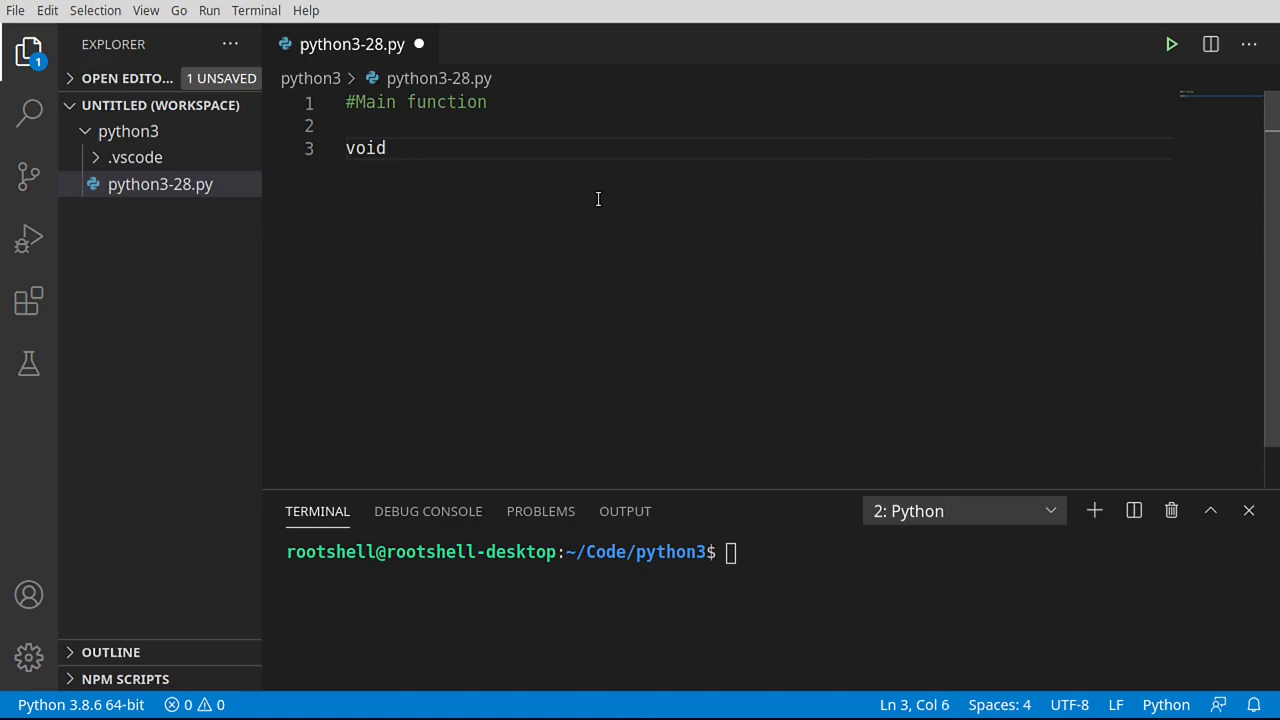
{"action": "type", "text": "main()"}
{"action": "type", "text": "{"}
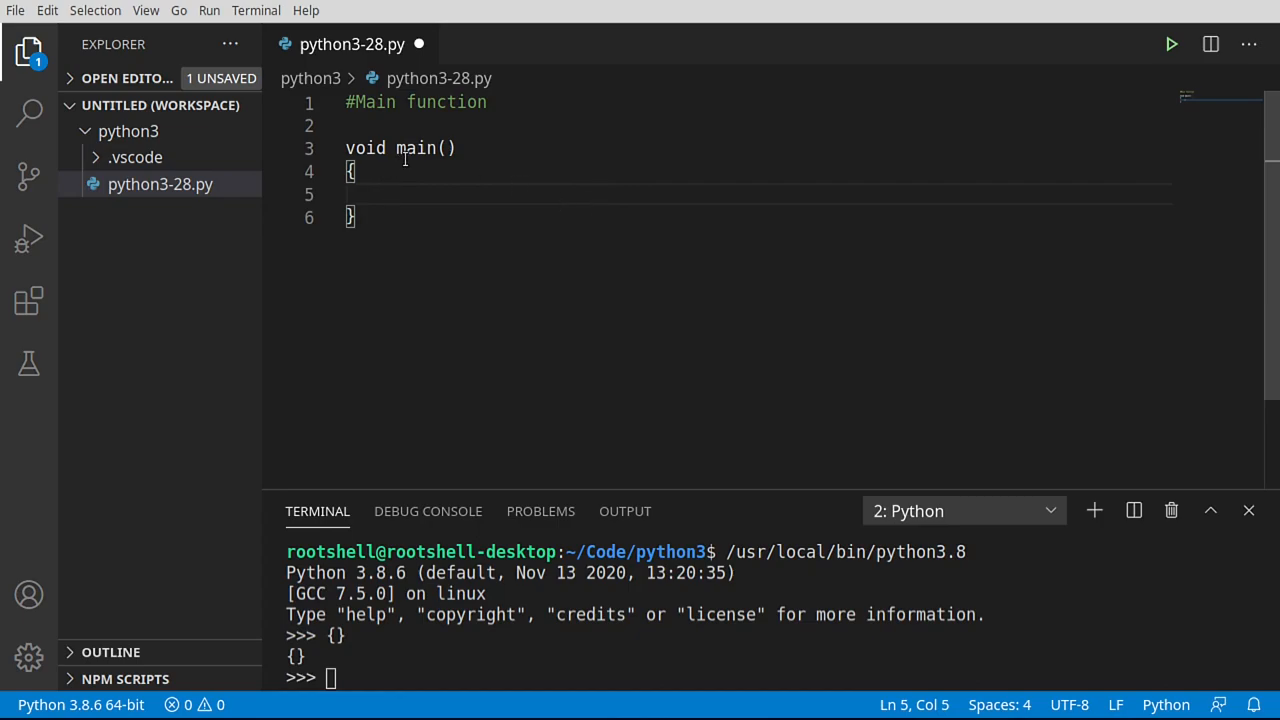
{"action": "double_click", "coordinate": [416, 148]}
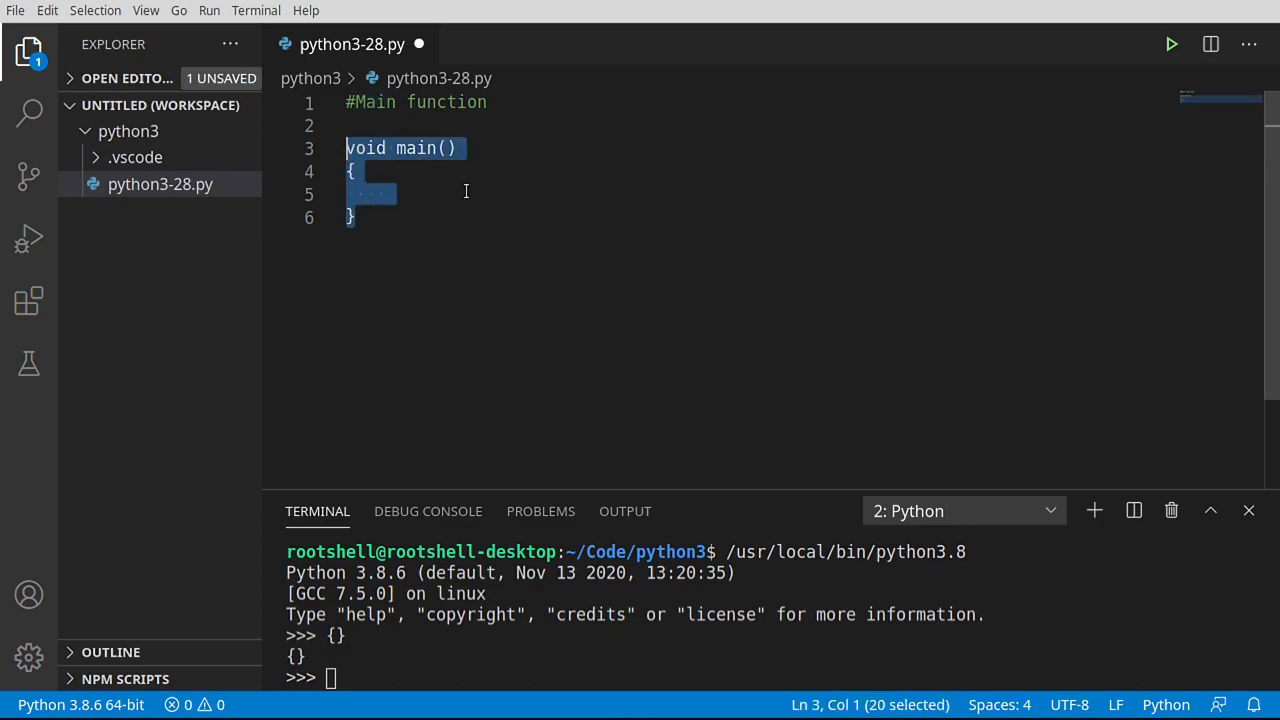
{"action": "mouse_move", "coordinate": [424, 198]}
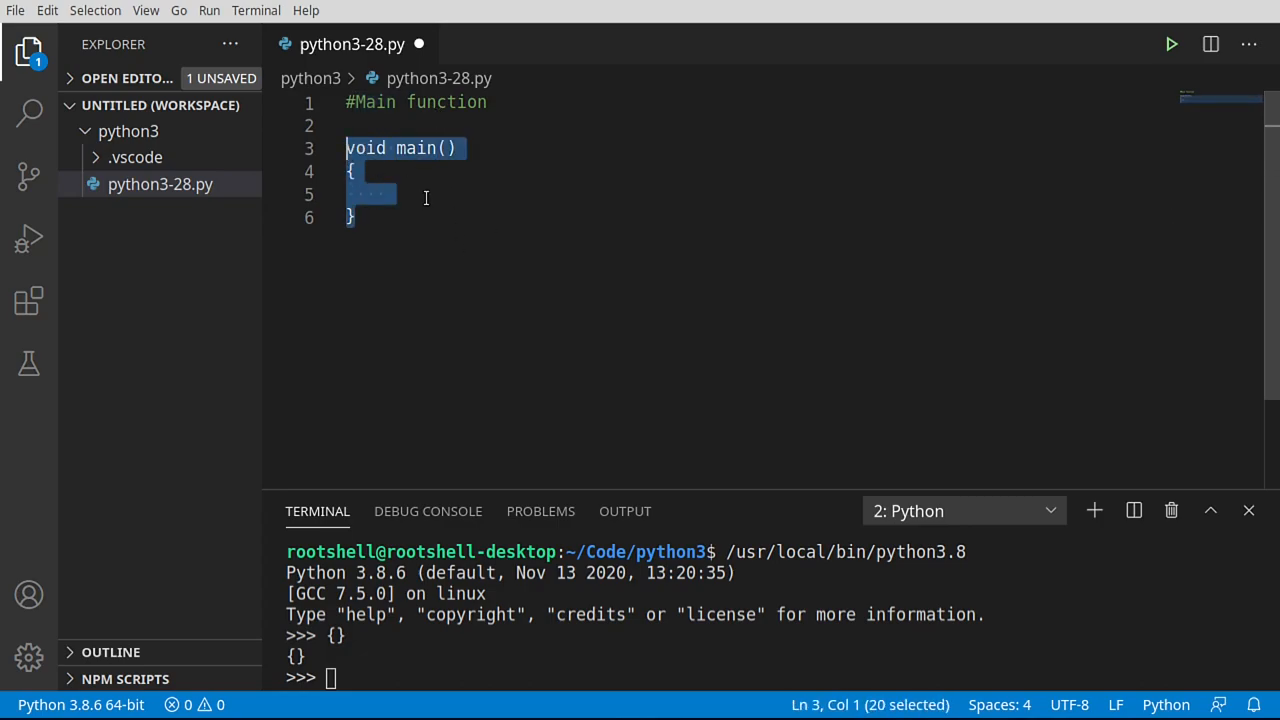
{"action": "double_click", "coordinate": [414, 148]}
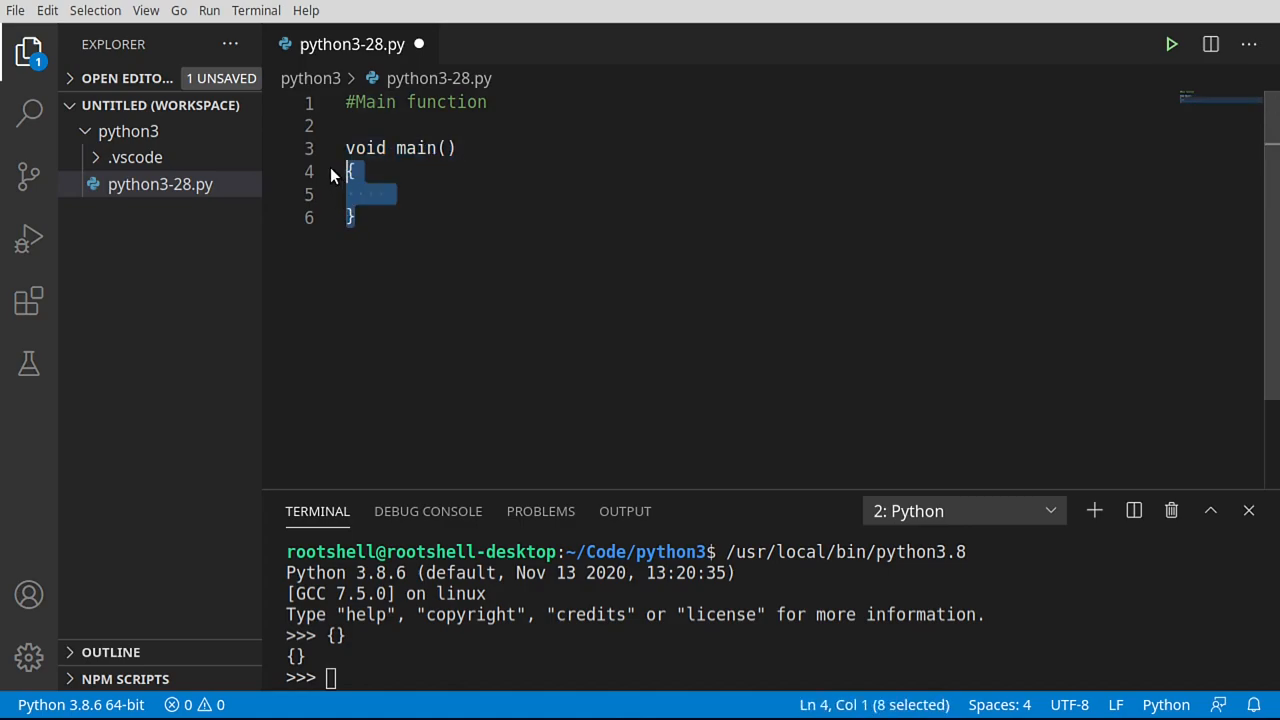
Replace the main() block with the comment '#How do you run your code automatically?'
{"action": "key", "text": "Delete"}
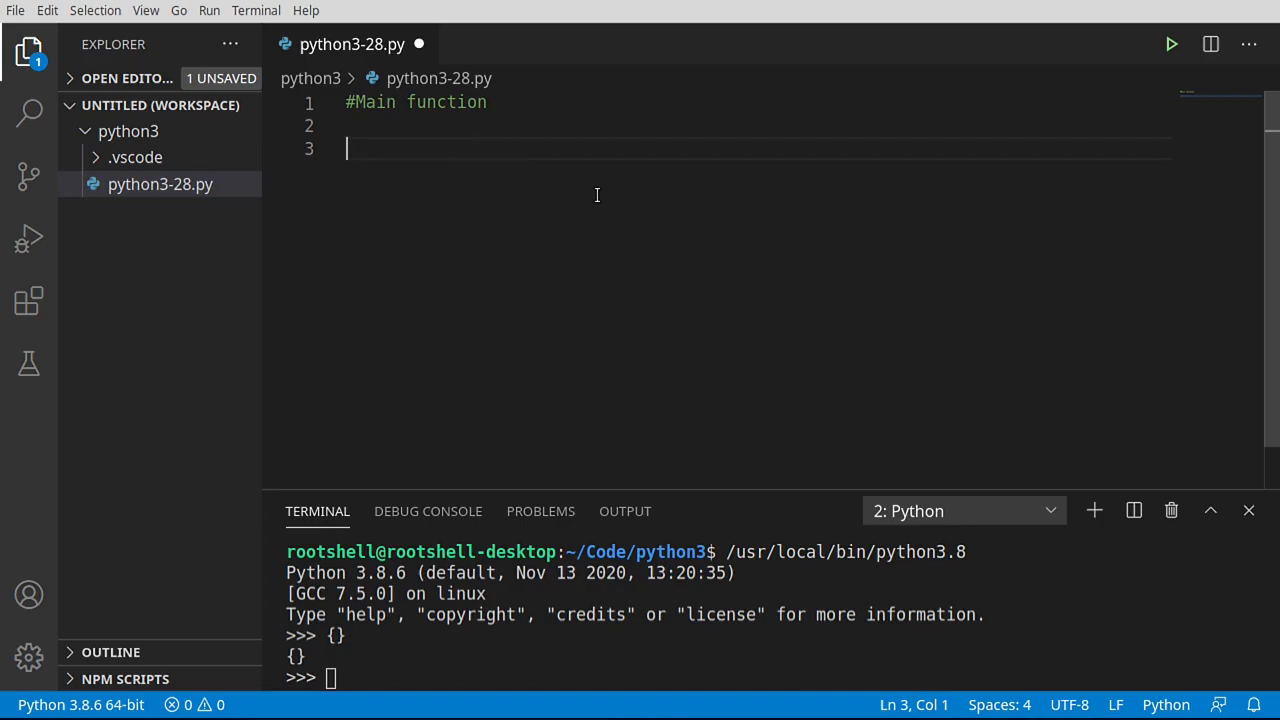
{"action": "type", "text": "print('Hello"}
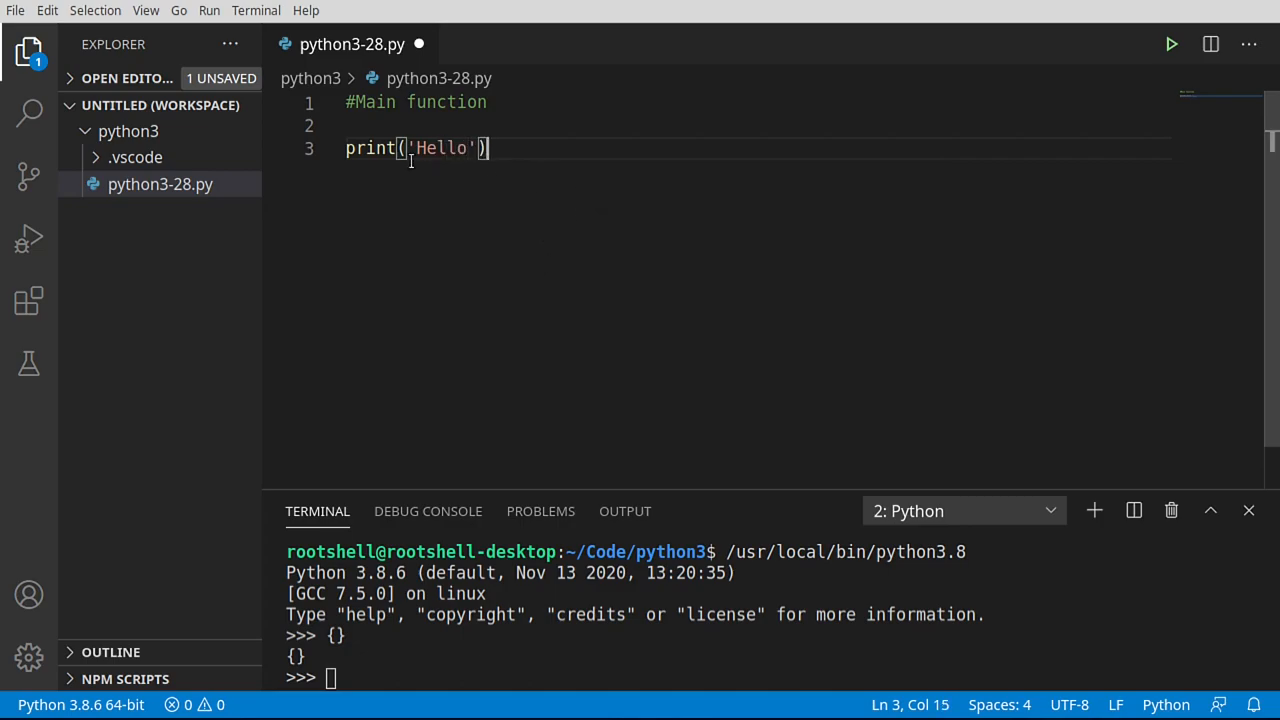
{"action": "type", "text": "#How do you run your code automatically?"}
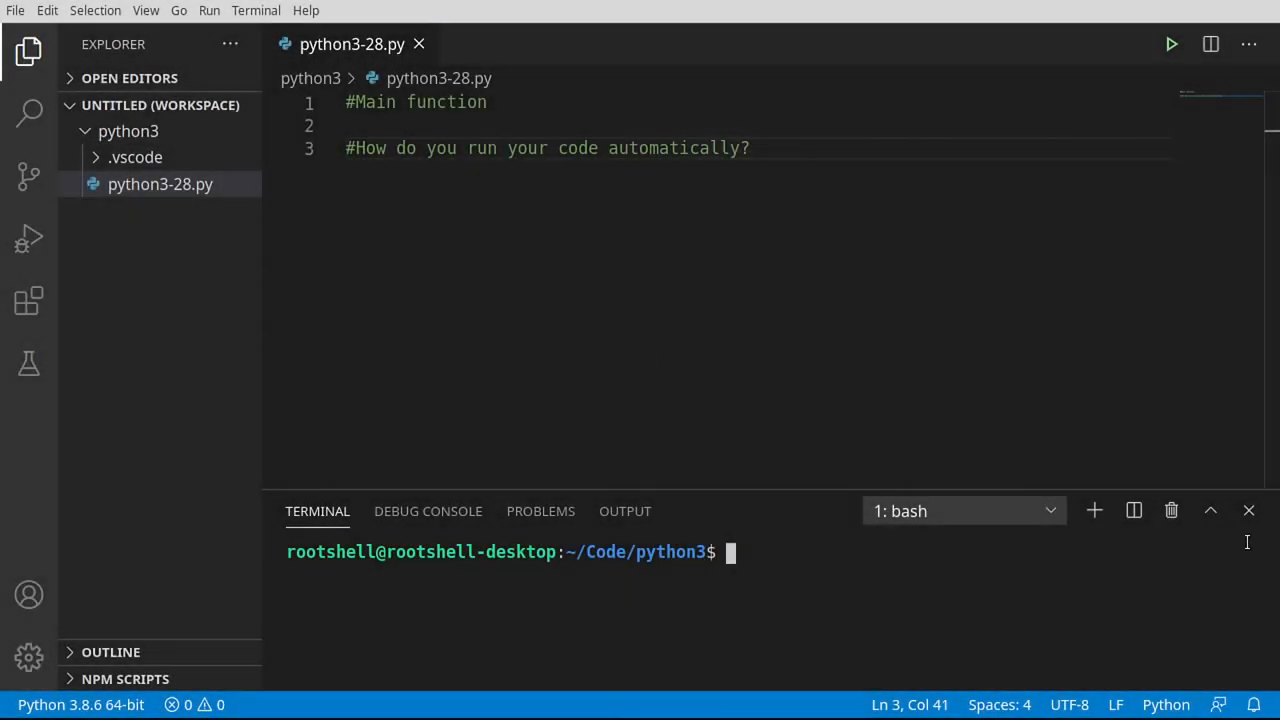
Add the comment about determining how the script was run and a print line showing Name: {__name__}
{"action": "key", "text": "Enter"}
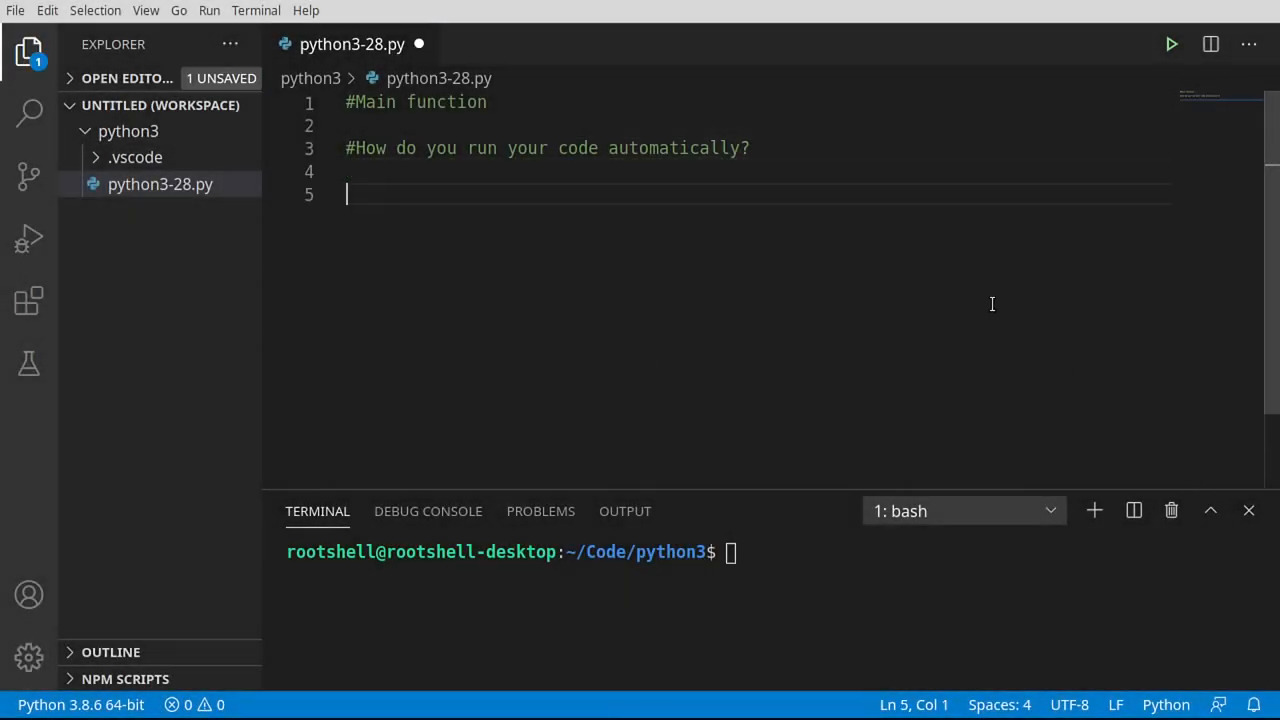
{"action": "type", "text": "#Determine how the script was run using \"__name__\""}
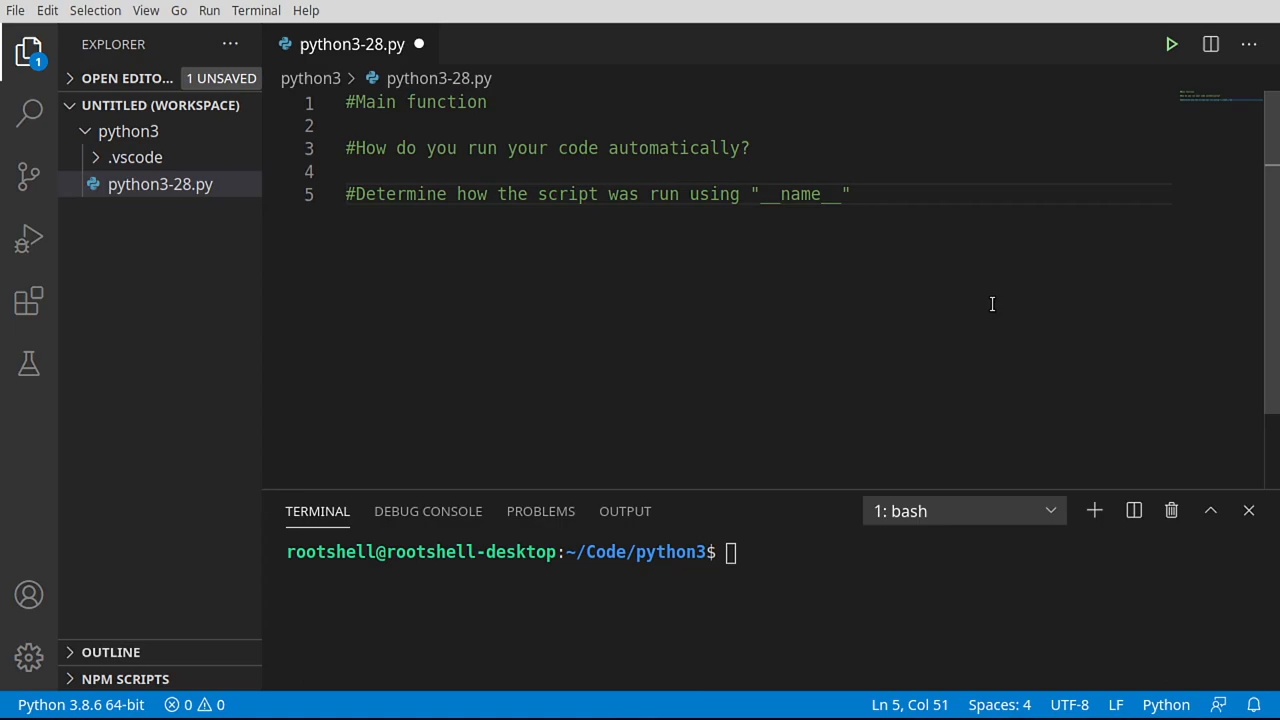
{"action": "key", "text": "Return"}
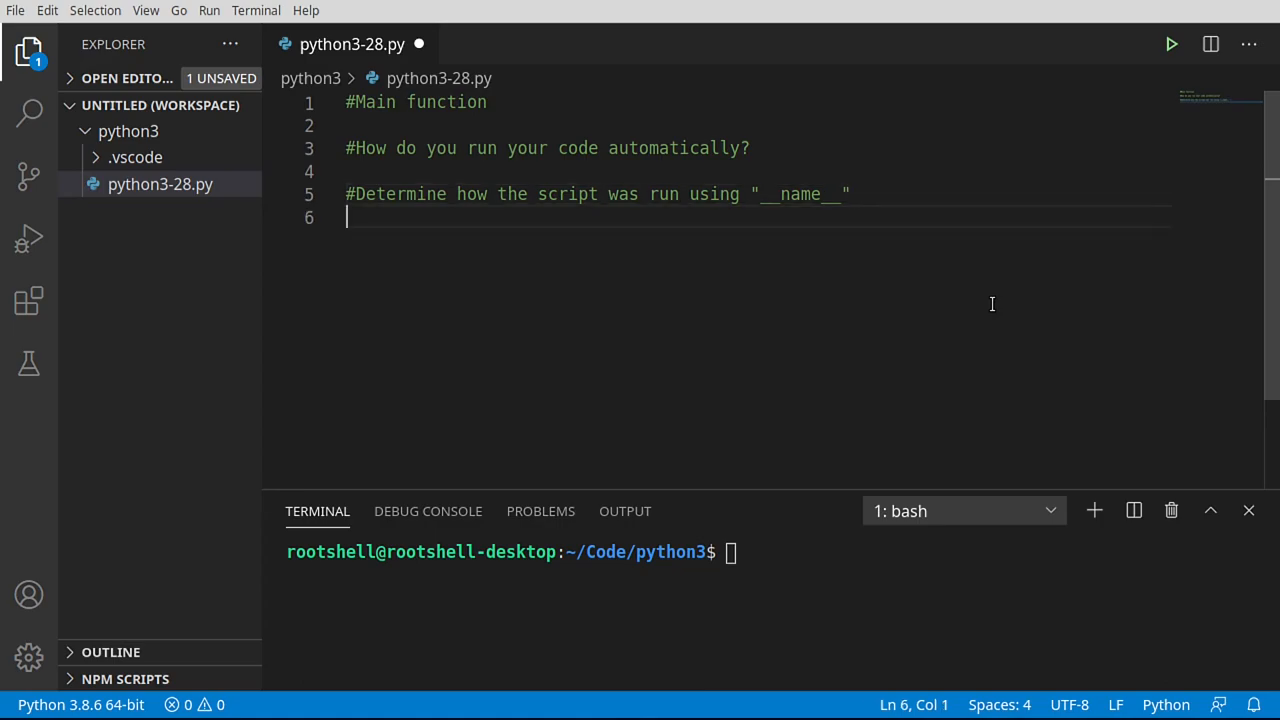
{"action": "type", "text": "print("}
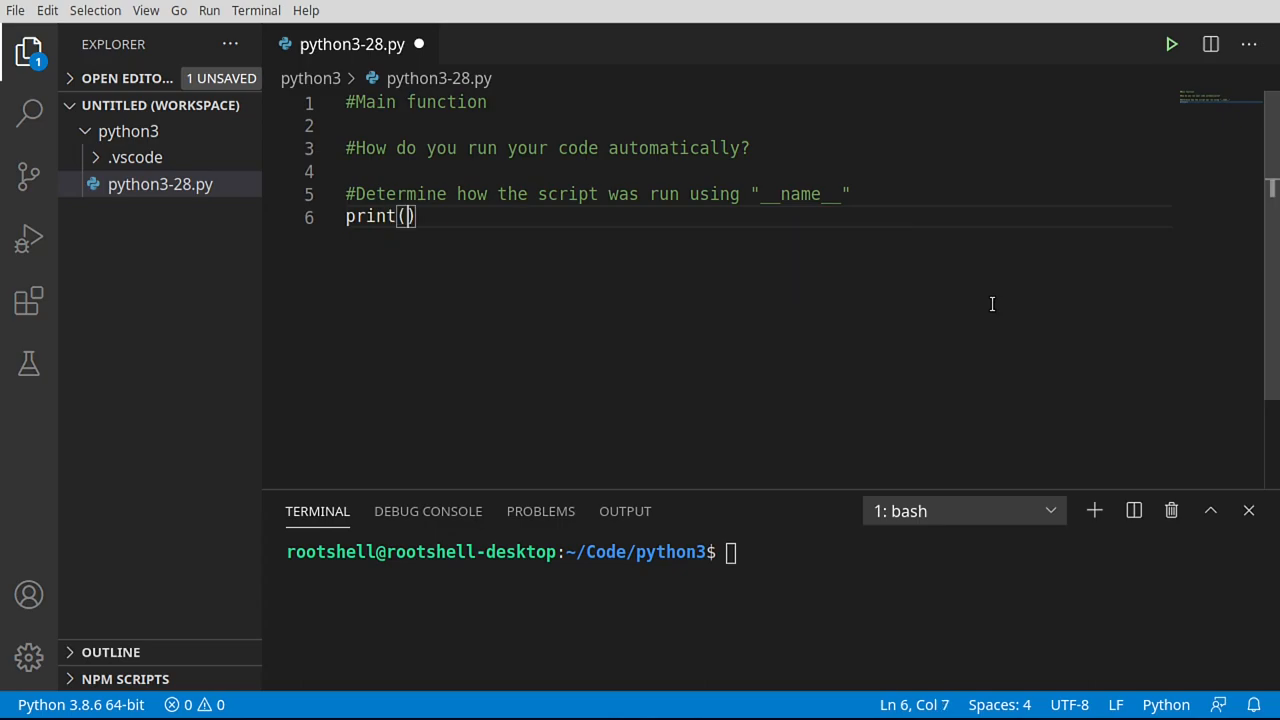
{"action": "type", "text": "f''"}
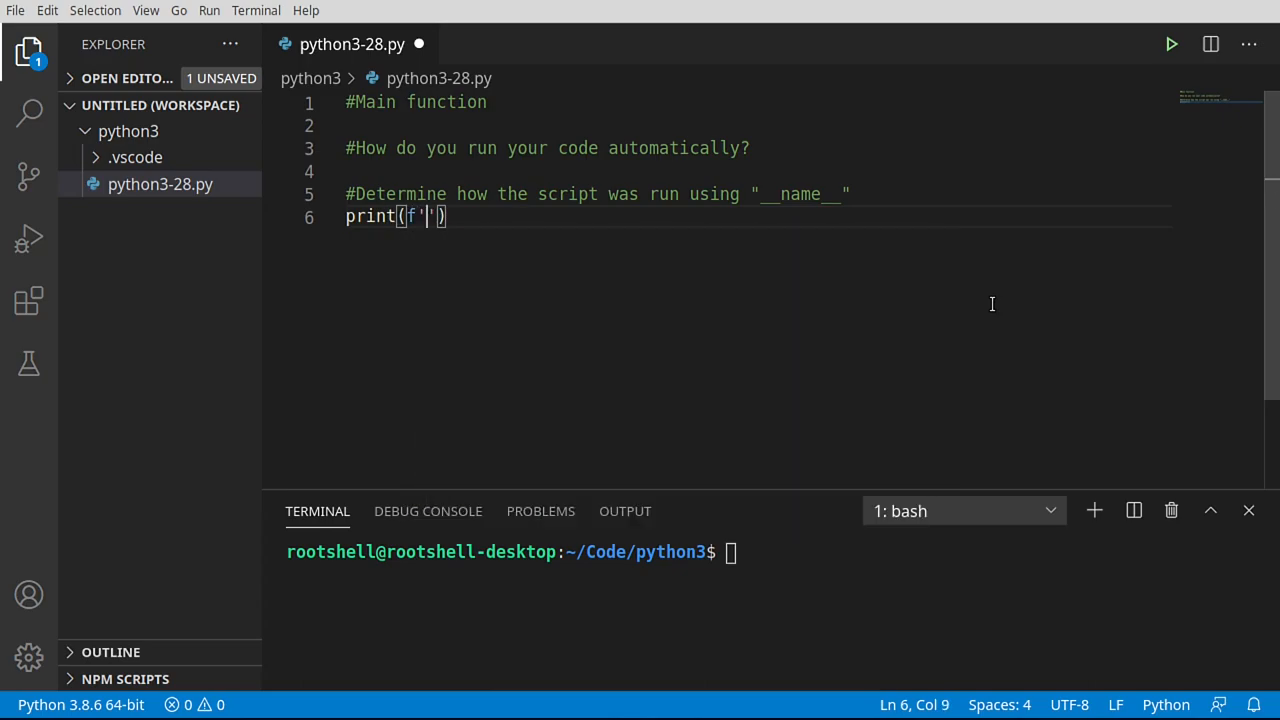
{"action": "type", "text": "Name:"}
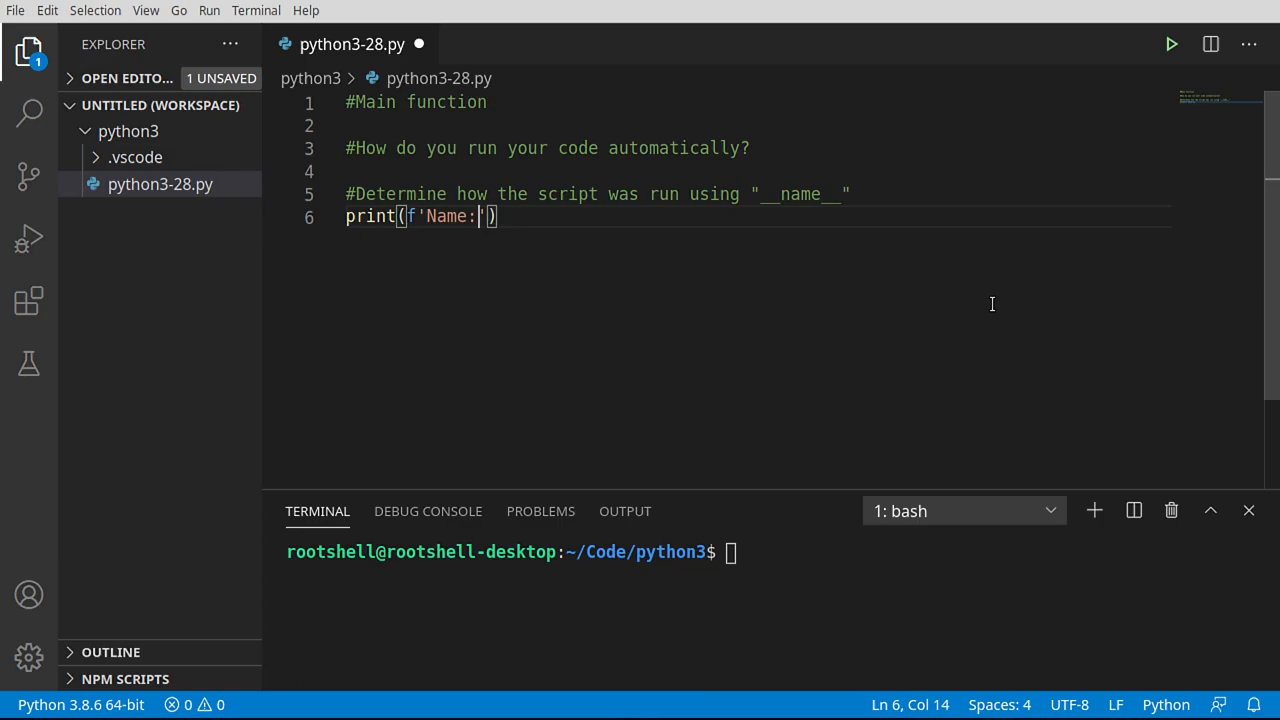
{"action": "type", "text": "{}"}
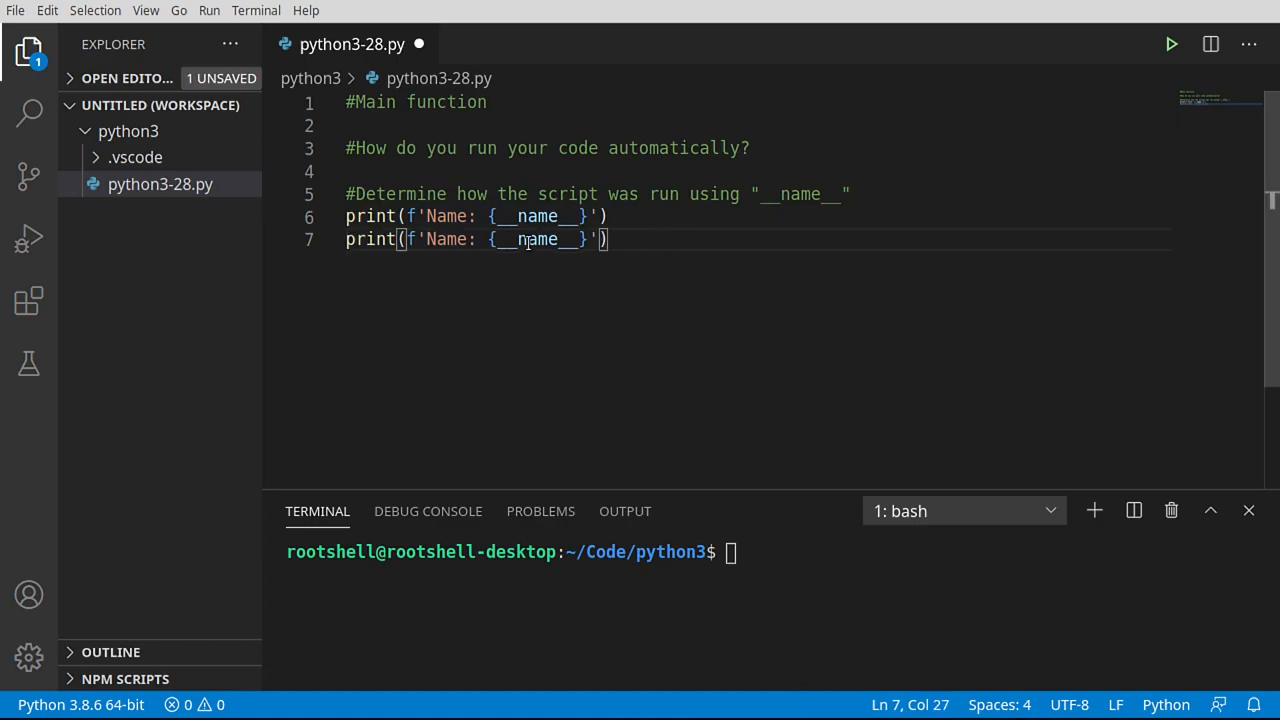
Turn the second print line into File: {__file__} and save the file
{"action": "double_click", "coordinate": [536, 240]}
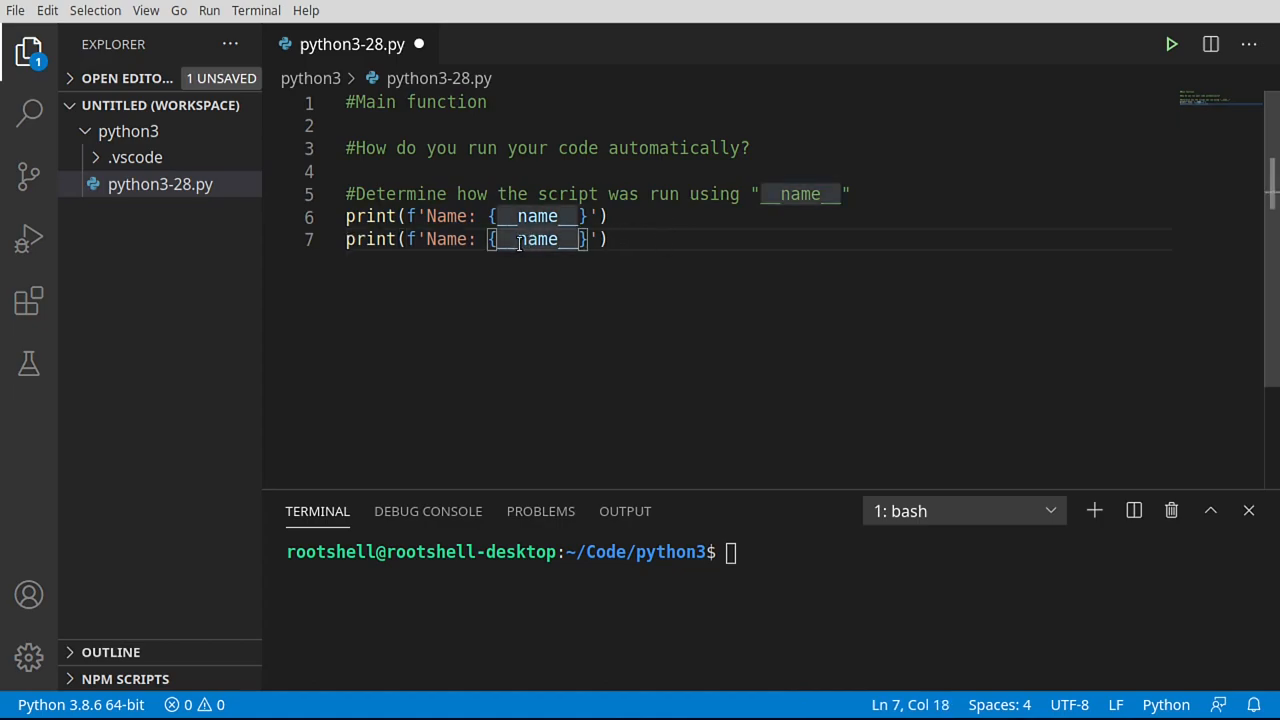
{"action": "double_click", "coordinate": [448, 240]}
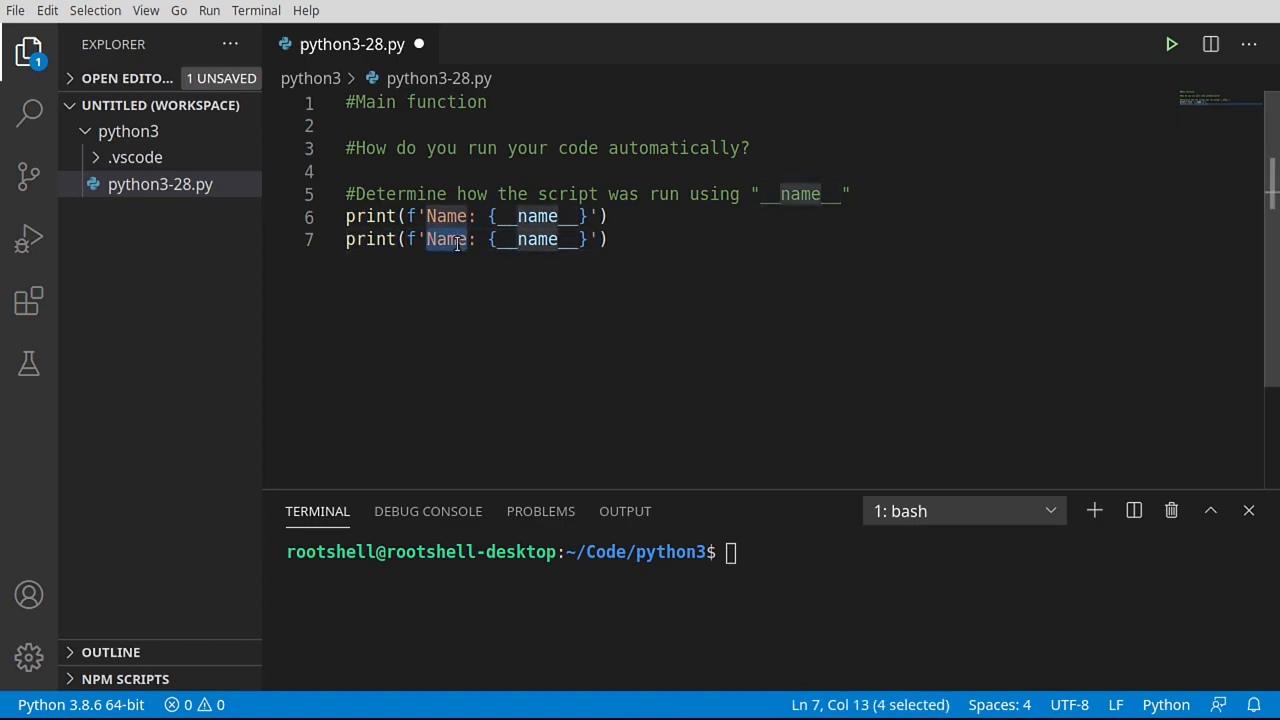
{"action": "type", "text": "File"}
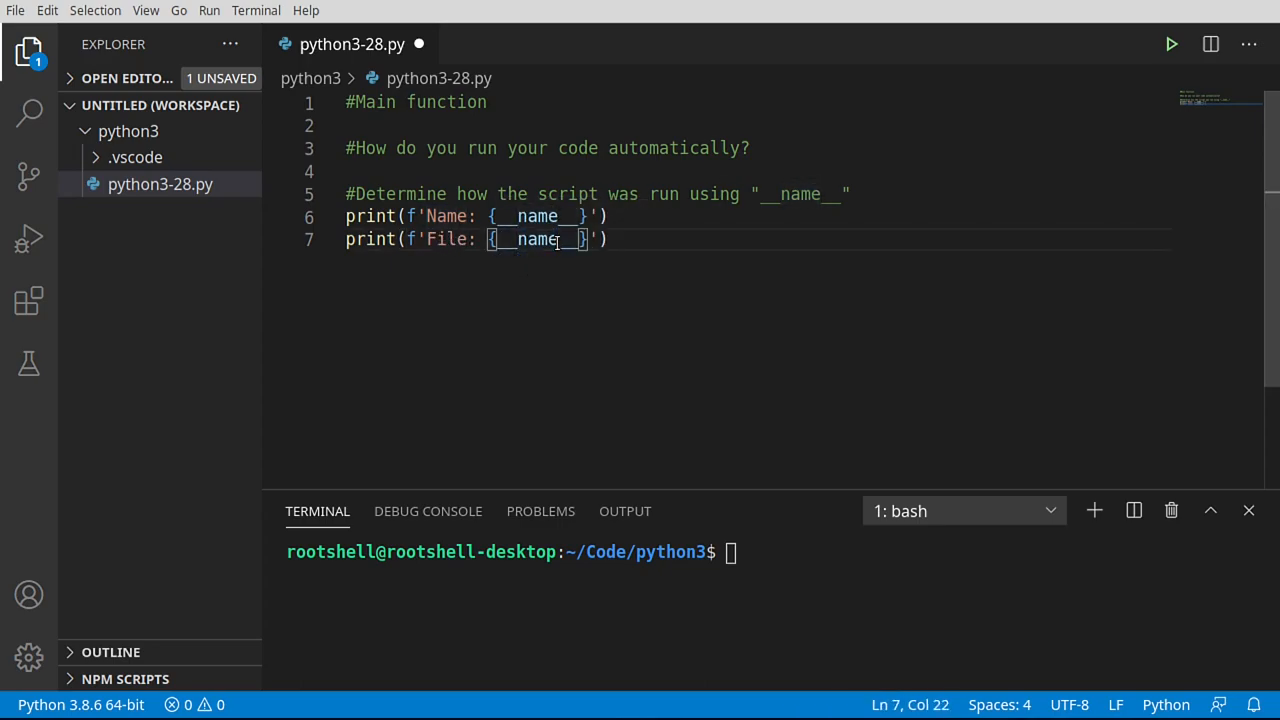
{"action": "type", "text": "file"}
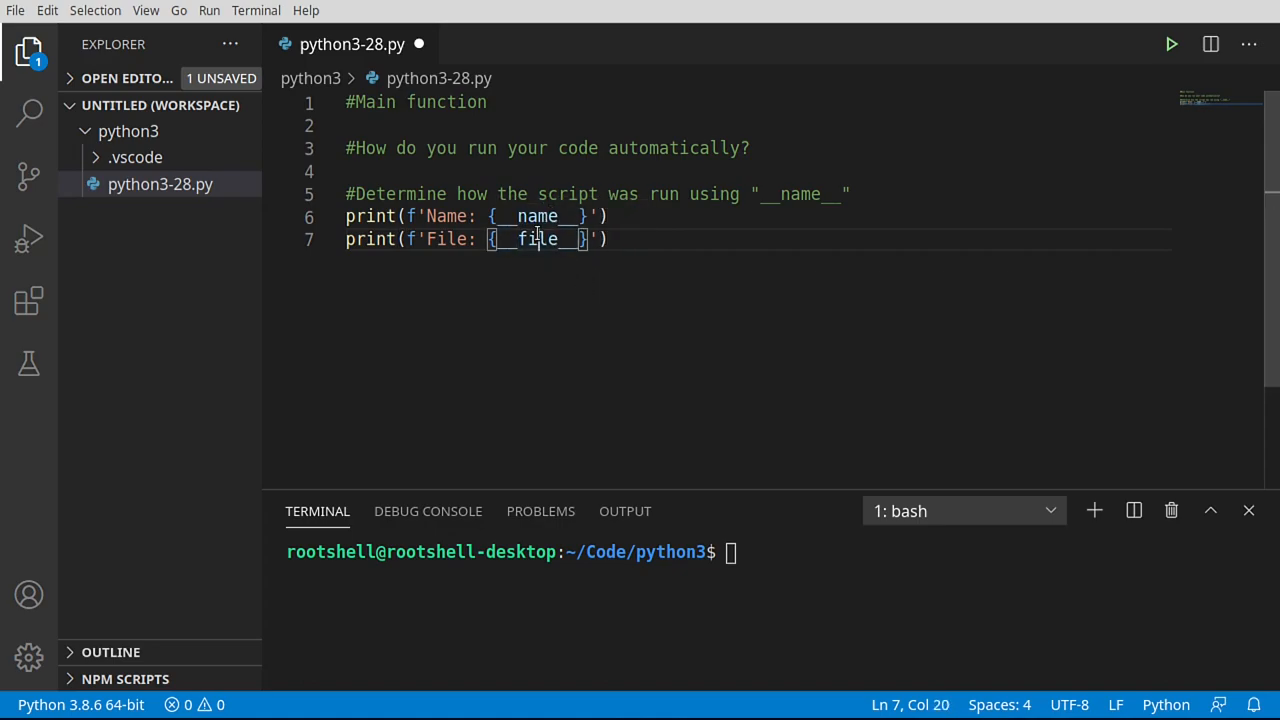
{"action": "double_click", "coordinate": [538, 240]}
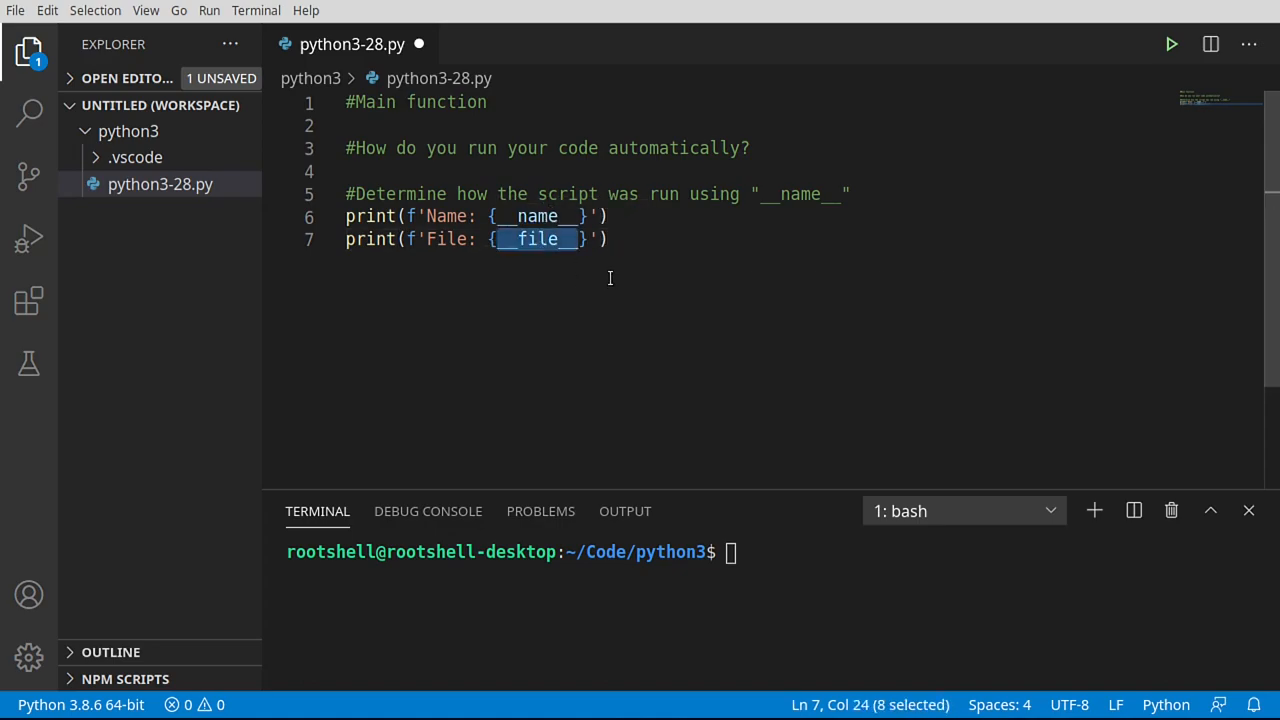
{"action": "mouse_move", "coordinate": [624, 272]}
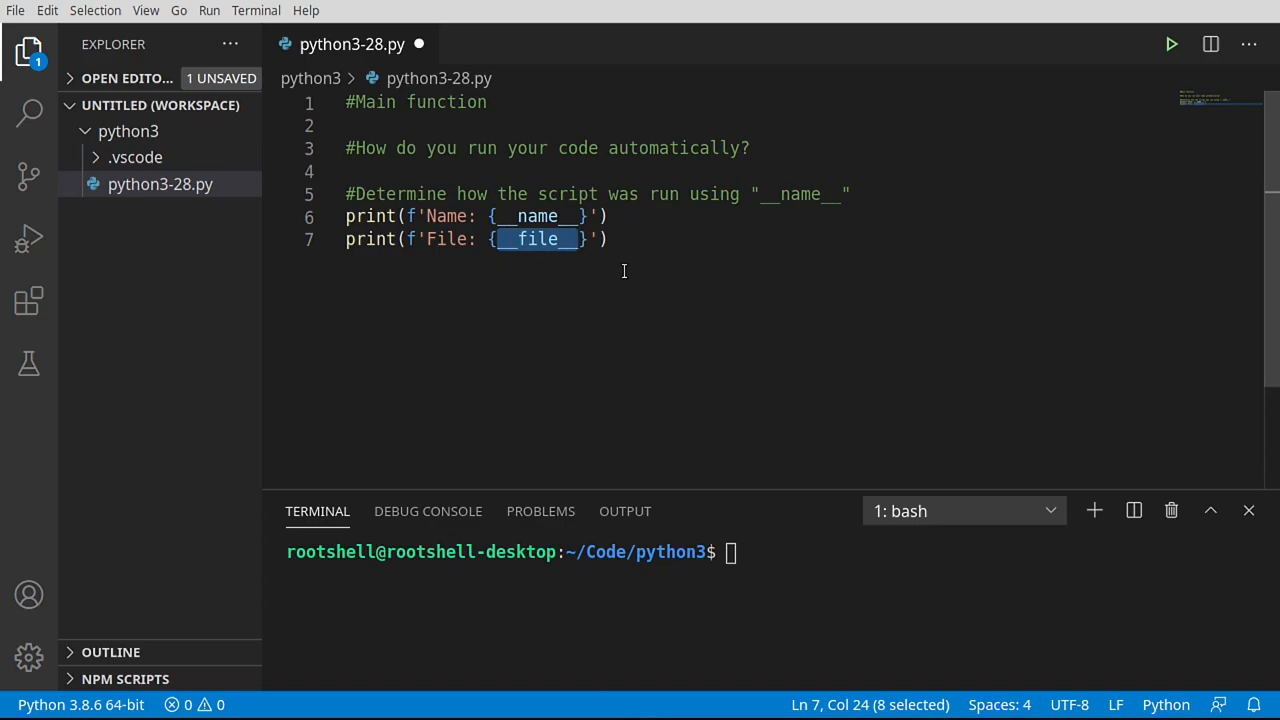
{"action": "left_click", "coordinate": [608, 240]}
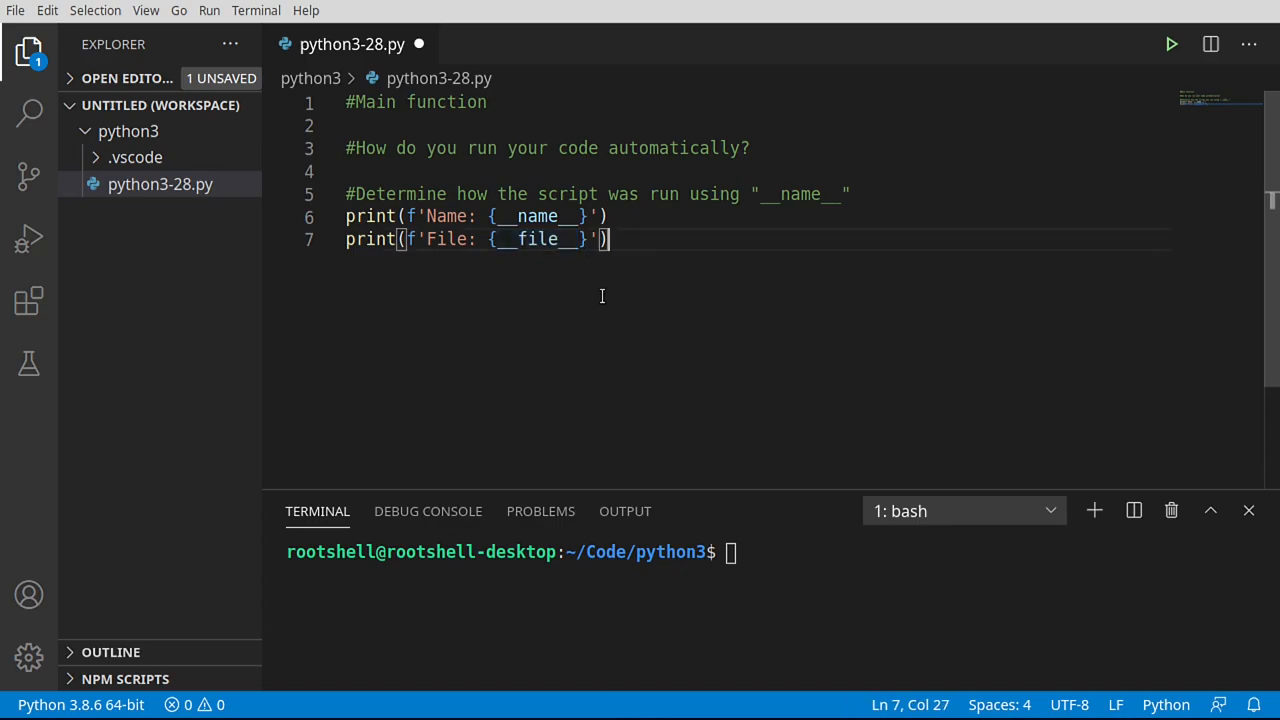
{"action": "key", "text": "ctrl+s"}
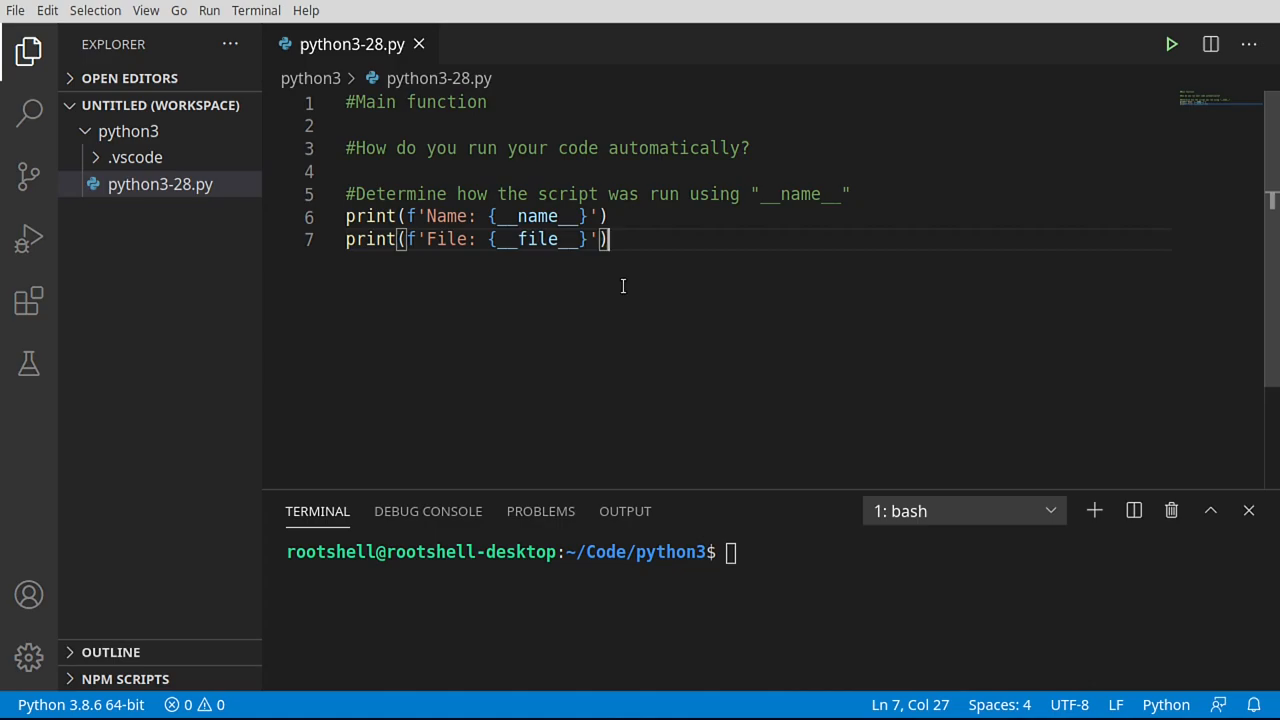
{"action": "mouse_move", "coordinate": [1172, 44]}
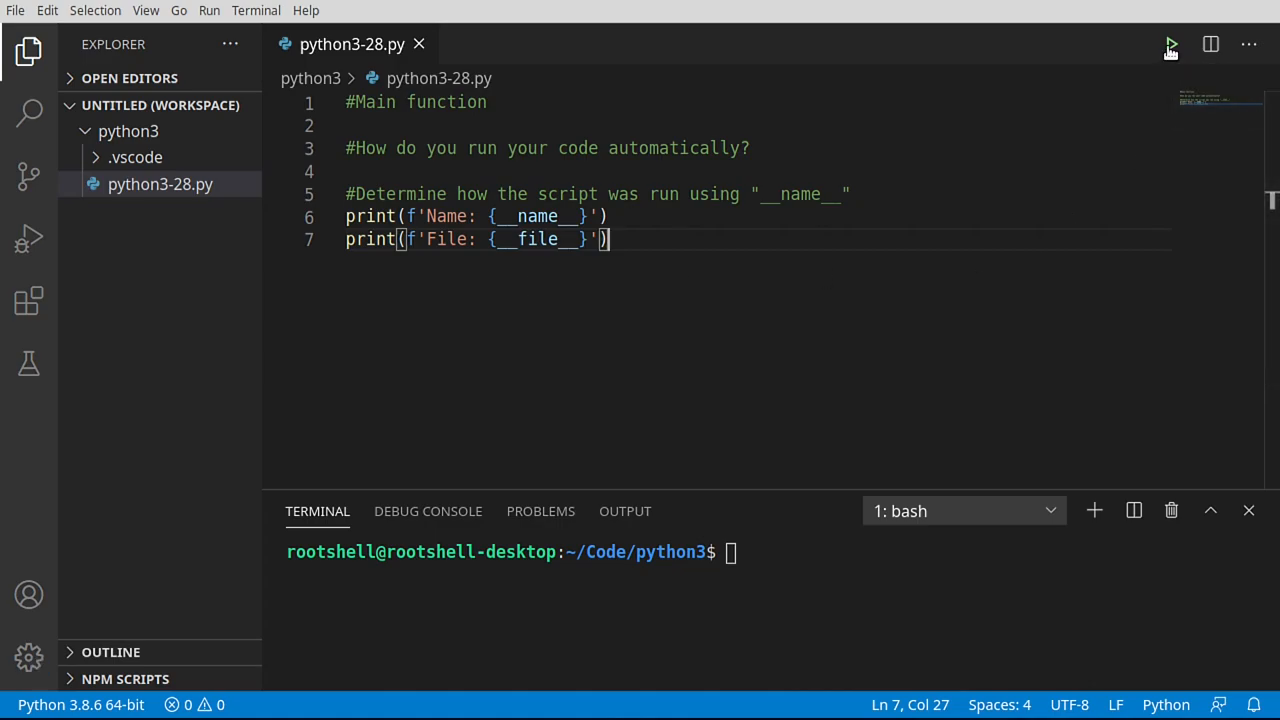
Run the script to see Name: __main__ and the file path, then start new lines below the prints
{"action": "left_click", "coordinate": [1170, 44]}
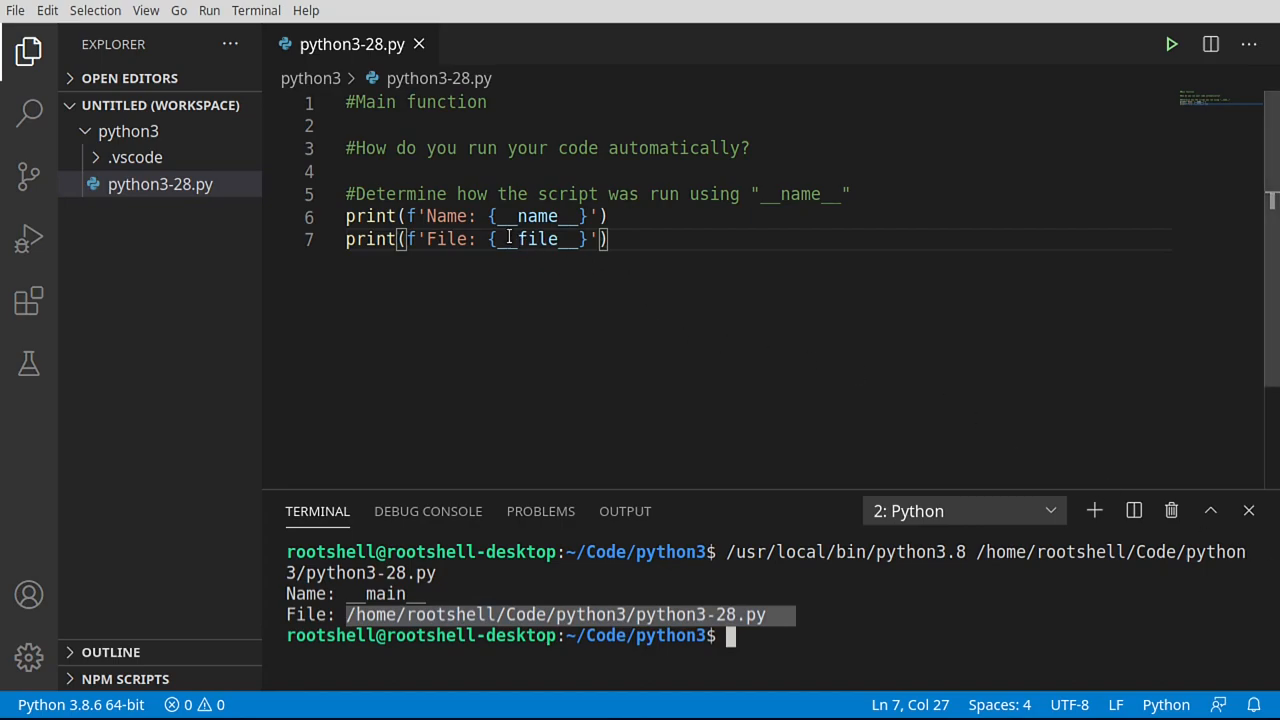
{"action": "double_click", "coordinate": [540, 240]}
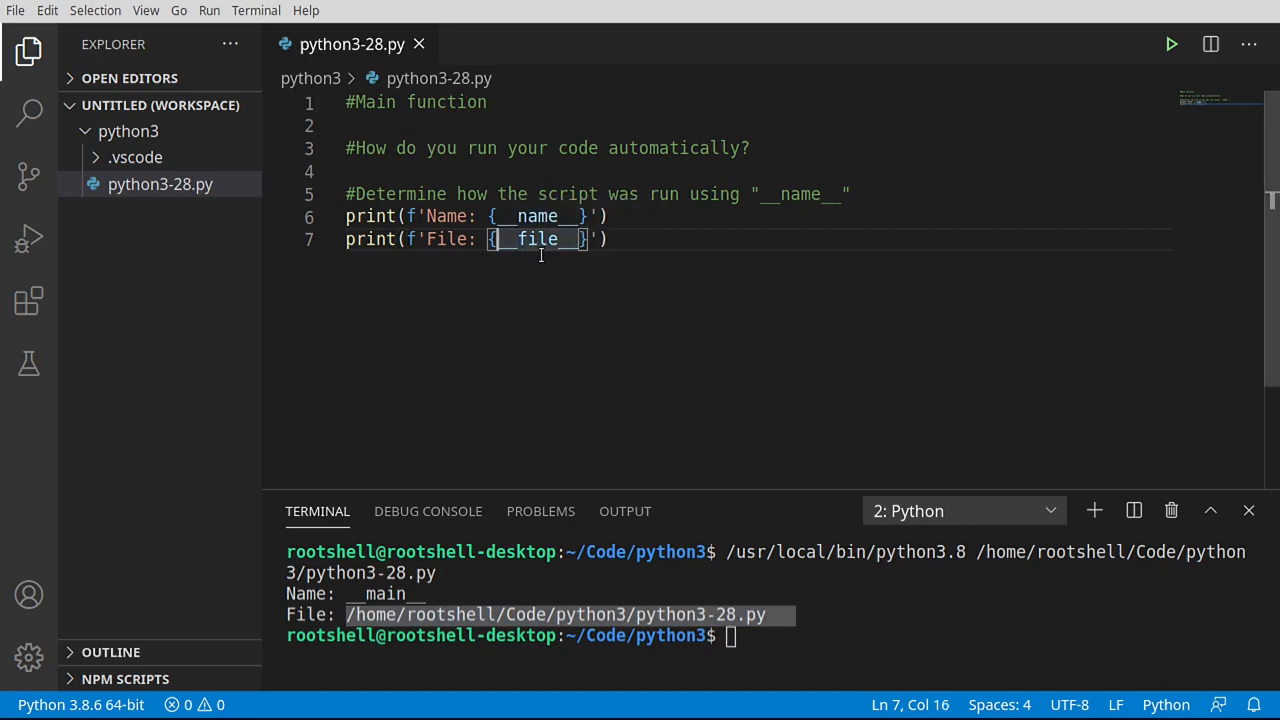
{"action": "mouse_move", "coordinate": [540, 240]}
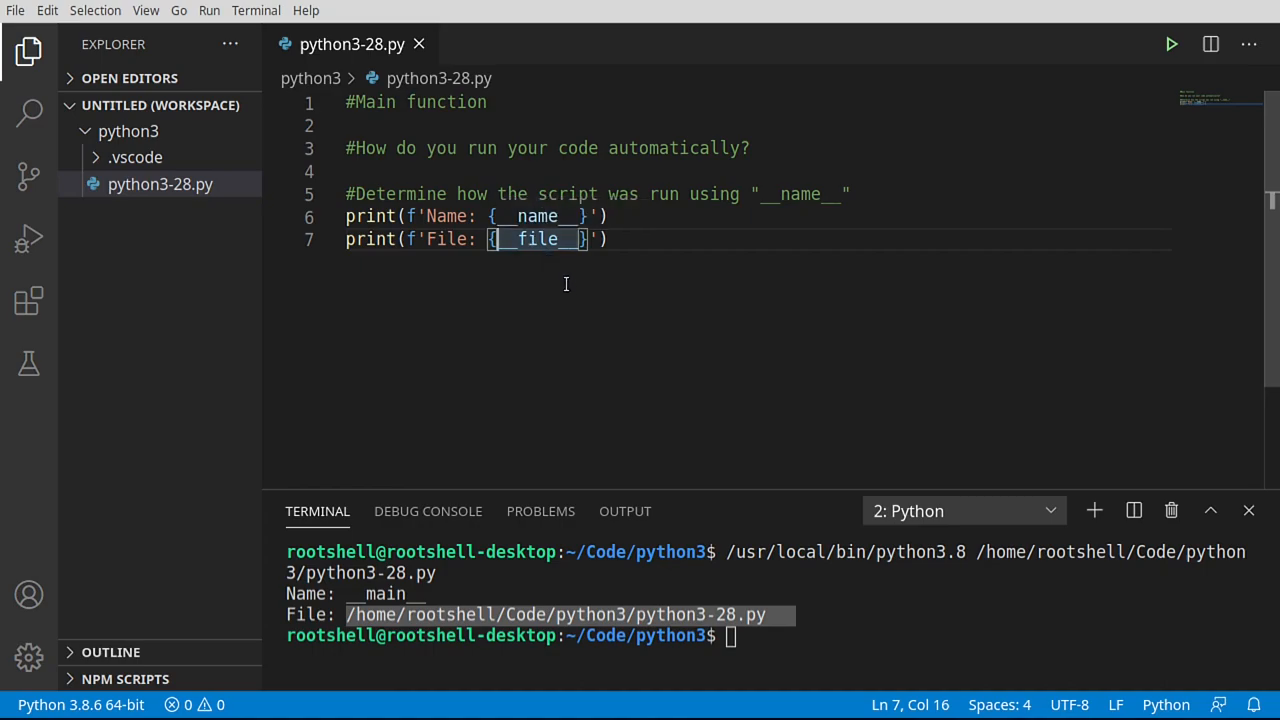
{"action": "mouse_move", "coordinate": [540, 264]}
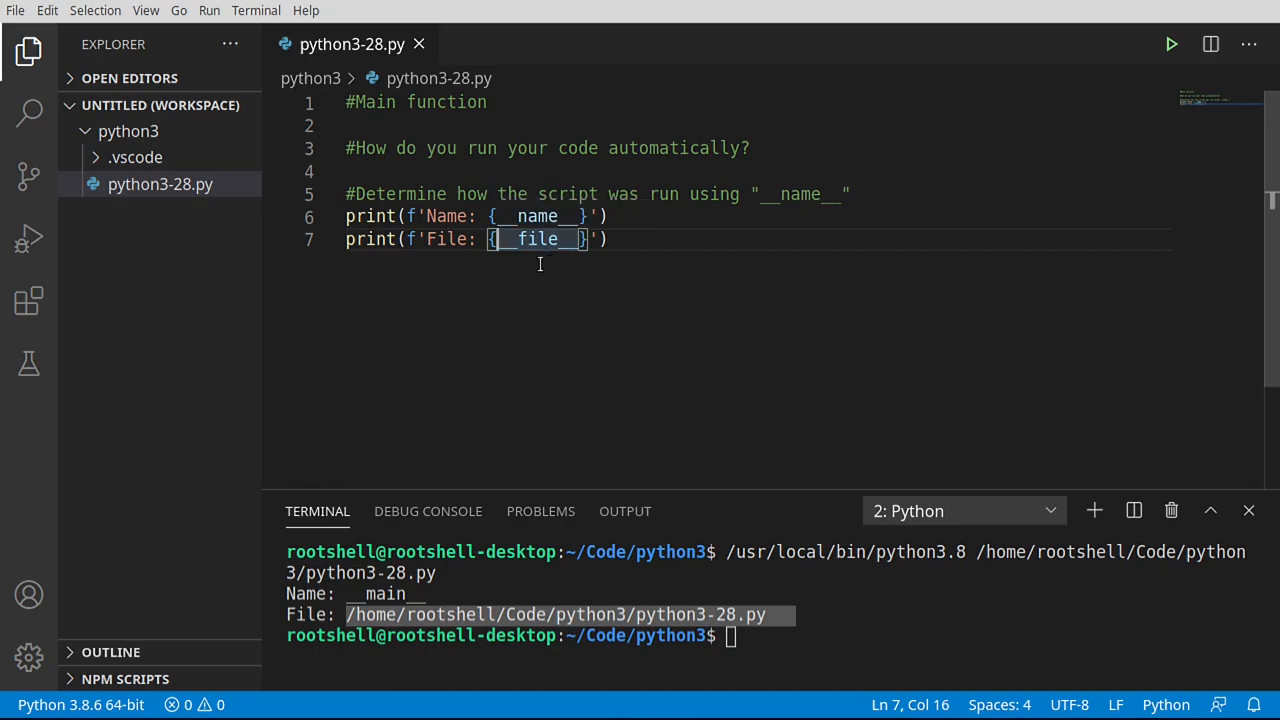
{"action": "mouse_move", "coordinate": [504, 360]}
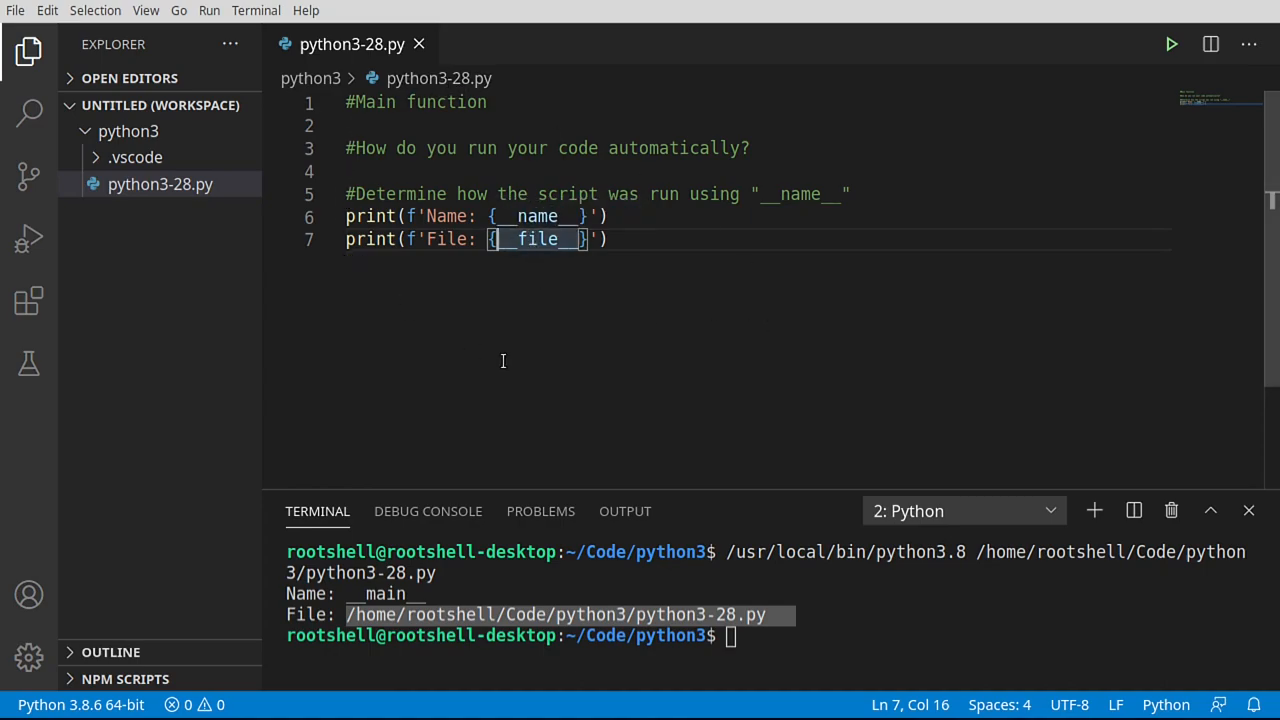
{"action": "mouse_move", "coordinate": [598, 276]}
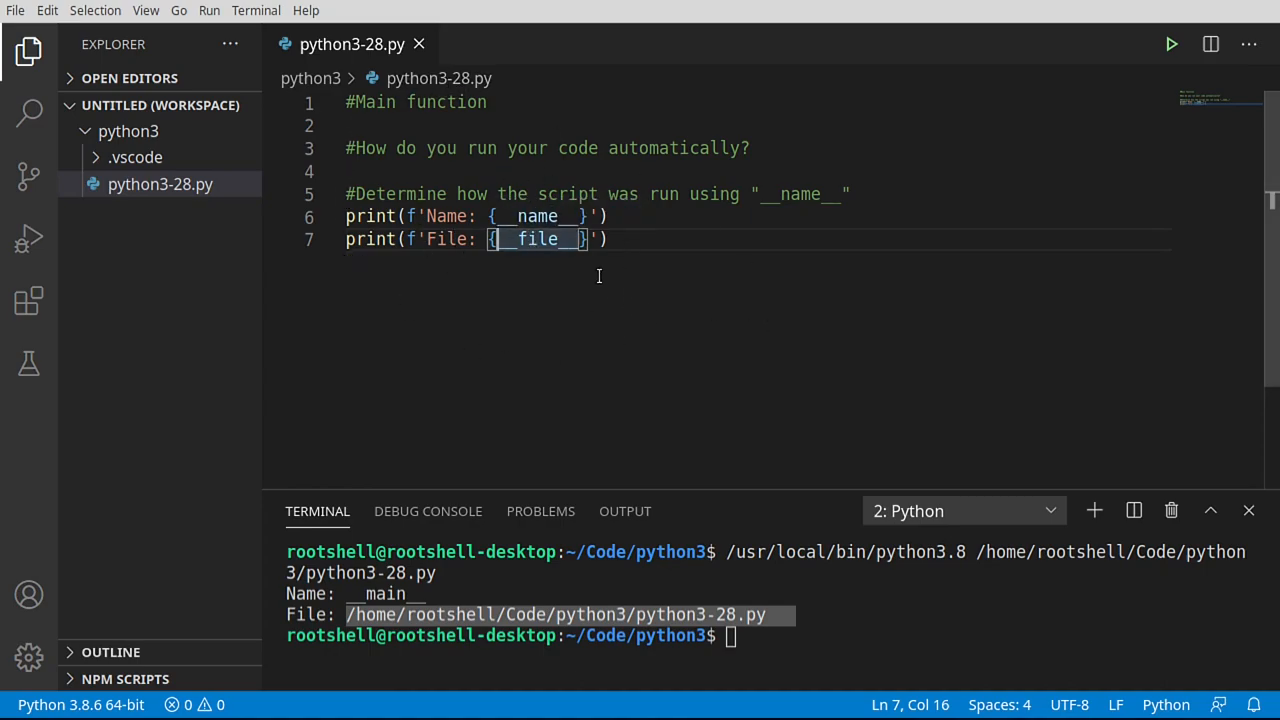
{"action": "key", "text": "enter"}
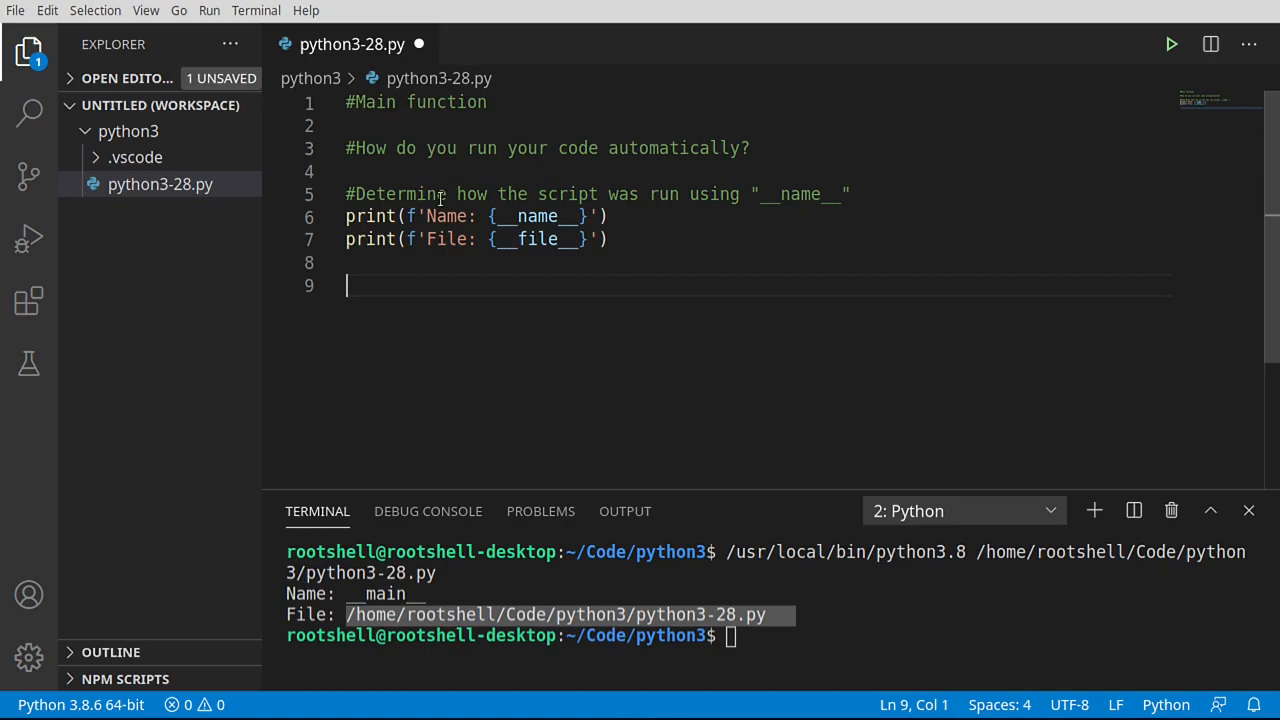
{"action": "mouse_move", "coordinate": [450, 604]}
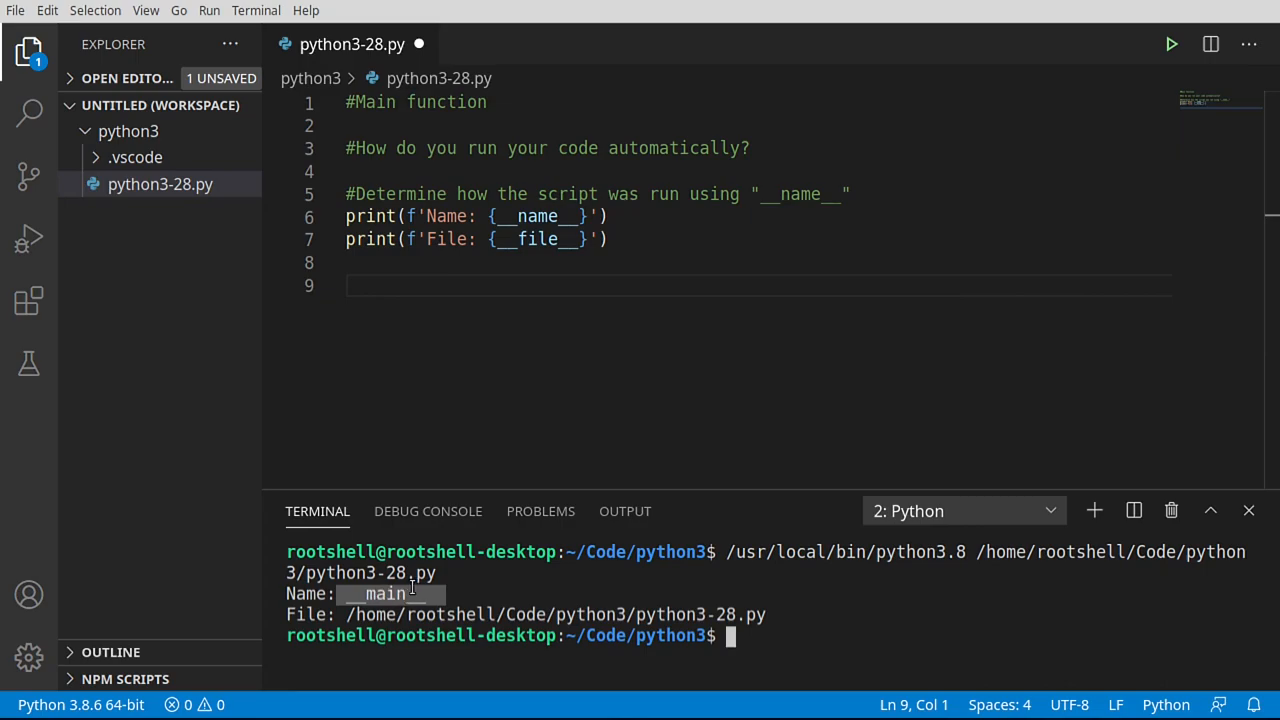
{"action": "mouse_move", "coordinate": [536, 264]}
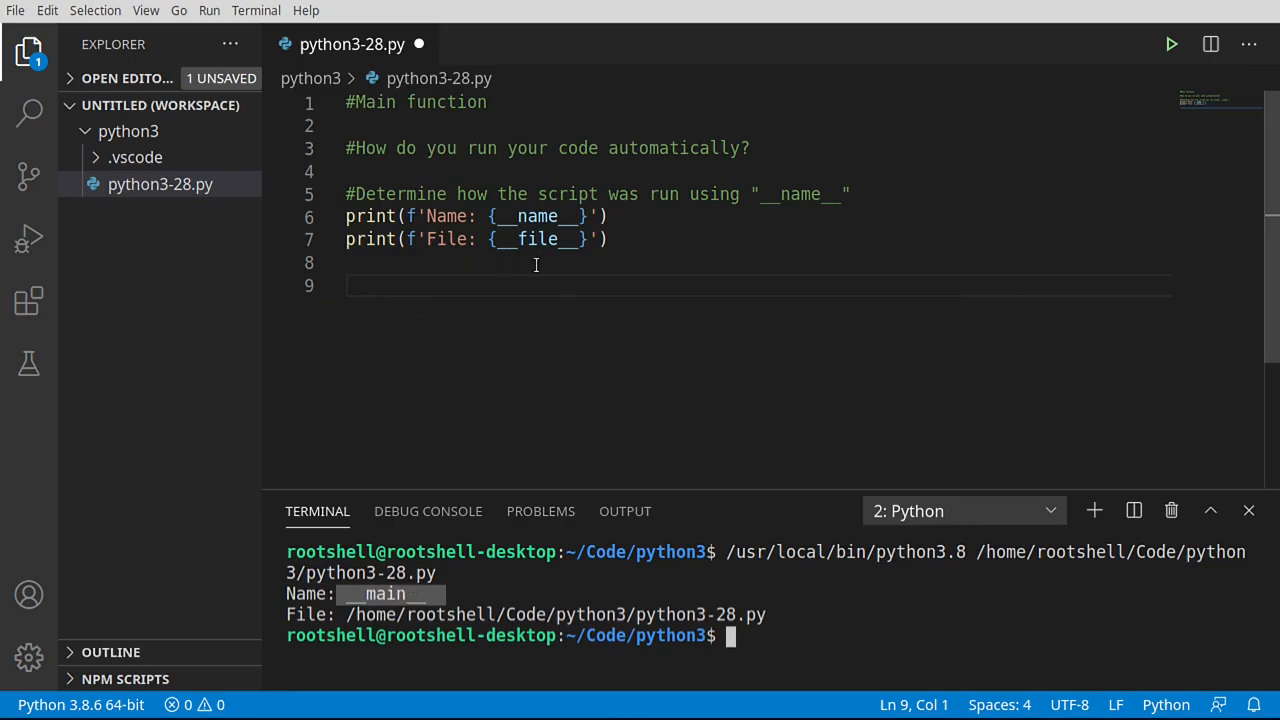
{"action": "mouse_move", "coordinate": [398, 592]}
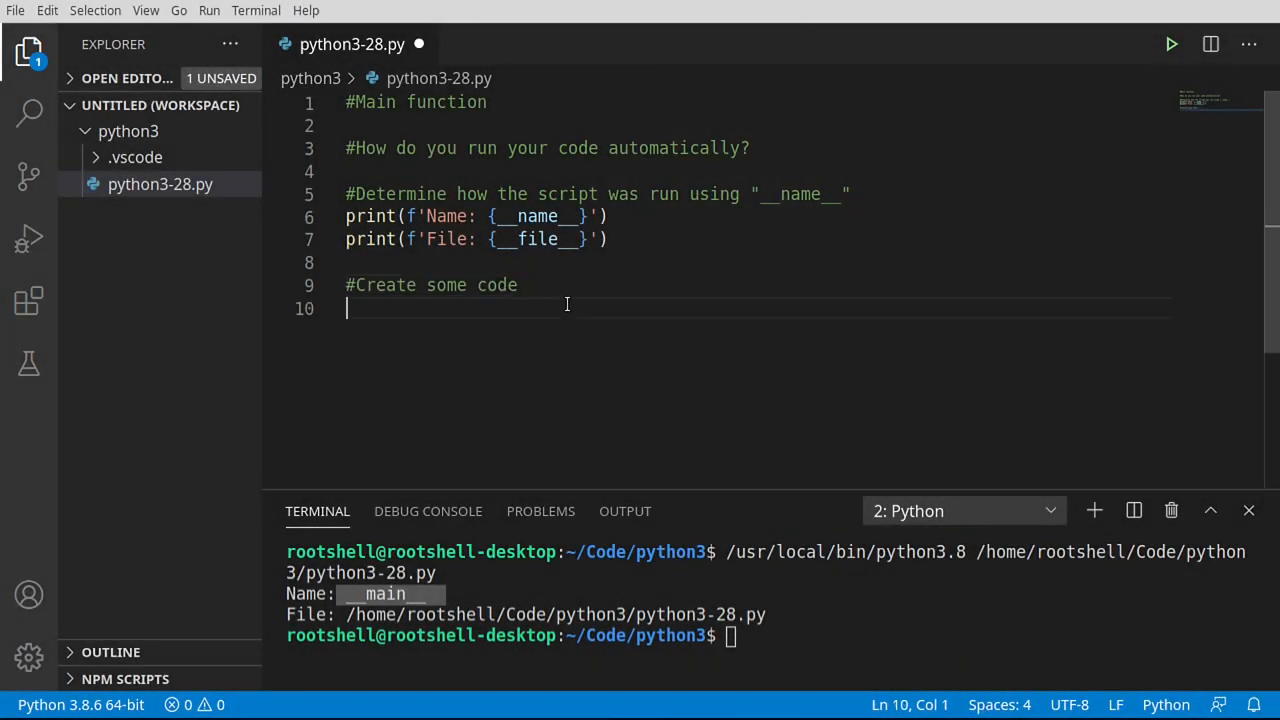
Define test() printing 'This is a test function'
{"action": "type", "text": "def tes"}
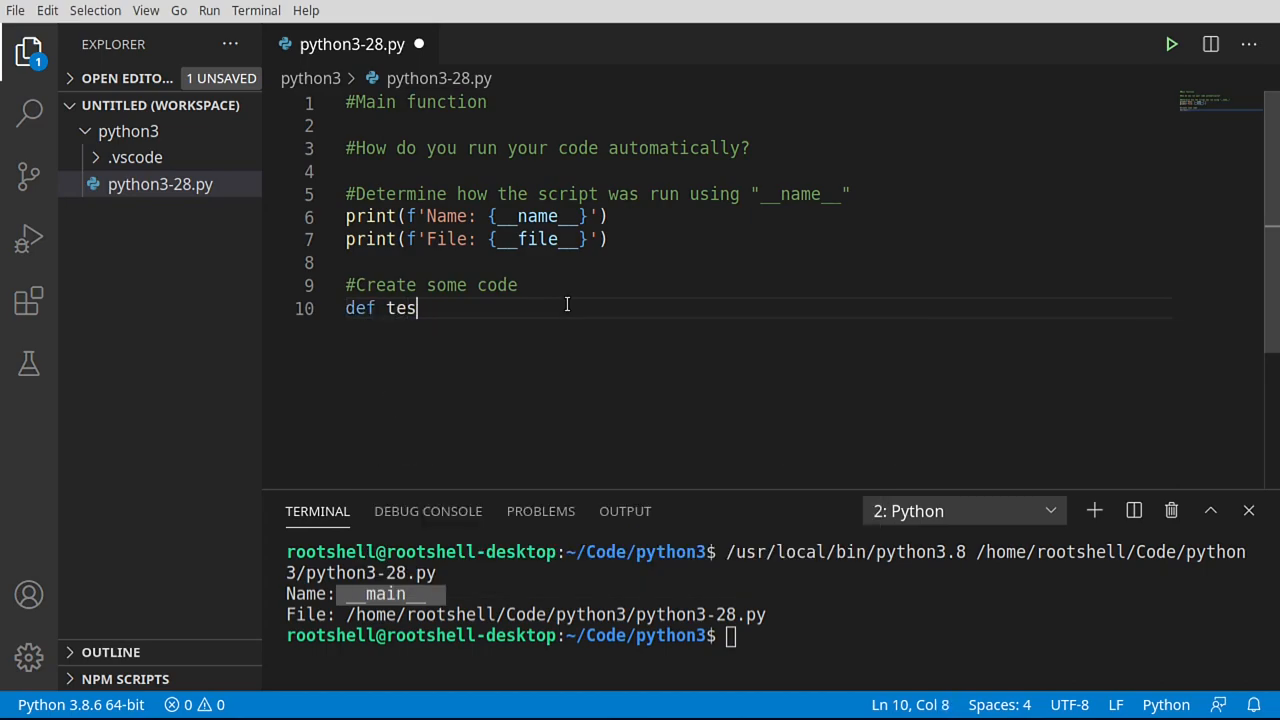
{"action": "type", "text": "t():"}
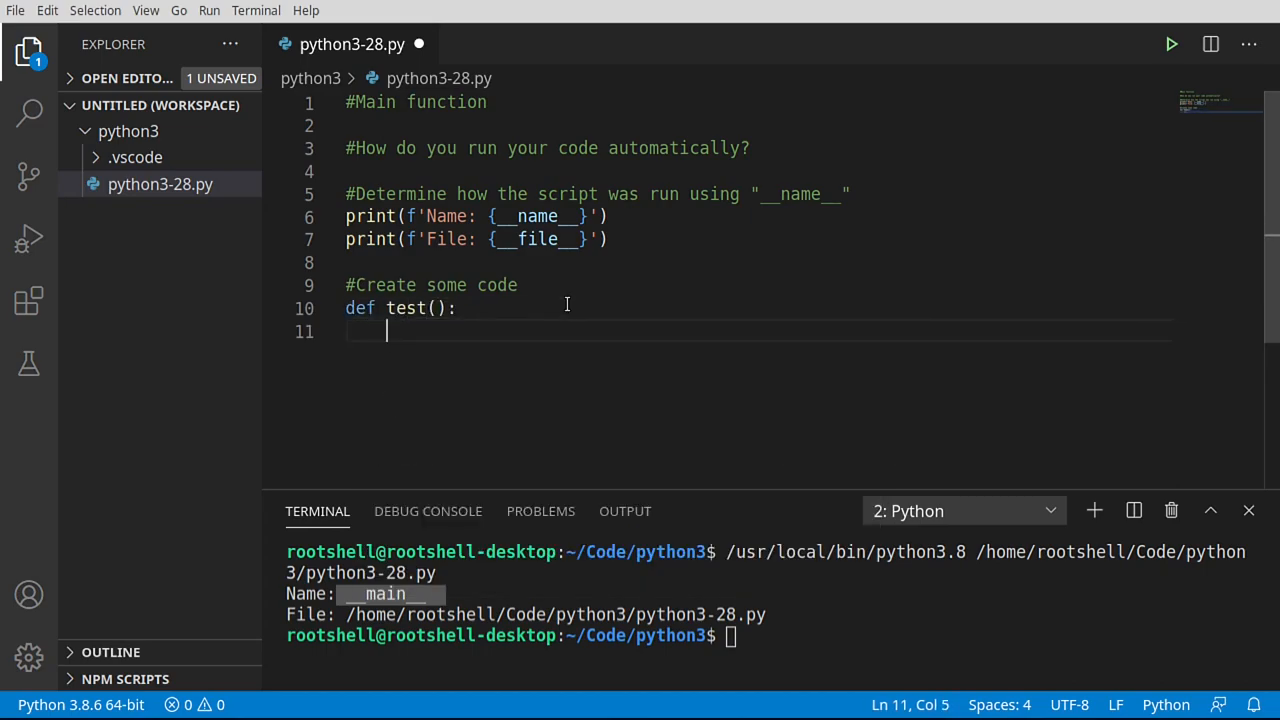
{"action": "type", "text": "print("}
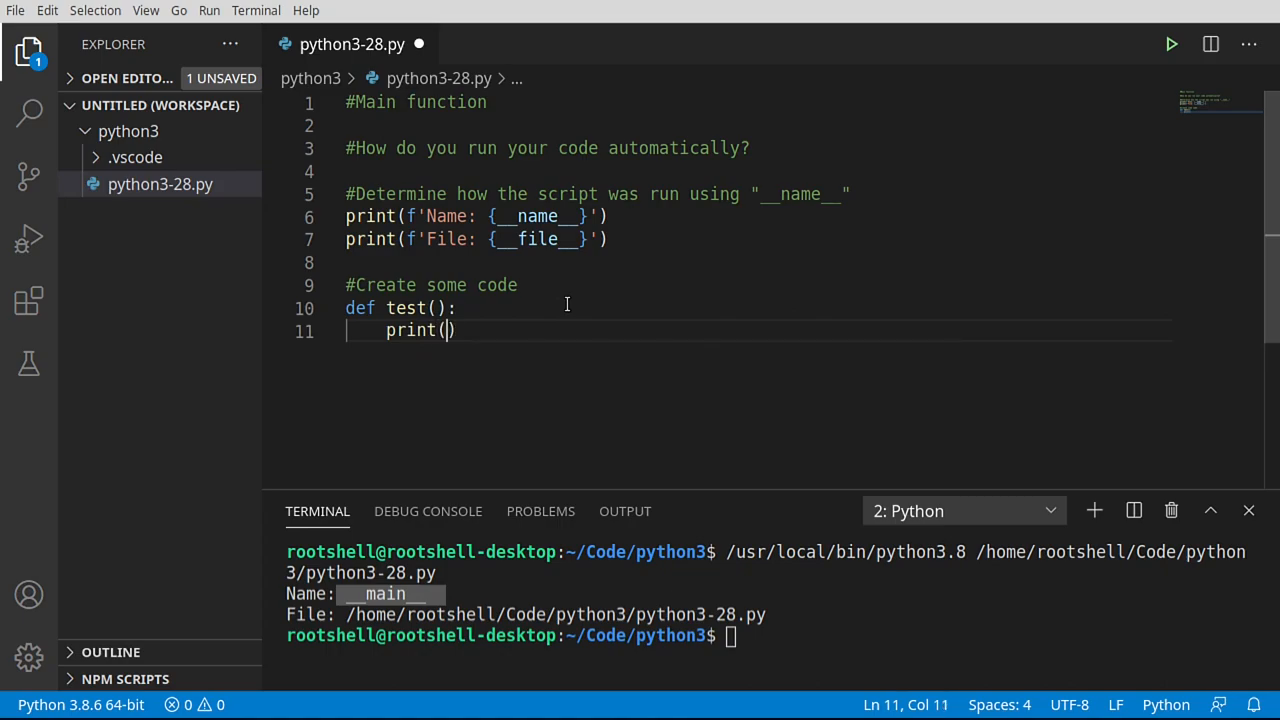
{"action": "type", "text": "'T'"}
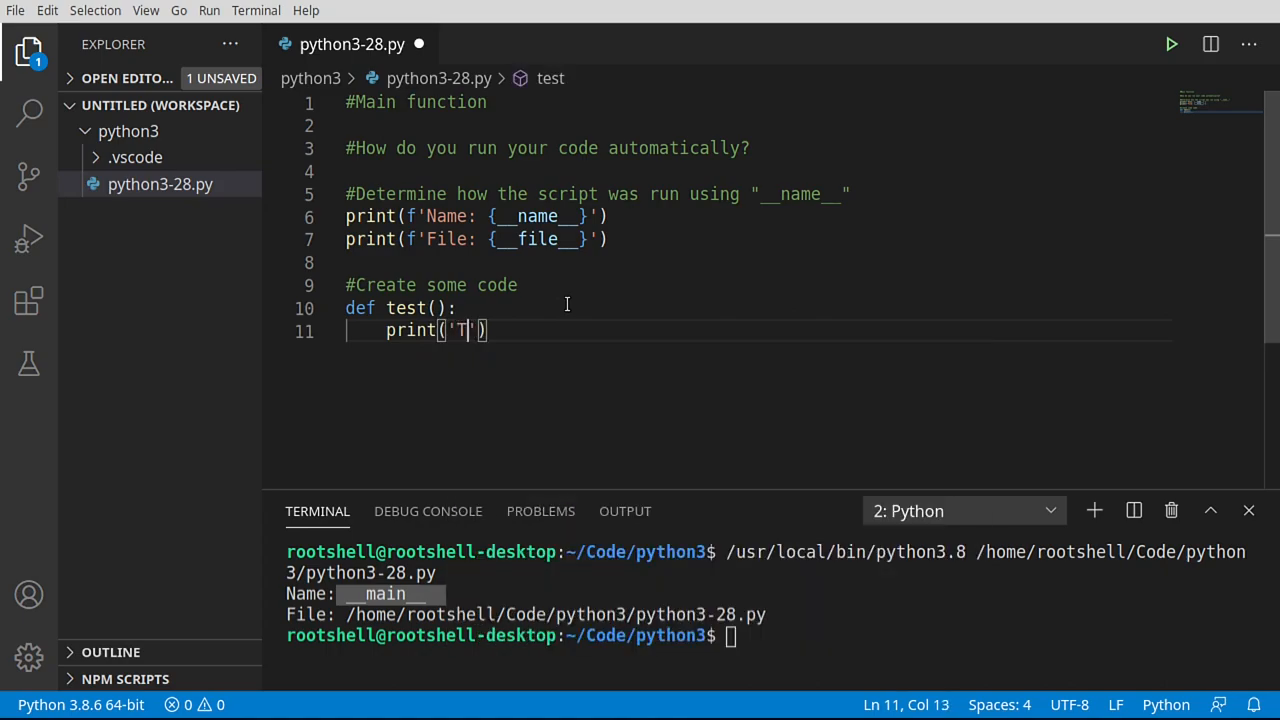
{"action": "type", "text": "his is a test function"}
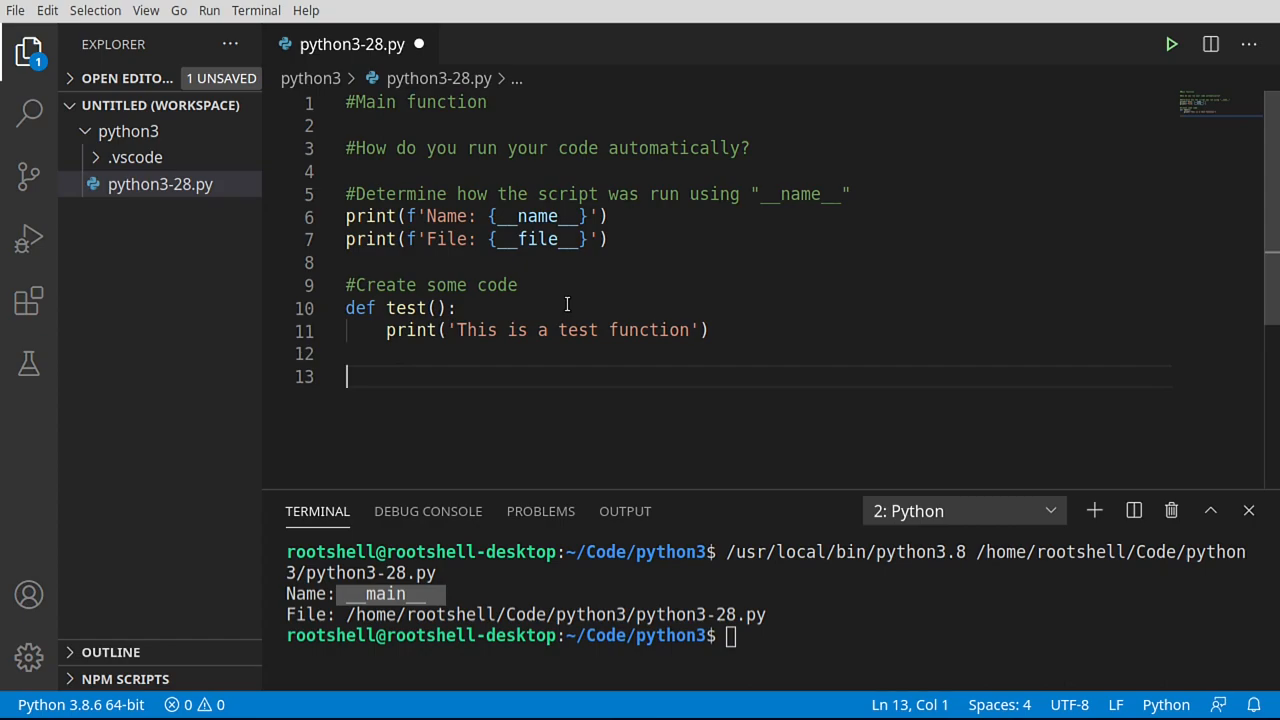
Define main() printing 'This is the main function' and calling test(), then save
{"action": "type", "text": "def main"}
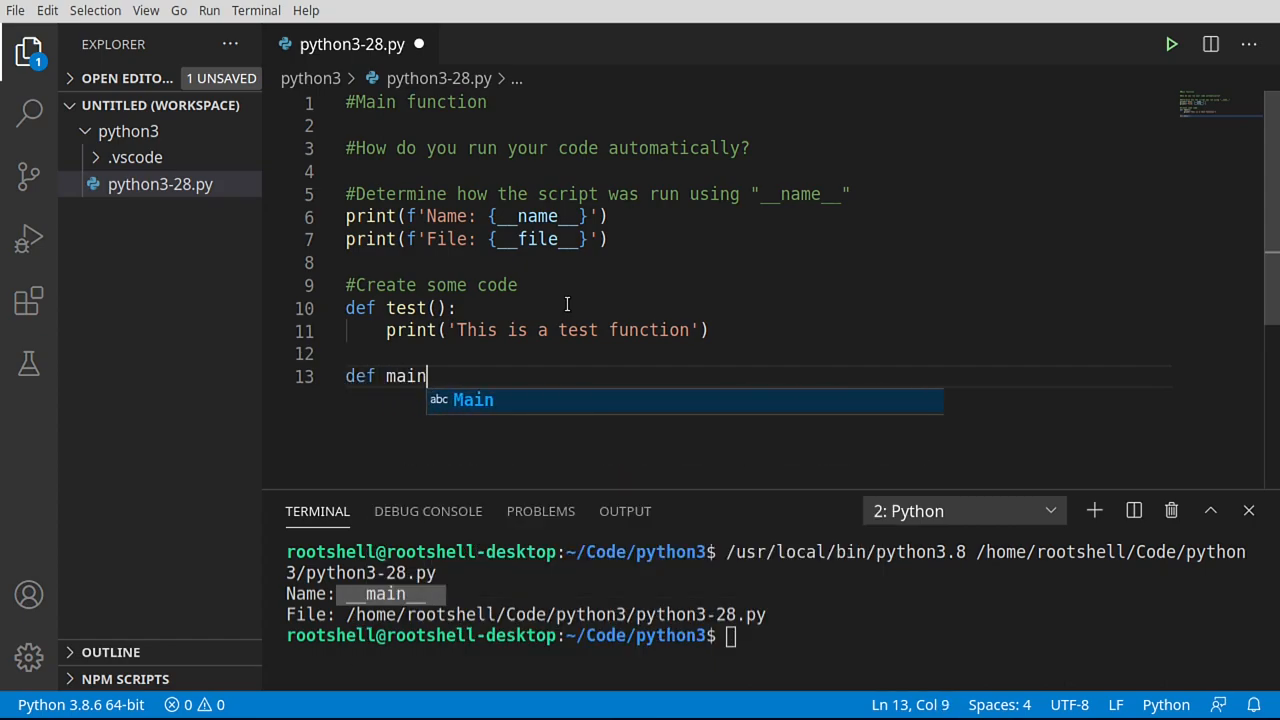
{"action": "type", "text": "()"}
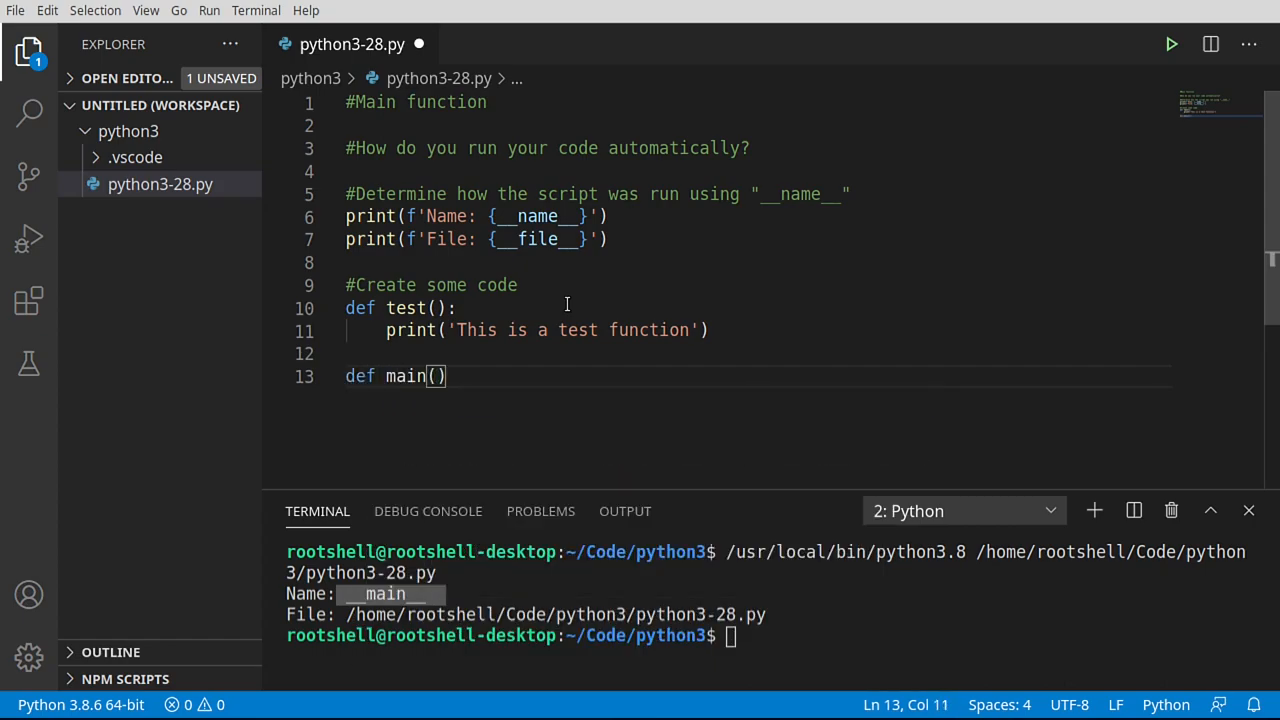
{"action": "type", "text": ":"}
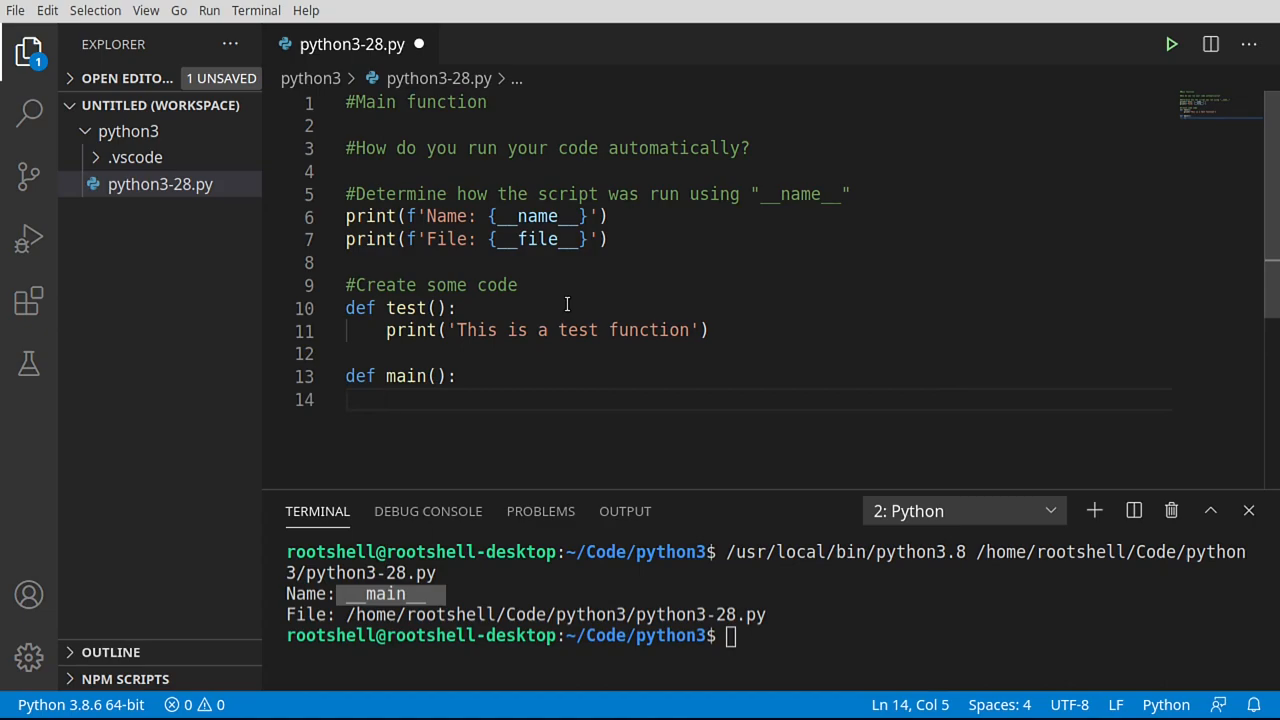
{"action": "type", "text": "print('"}
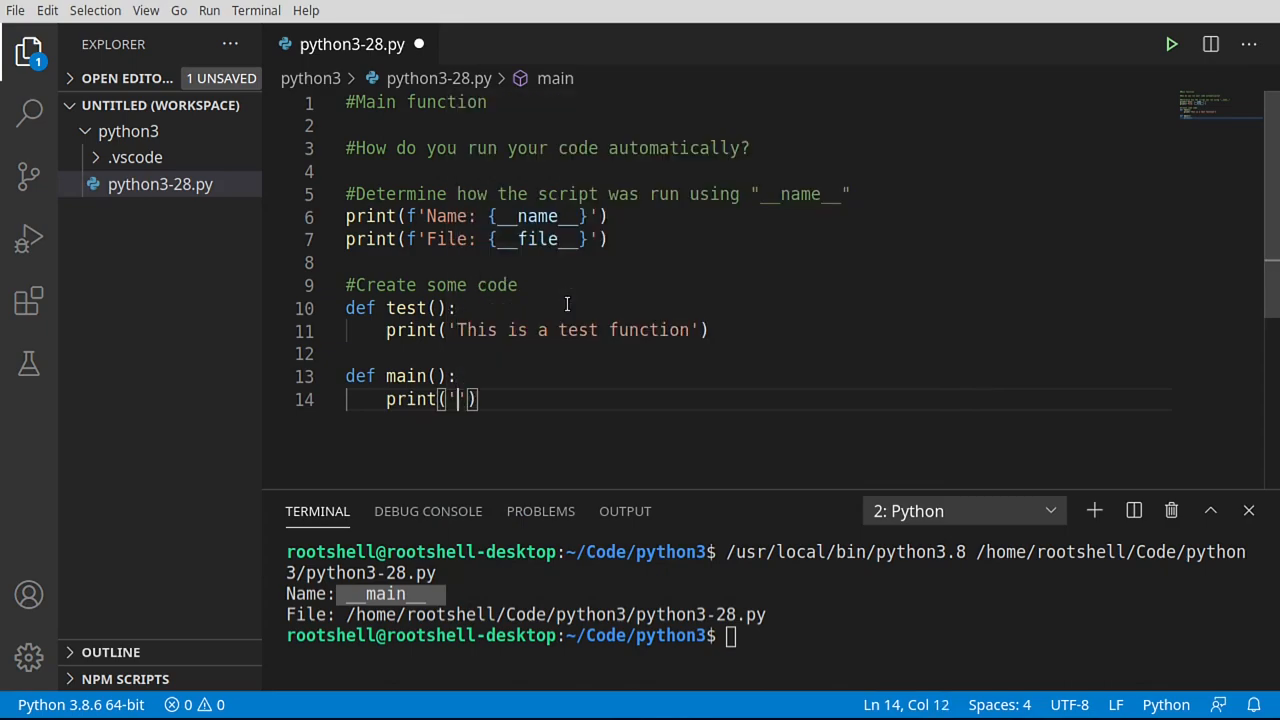
{"action": "type", "text": "This is"}
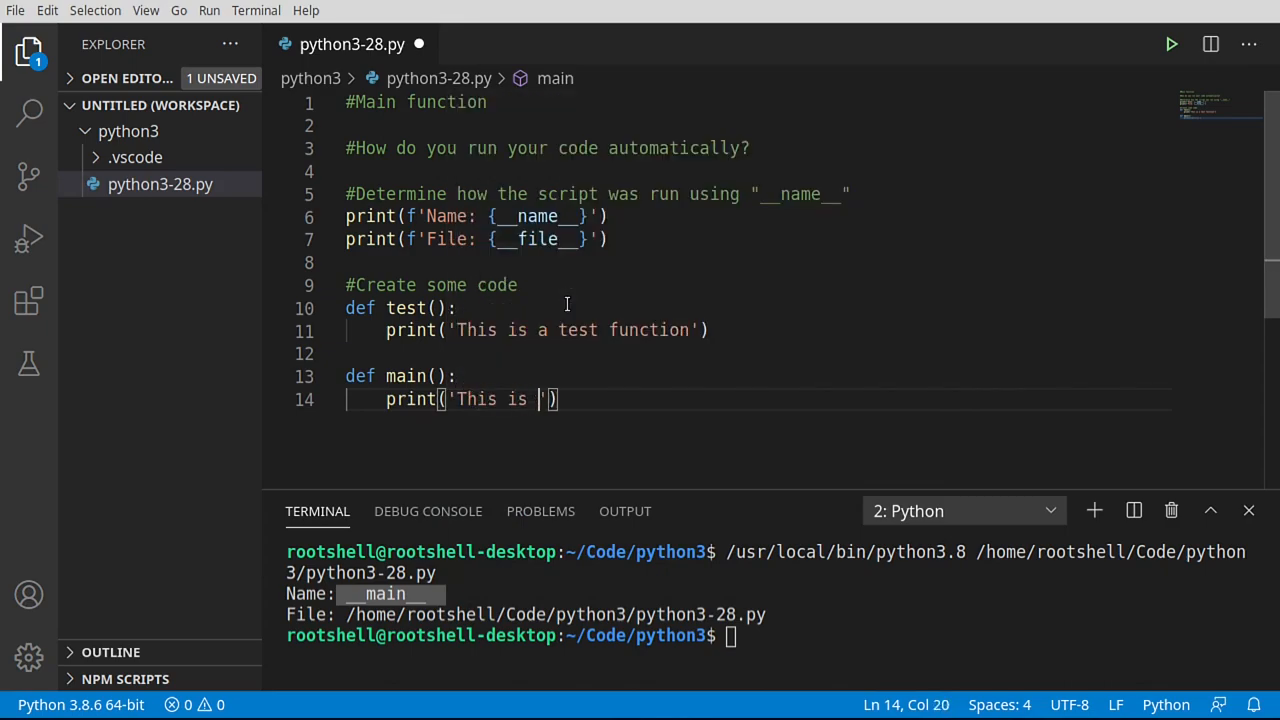
{"action": "type", "text": "the main function"}
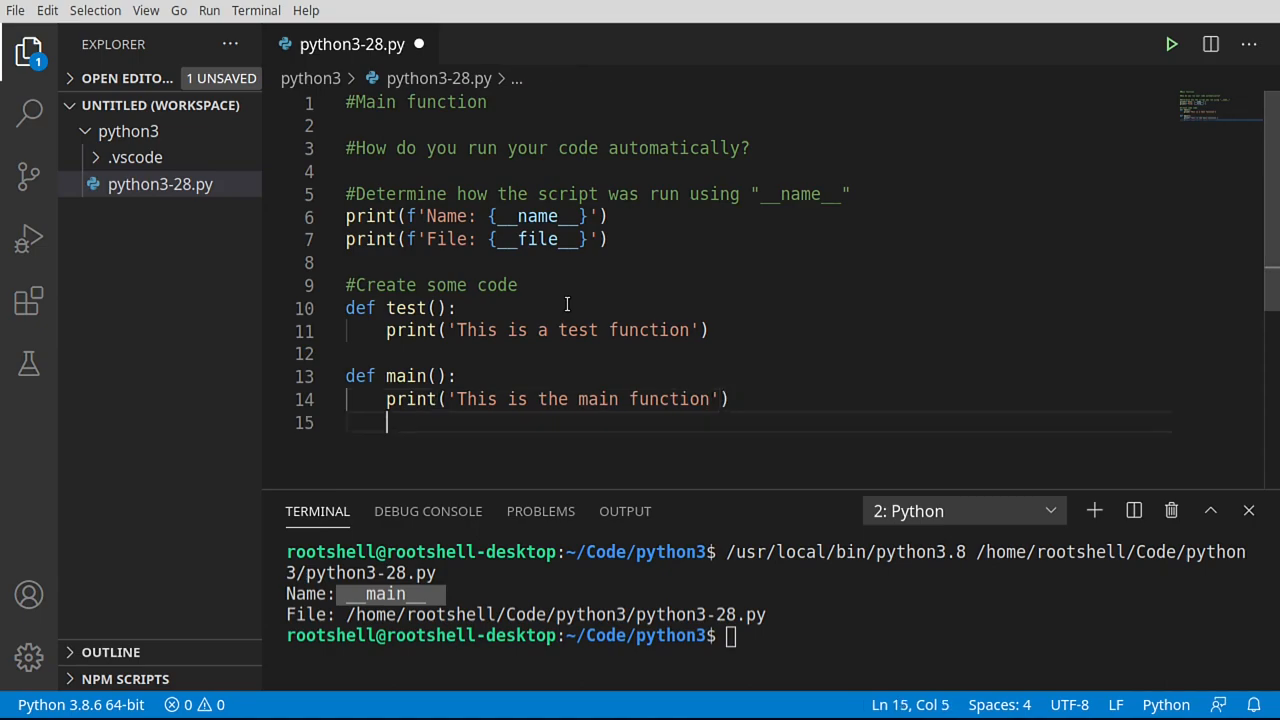
{"action": "type", "text": "test("}
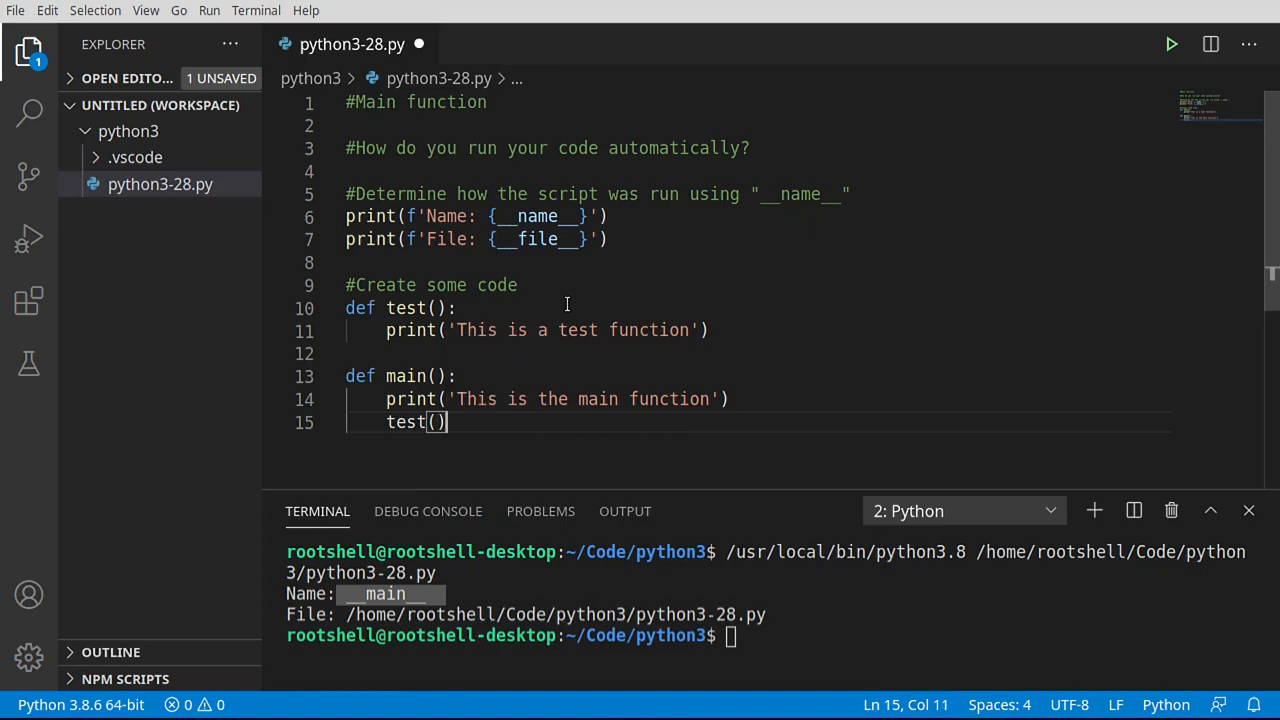
{"action": "key", "text": "ctrl+s"}
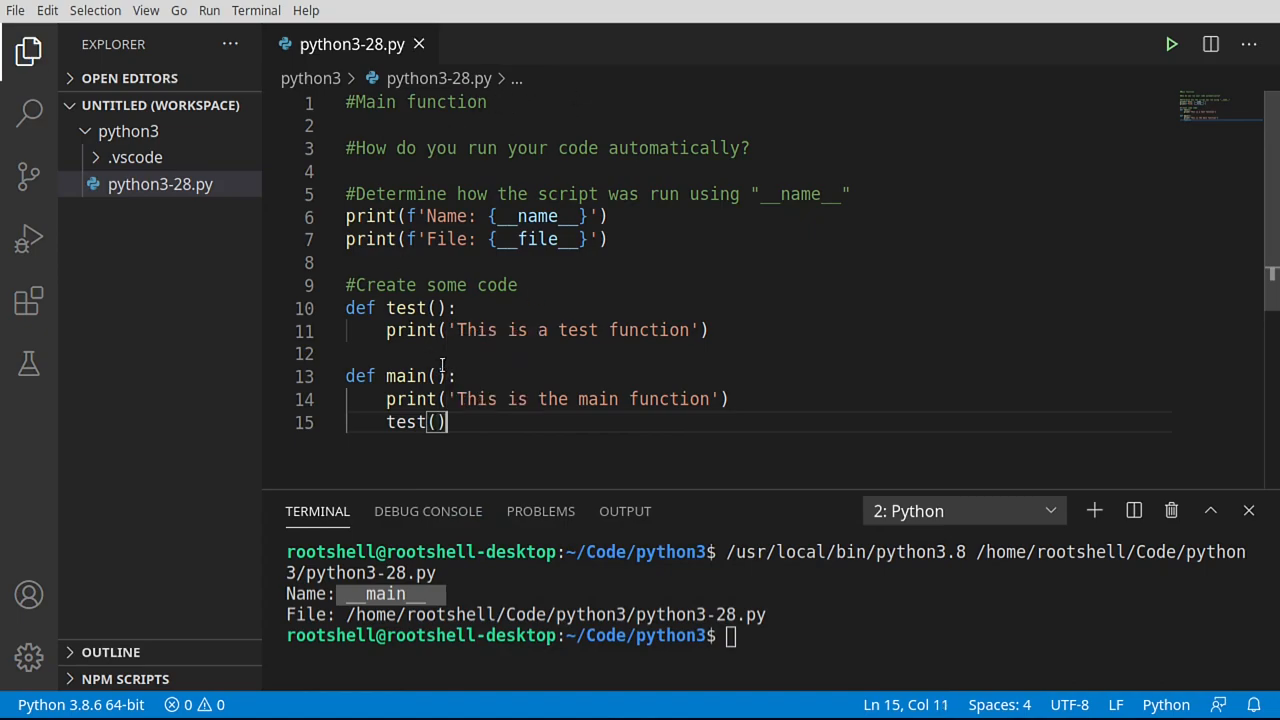
{"action": "double_click", "coordinate": [404, 376]}
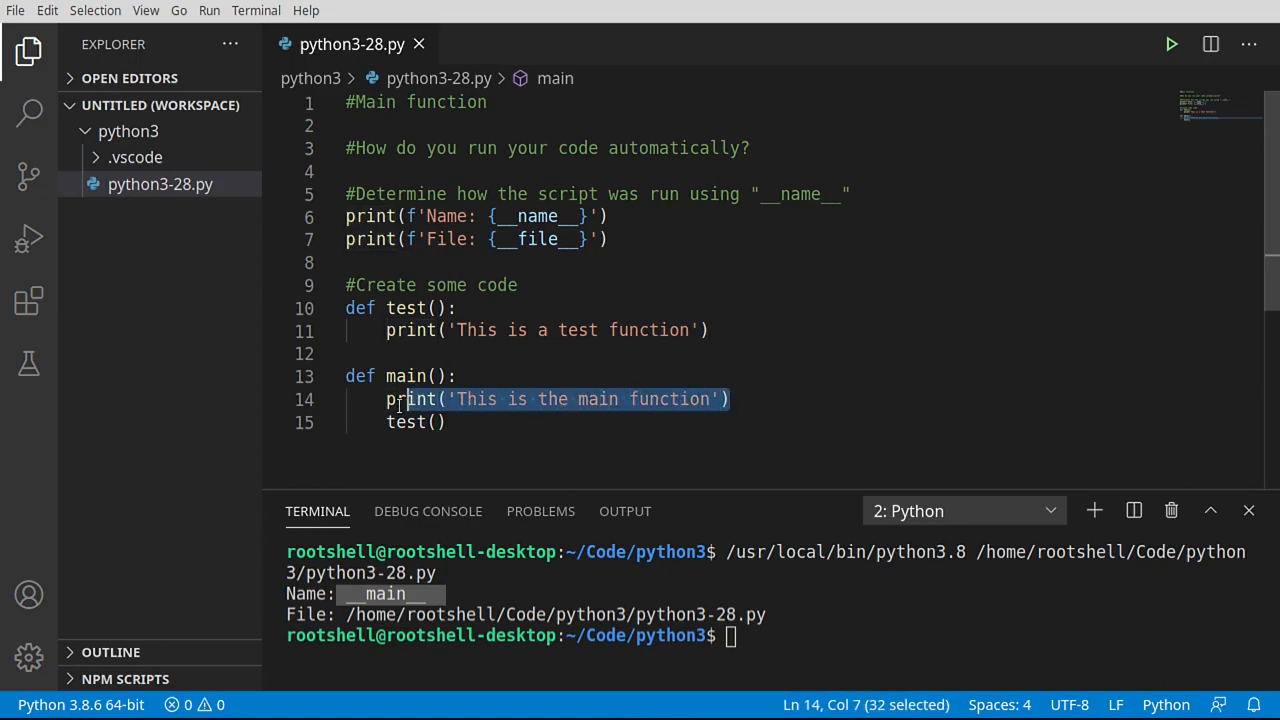
{"action": "mouse_move", "coordinate": [404, 308]}
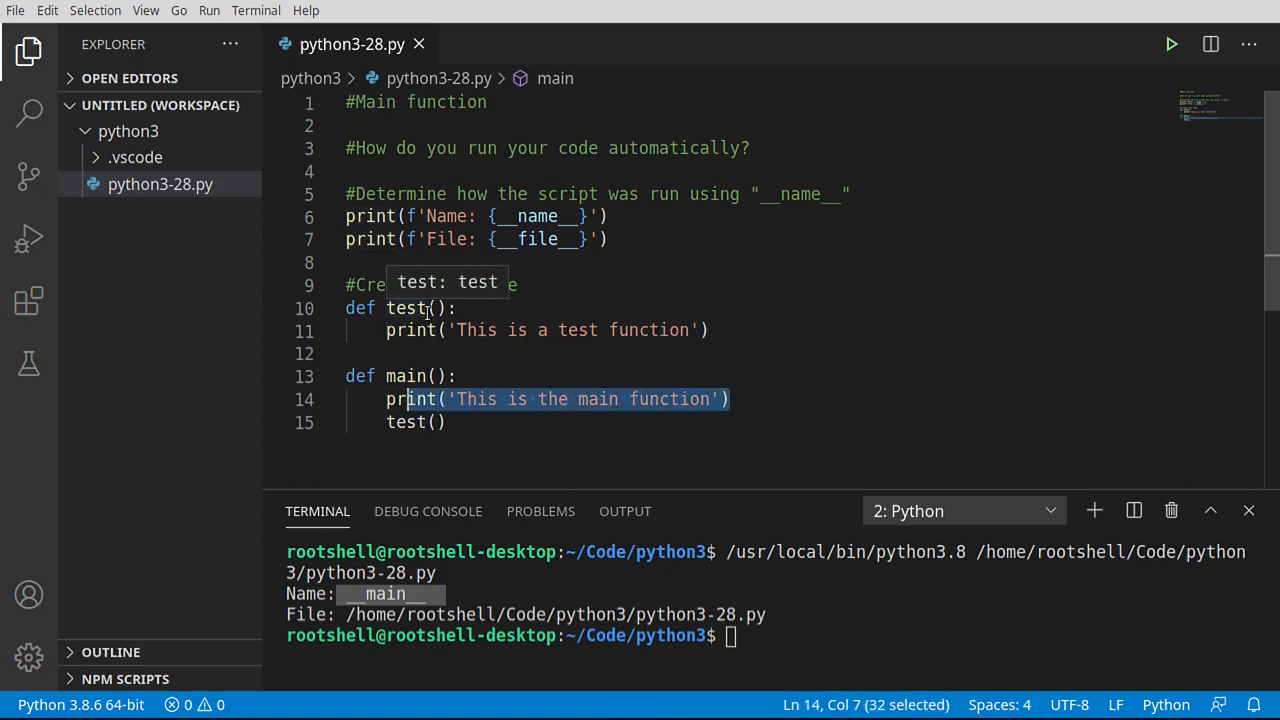
{"action": "mouse_move", "coordinate": [416, 466]}
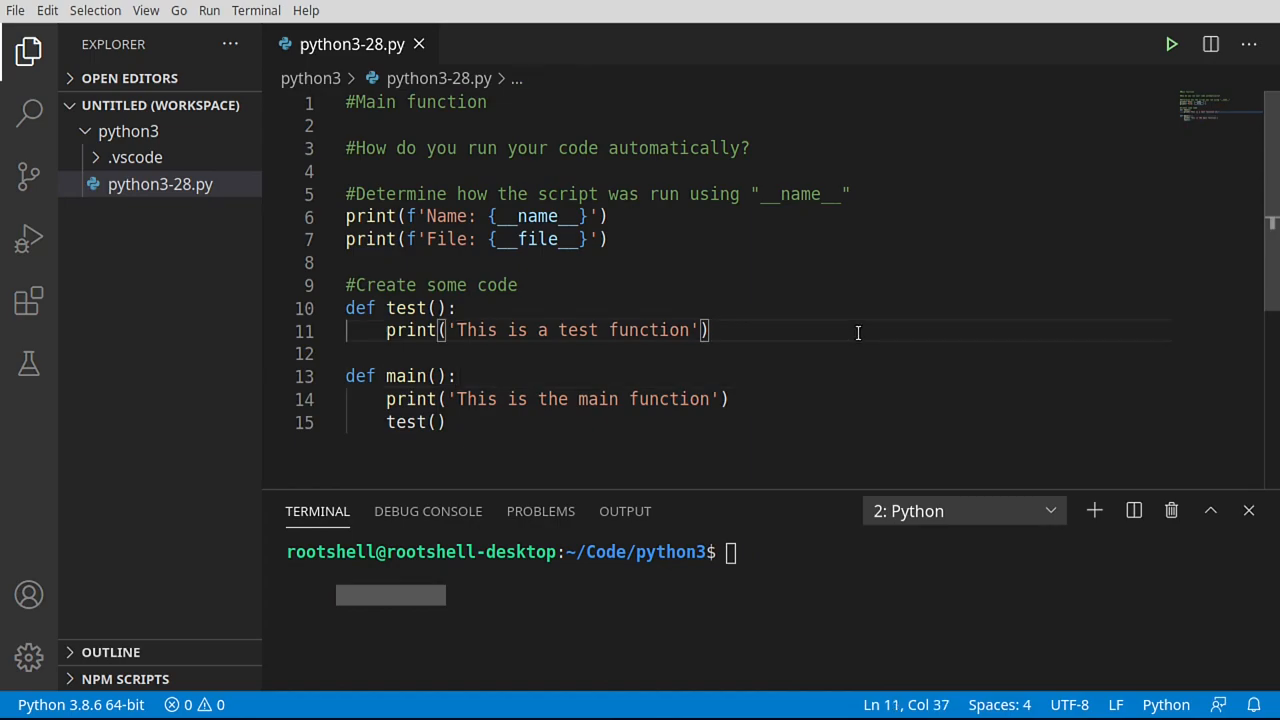
{"action": "mouse_move", "coordinate": [344, 418]}
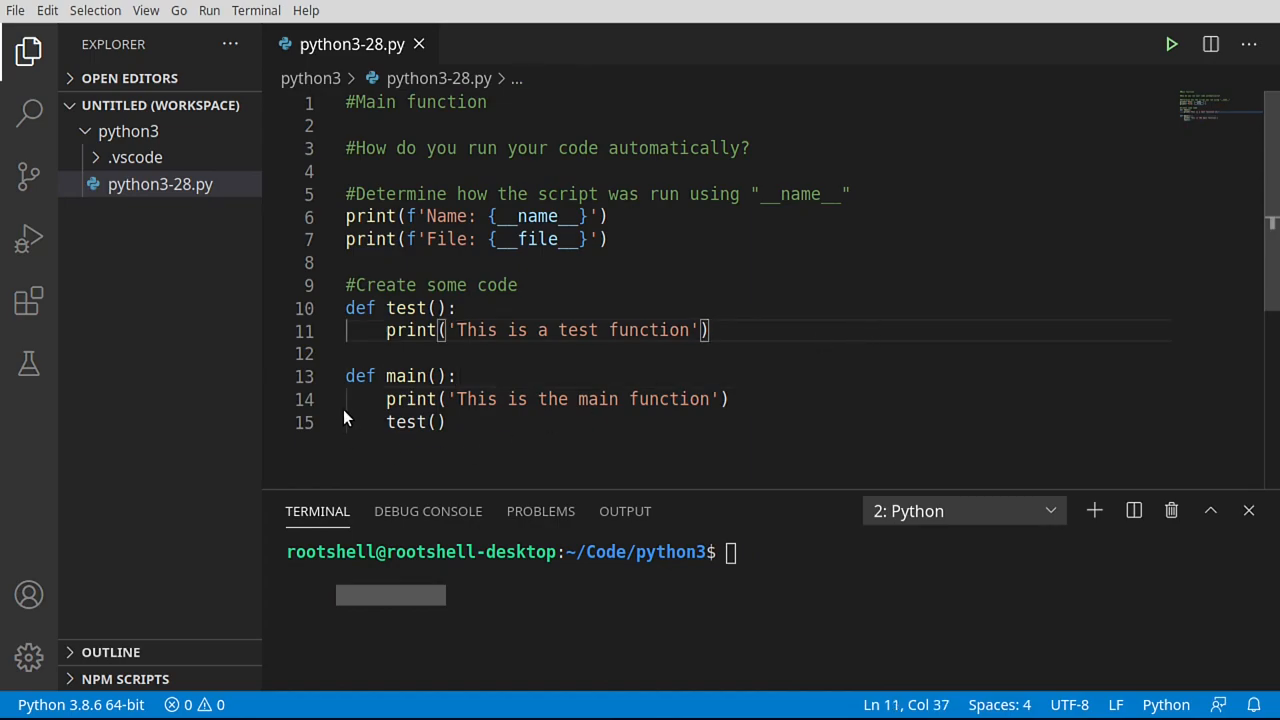
{"action": "mouse_move", "coordinate": [1168, 44]}
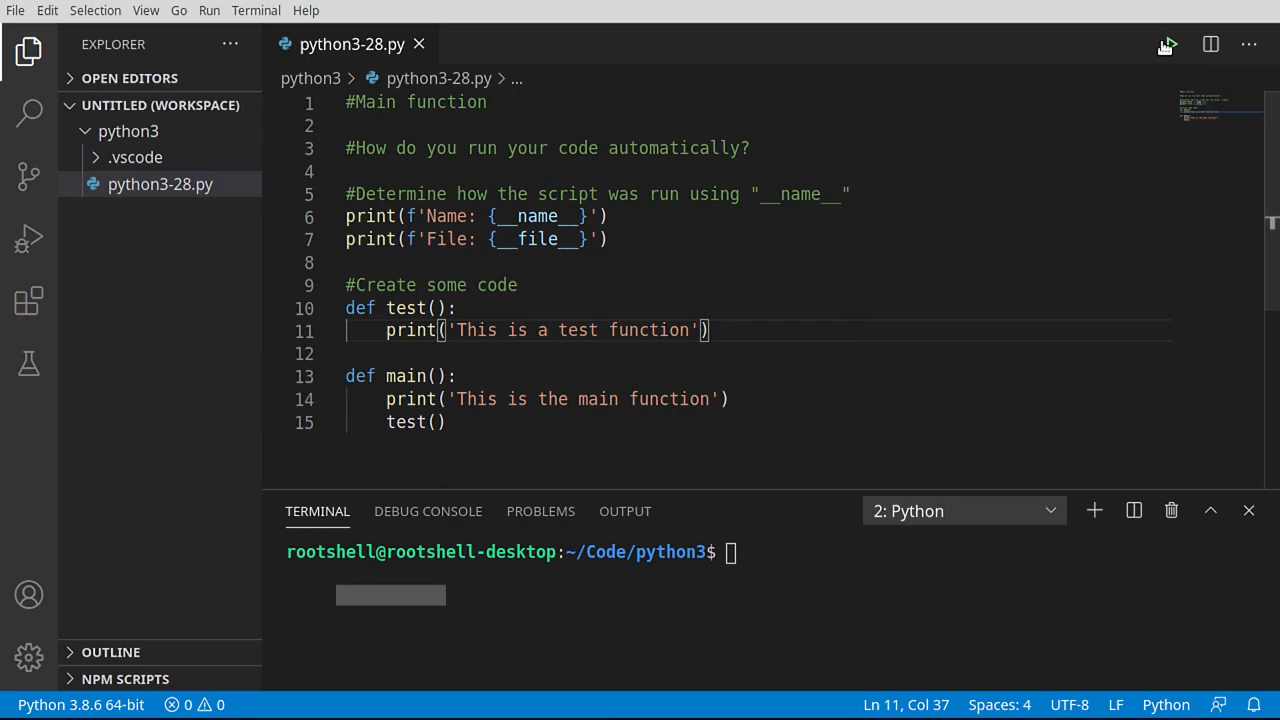
Rerun the script and confirm only the name and file lines print since main is never called
{"action": "left_click", "coordinate": [1170, 44]}
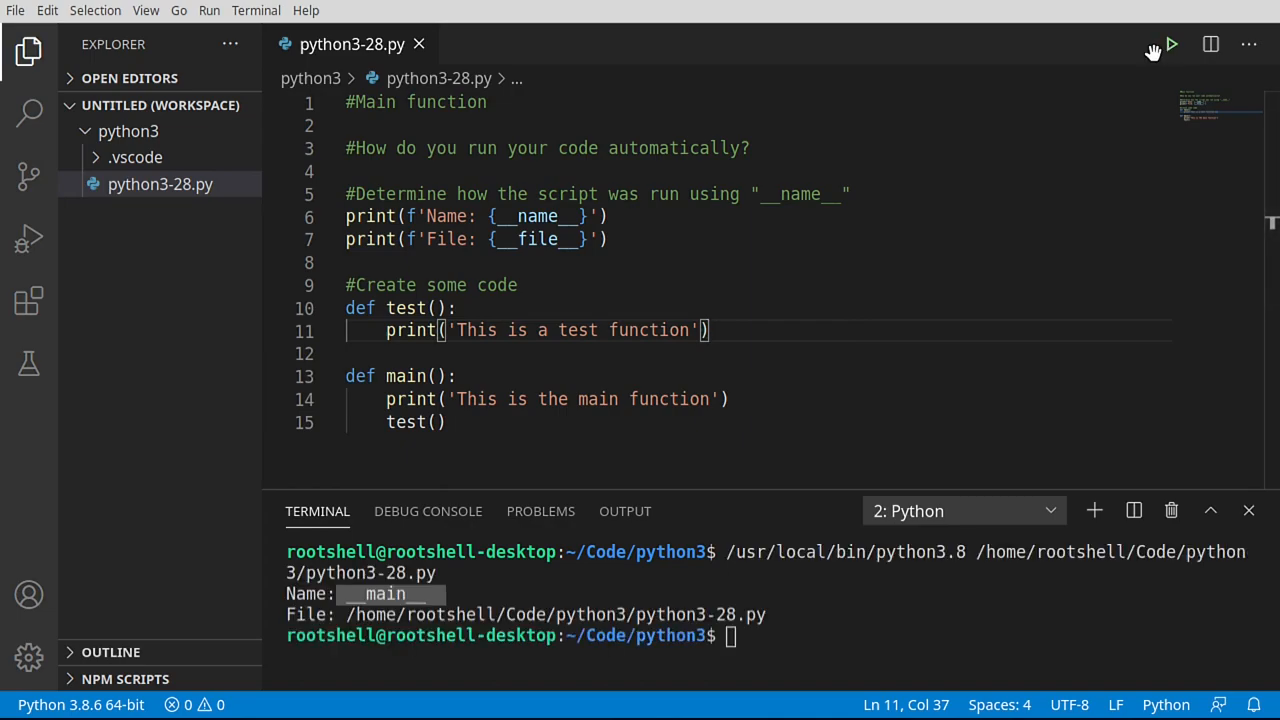
{"action": "double_click", "coordinate": [404, 376]}
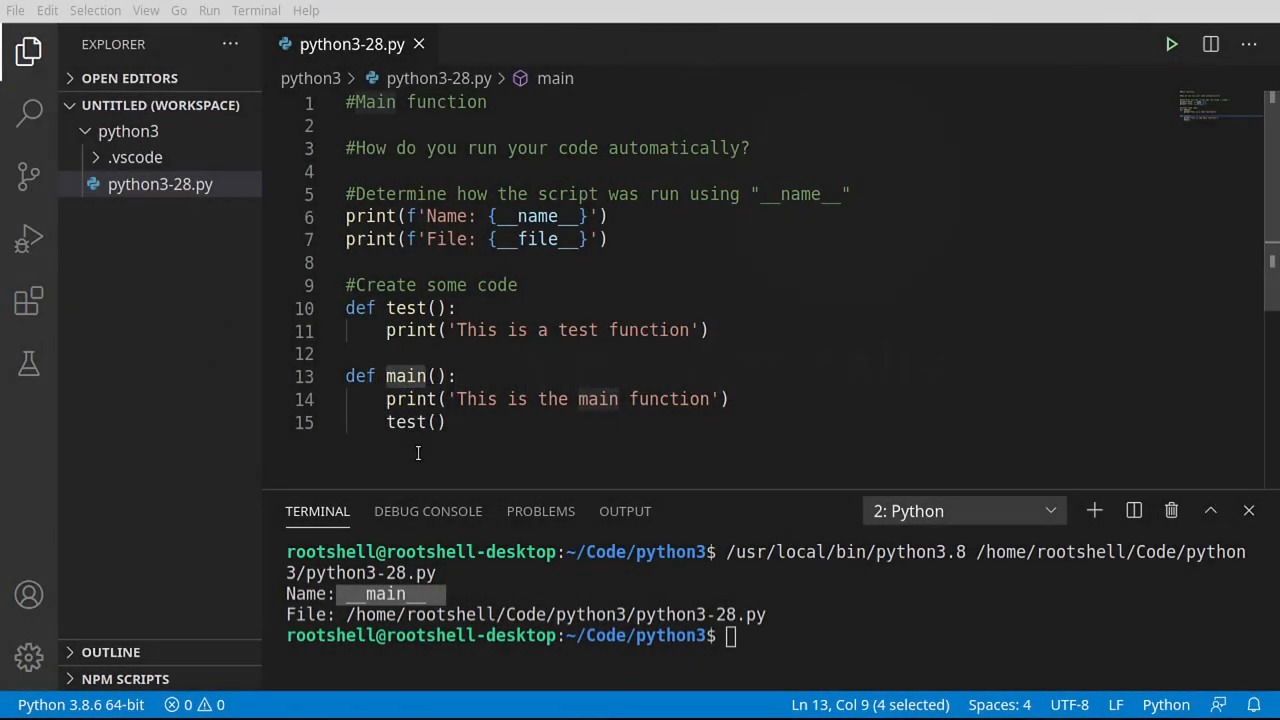
Add a bare main() call at the bottom of the script and run it to print both function messages
{"action": "key", "text": "enter"}
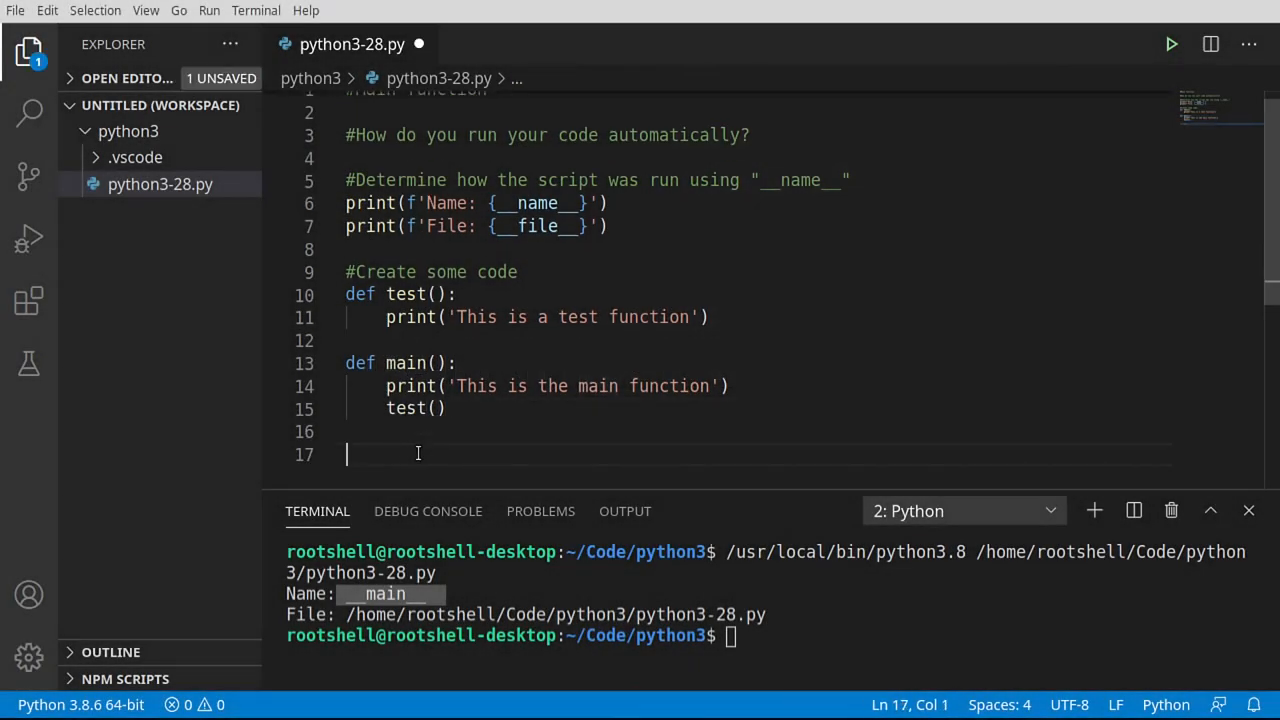
{"action": "type", "text": "main"}
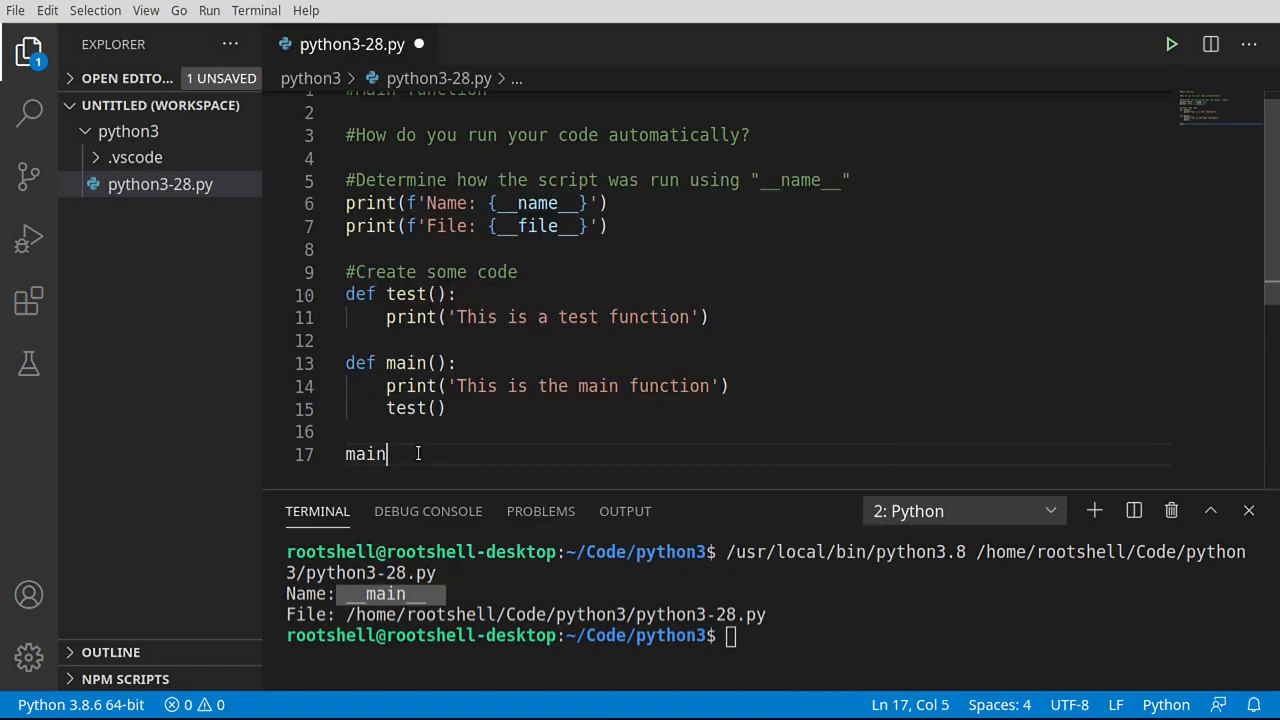
{"action": "type", "text": "()"}
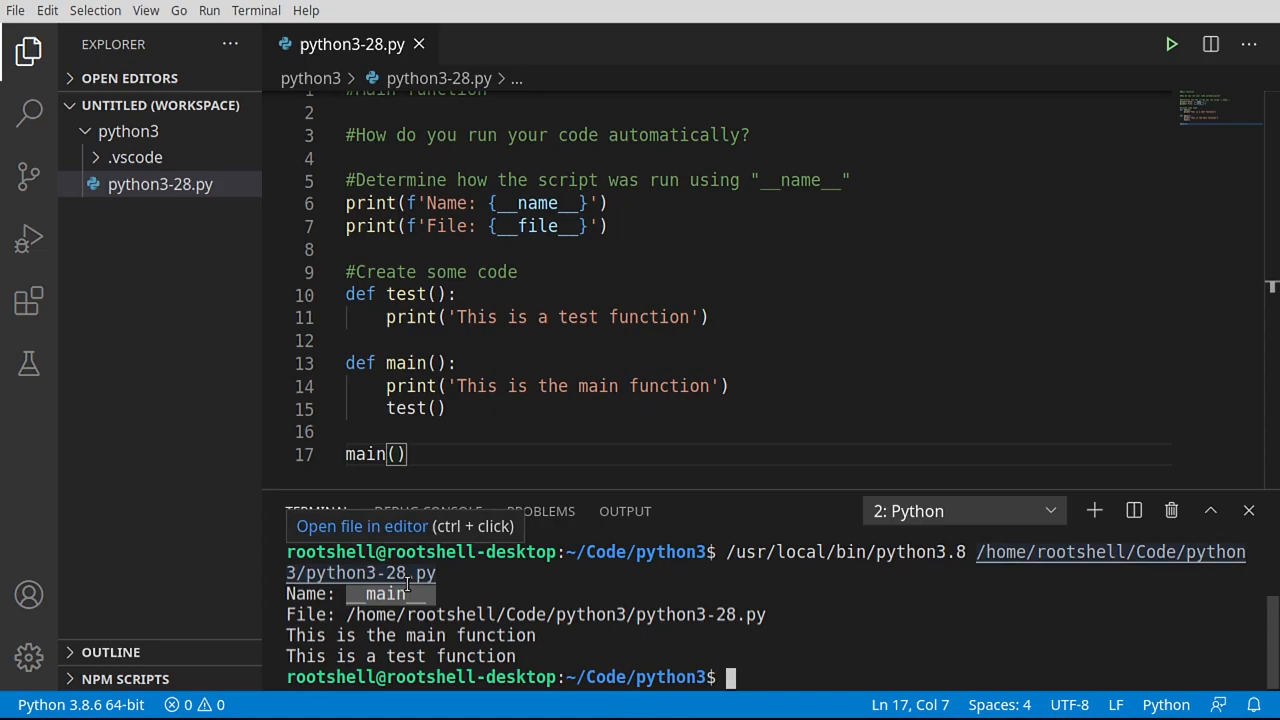
{"action": "mouse_move", "coordinate": [368, 448]}
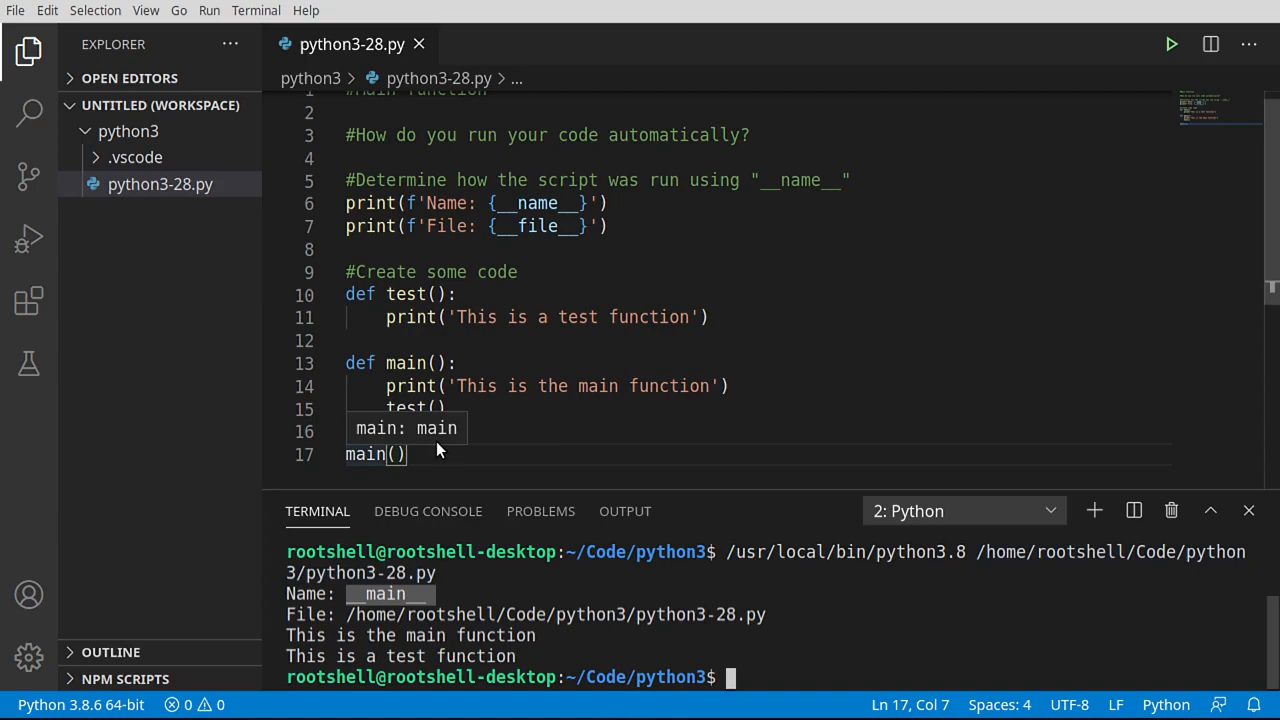
{"action": "mouse_move", "coordinate": [652, 390]}
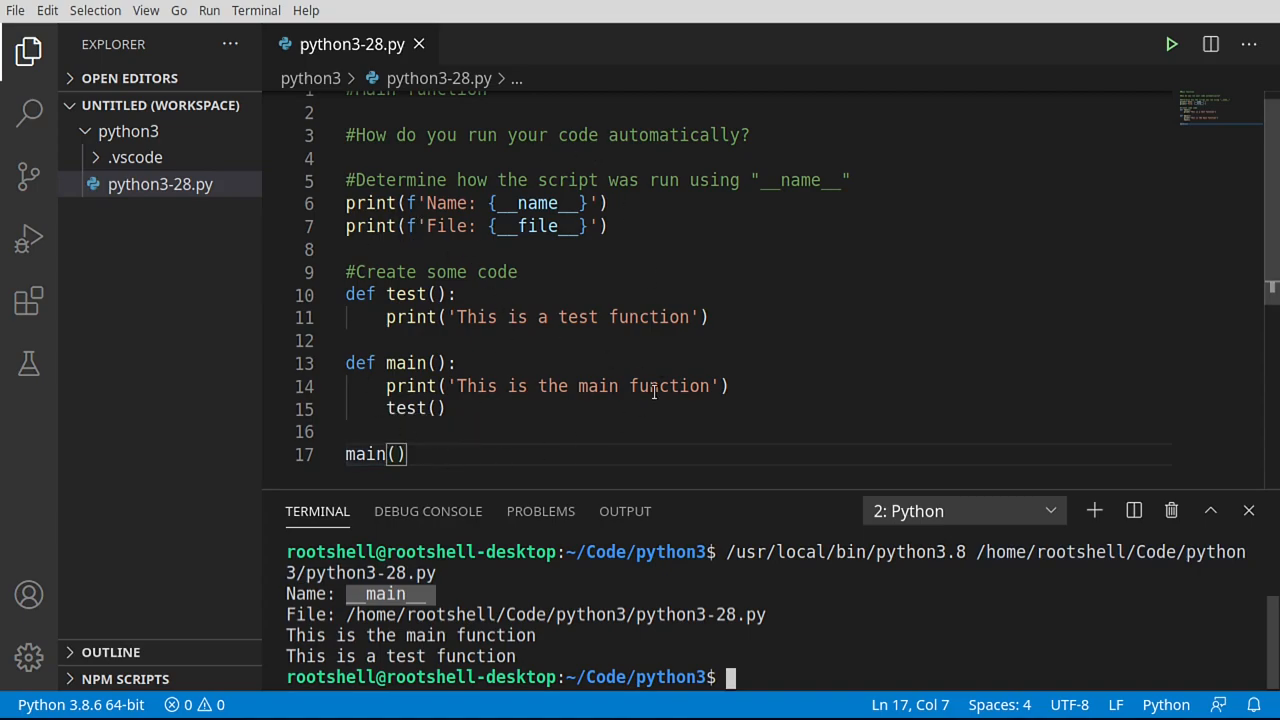
{"action": "mouse_move", "coordinate": [552, 436]}
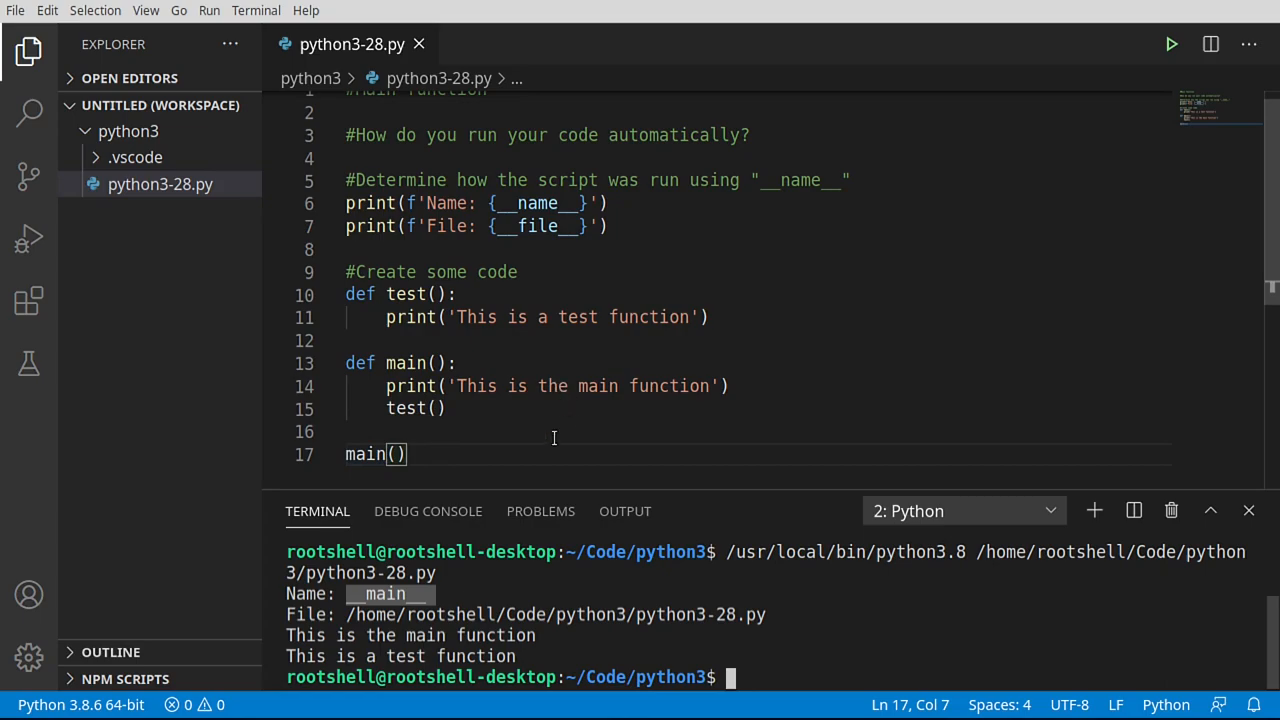
{"action": "double_click", "coordinate": [366, 454]}
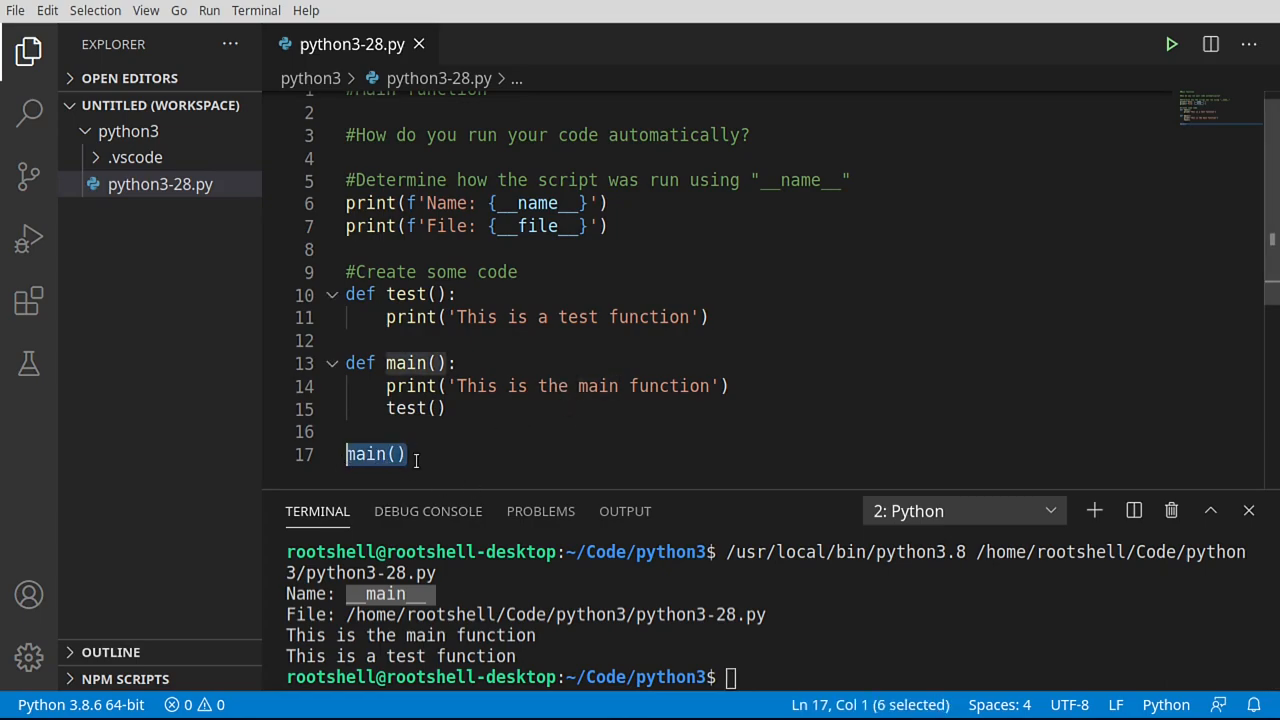
Wrap main() in an if __name__ == "__main__" guard under a '#Run automatically' comment
{"action": "type", "text": "#Run automatically"}
{"action": "type", "text": "if __name__ == \"__main__\":"}
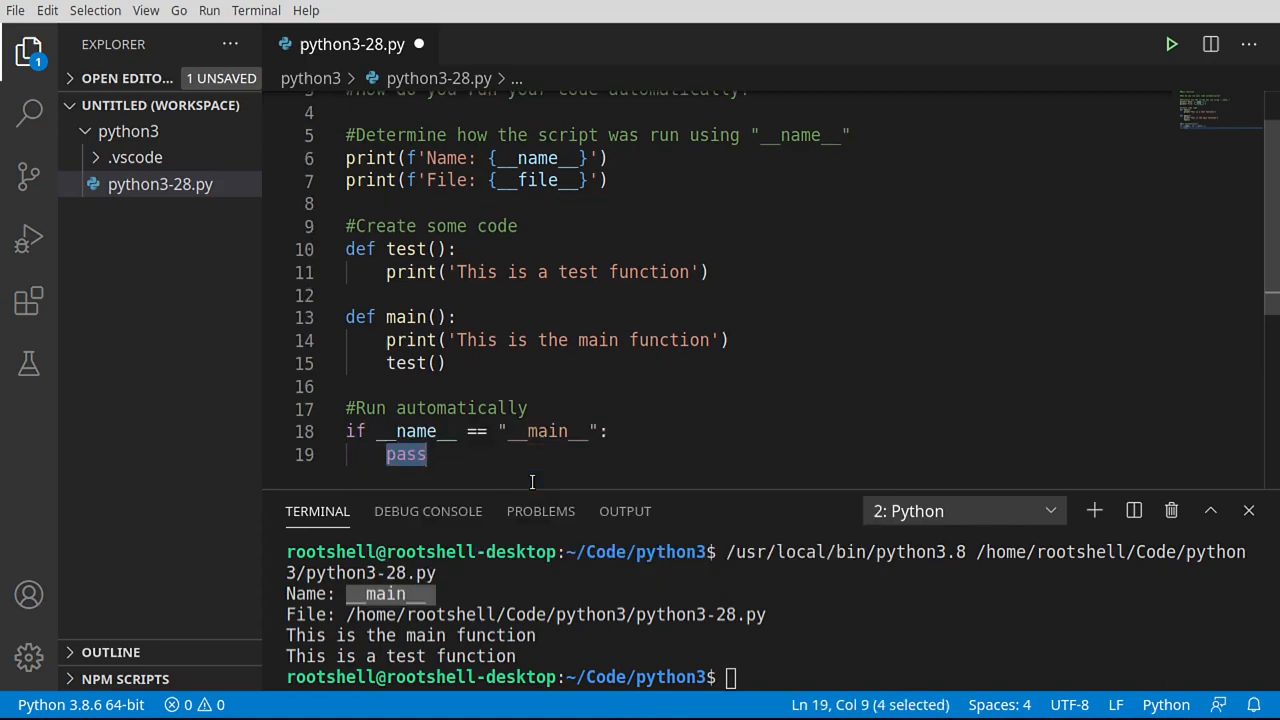
{"action": "mouse_move", "coordinate": [404, 444]}
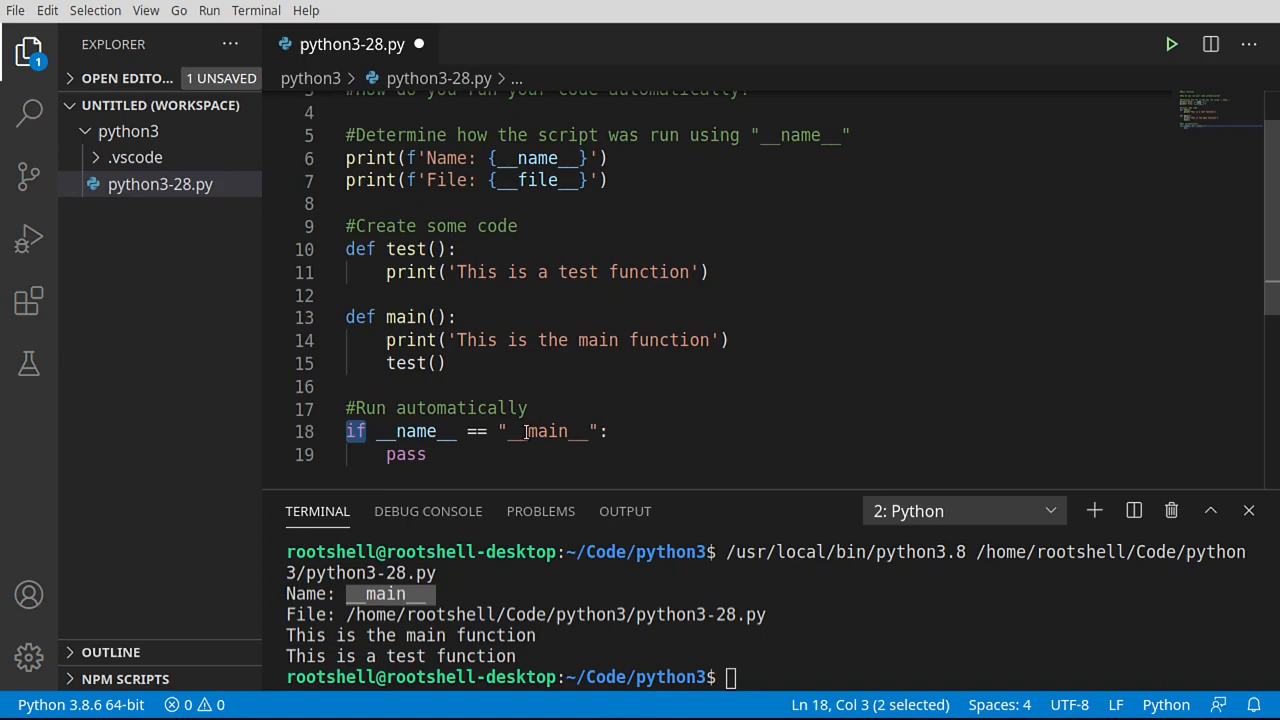
{"action": "double_click", "coordinate": [404, 454]}
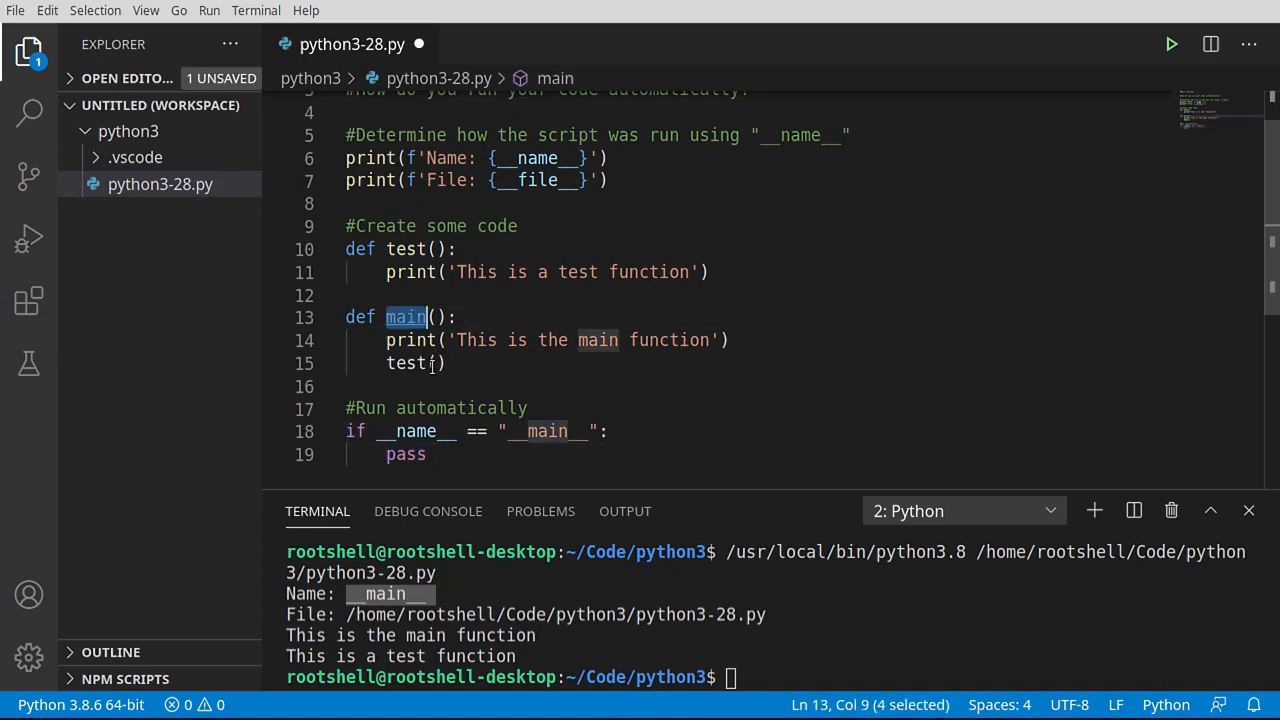
{"action": "type", "text": "main()"}
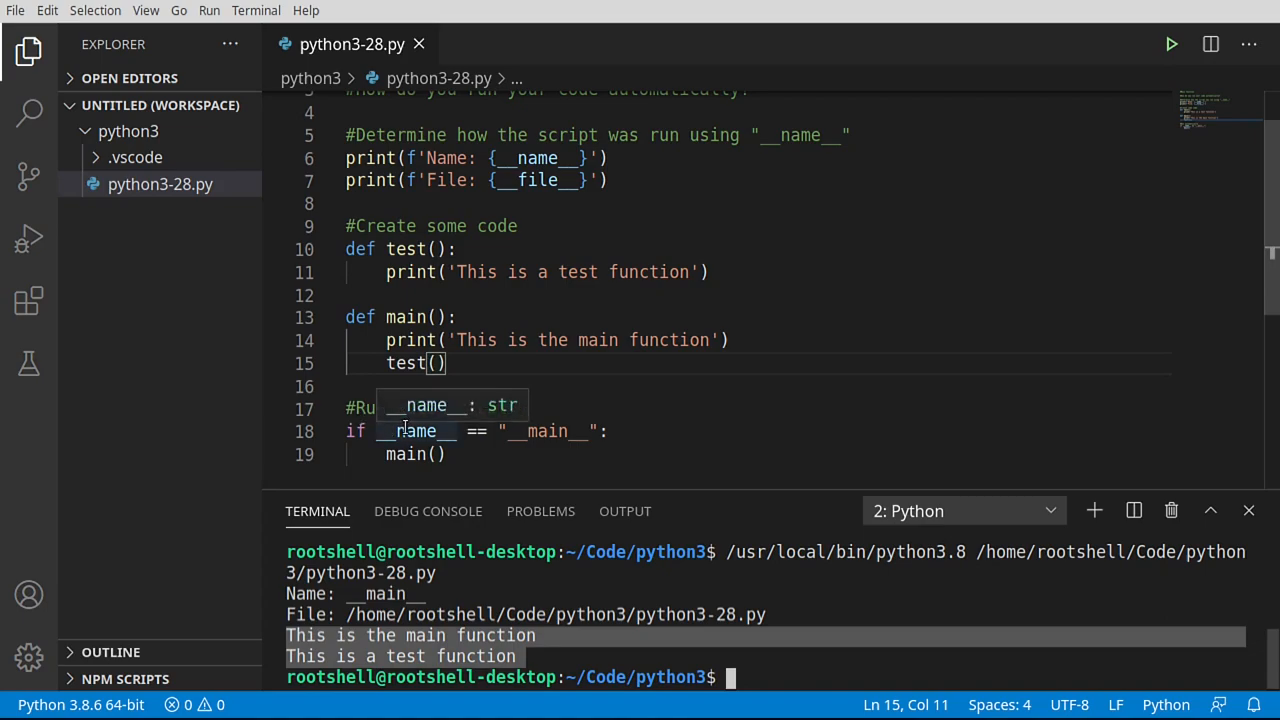
{"action": "mouse_move", "coordinate": [536, 432]}
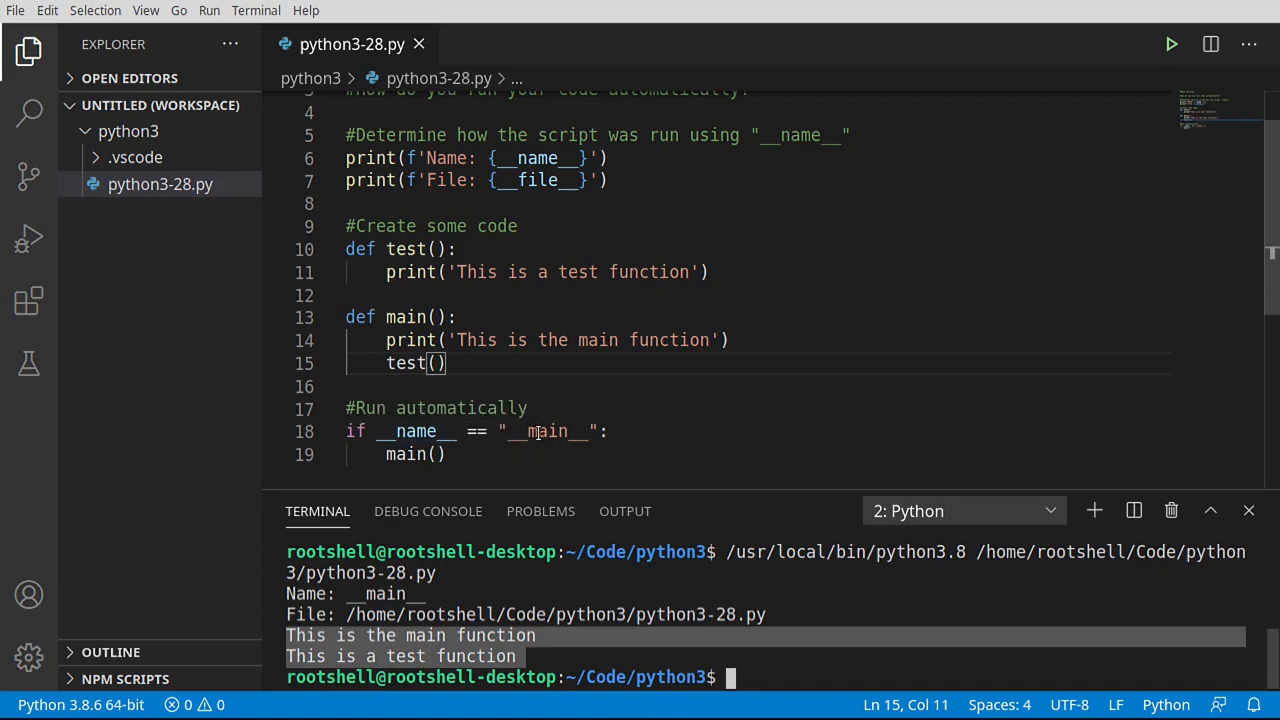
{"action": "double_click", "coordinate": [548, 432]}
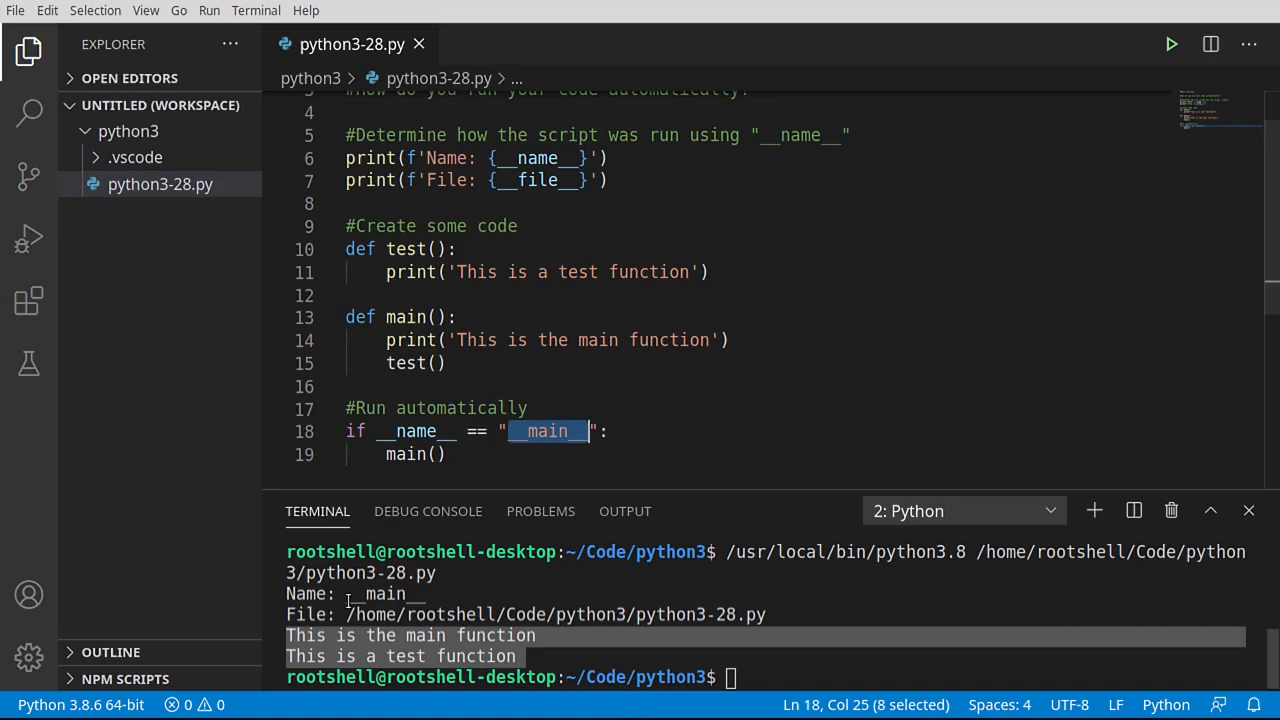
{"action": "left_click", "coordinate": [410, 454]}
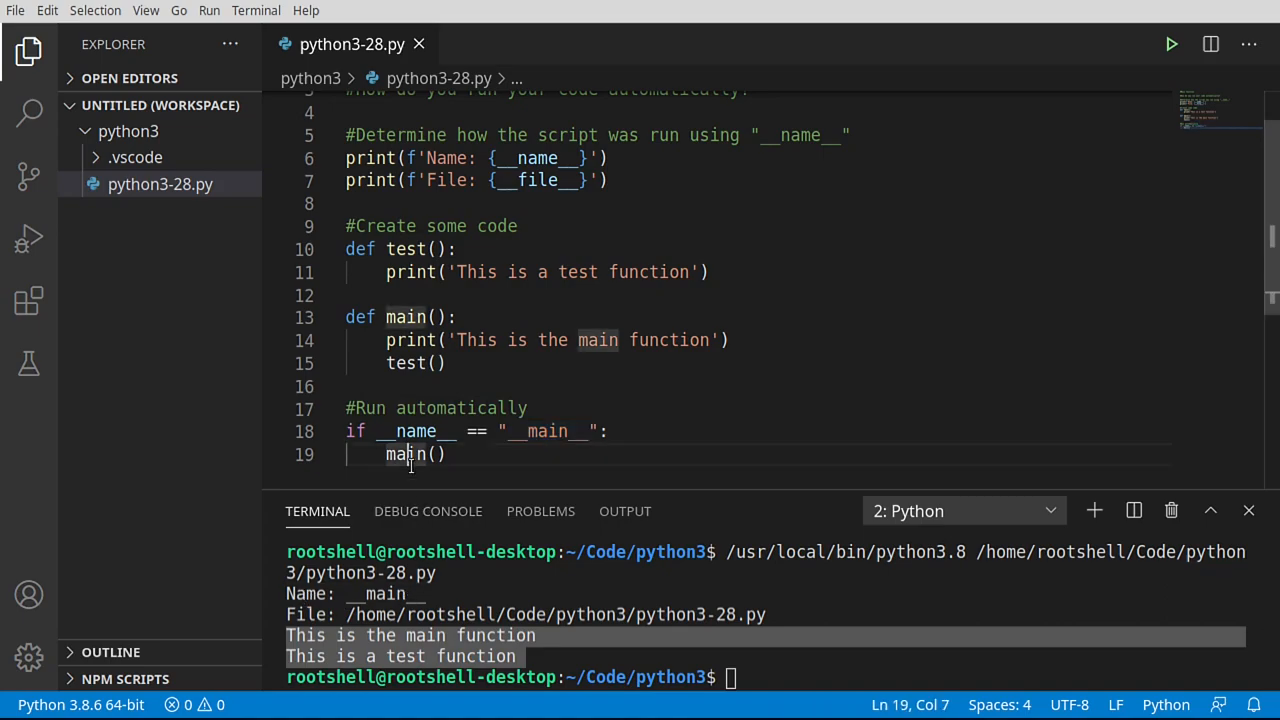
{"action": "double_click", "coordinate": [404, 454]}
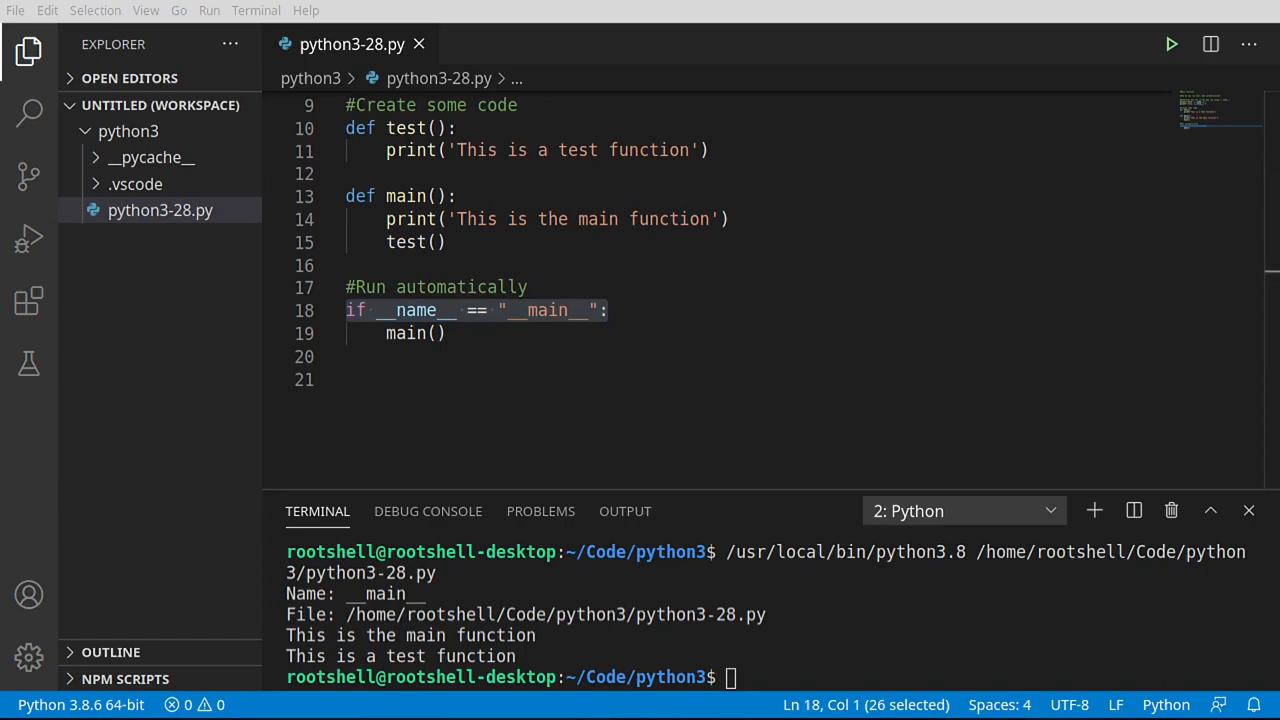
Add the comment '#Now run it from a different script - see test.py'
{"action": "type", "text": "#Now run it from a different script - see test.py"}
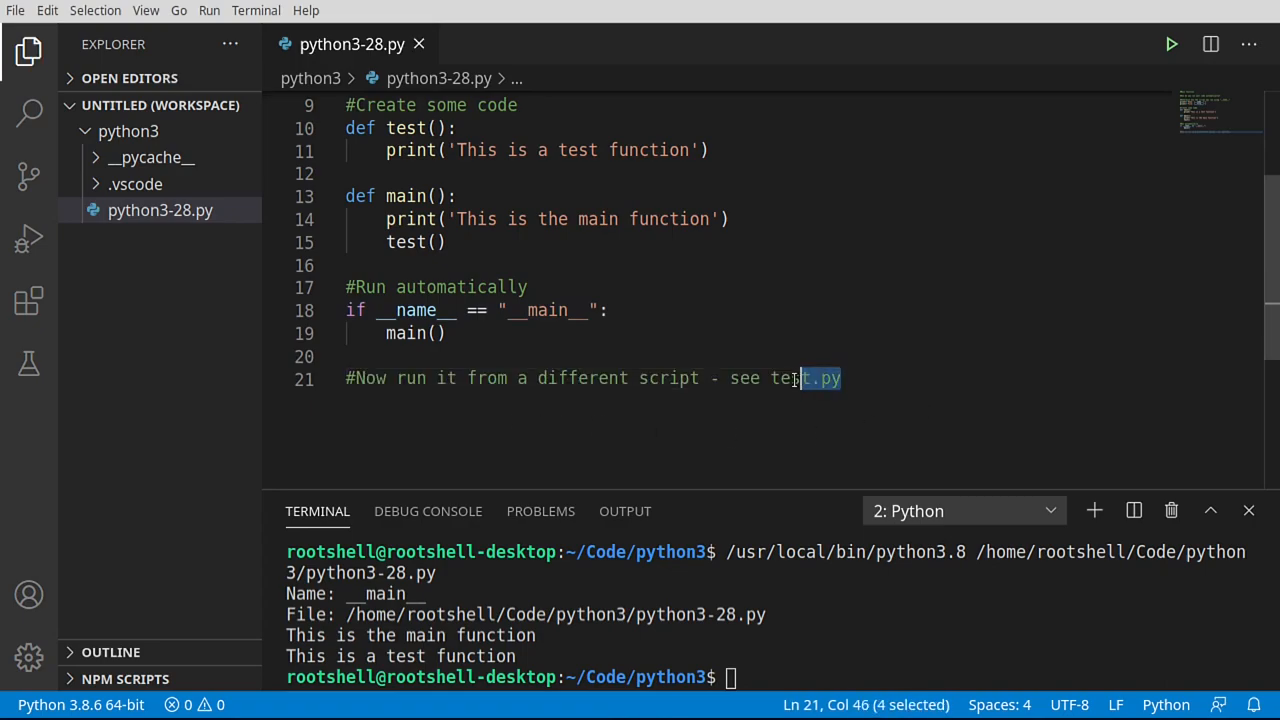
{"action": "double_click", "coordinate": [806, 378]}
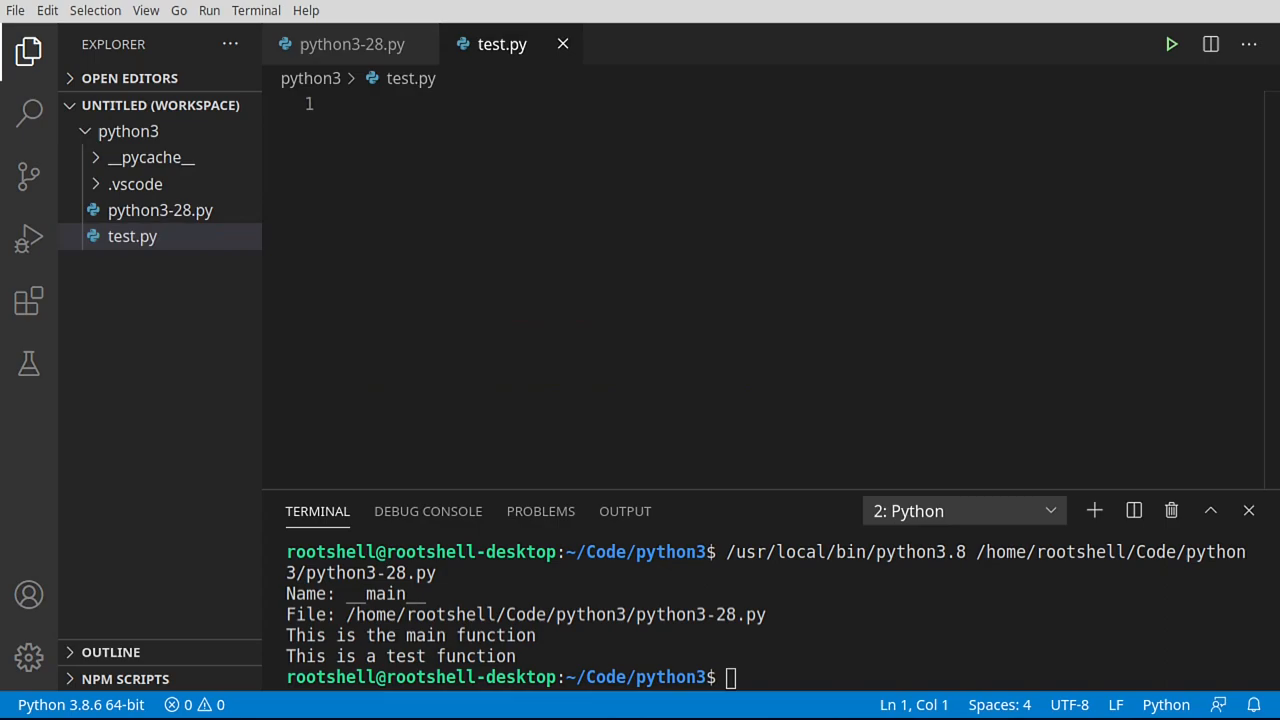
{"action": "mouse_move", "coordinate": [930, 218]}
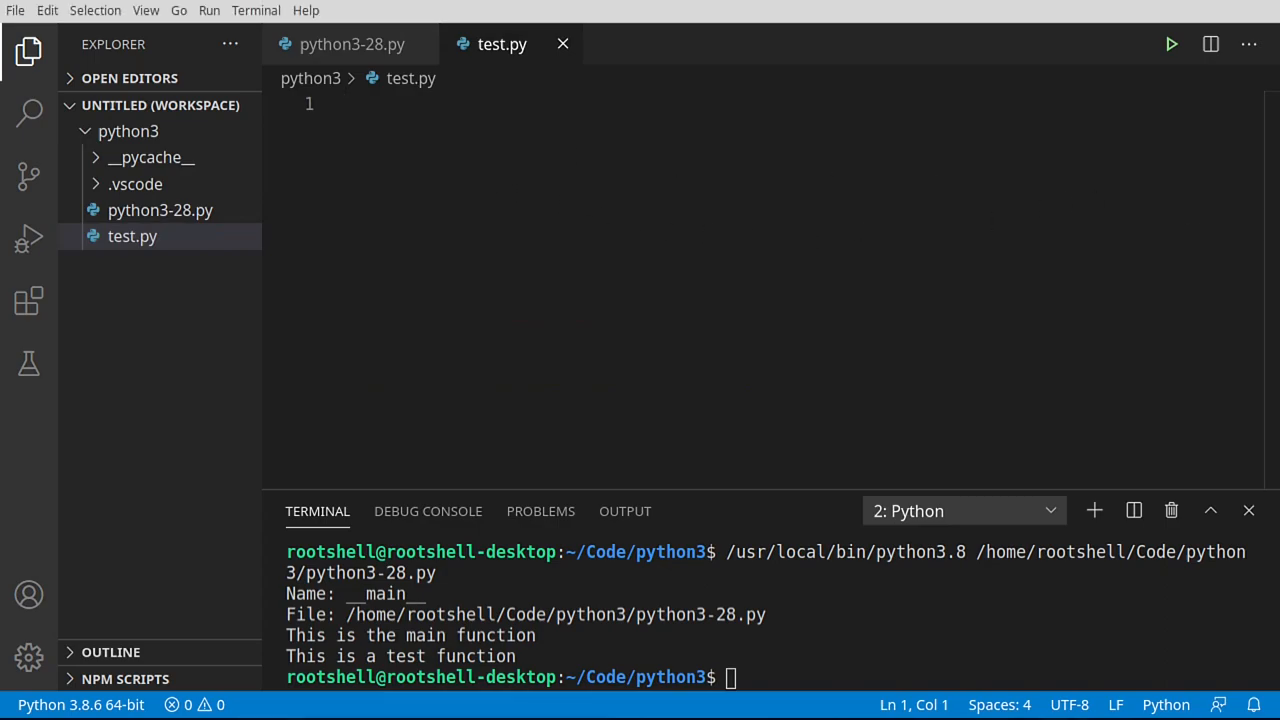
{"action": "mouse_move", "coordinate": [352, 44]}
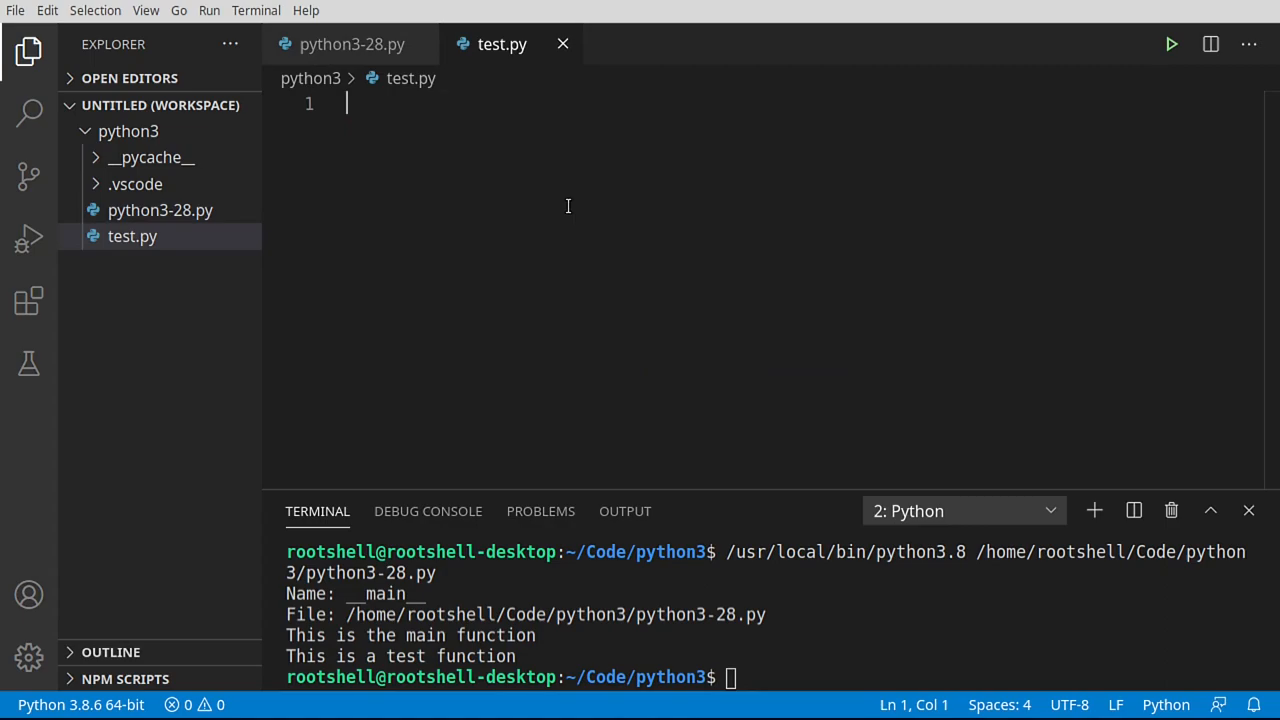
In test.py write 'import python3-28 as code' and run it, hitting a SyntaxError on the hyphen
{"action": "type", "text": "import python3-28 as"}
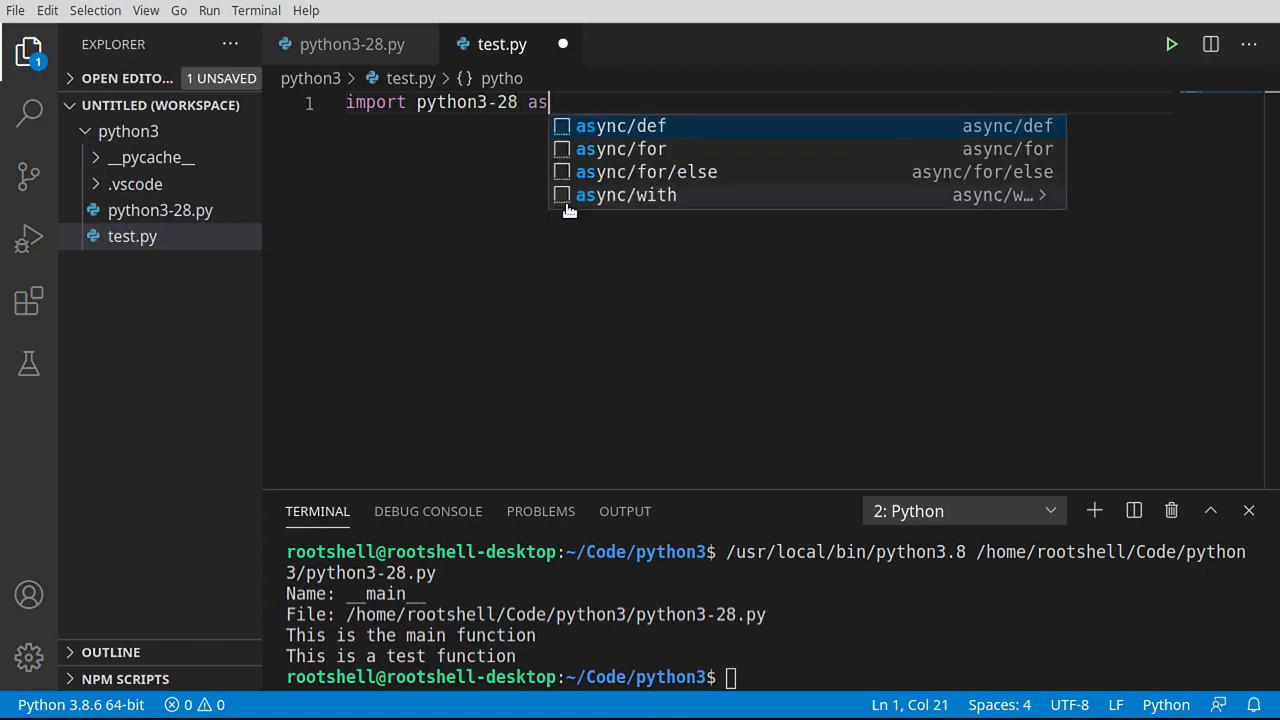
{"action": "type", "text": "code"}
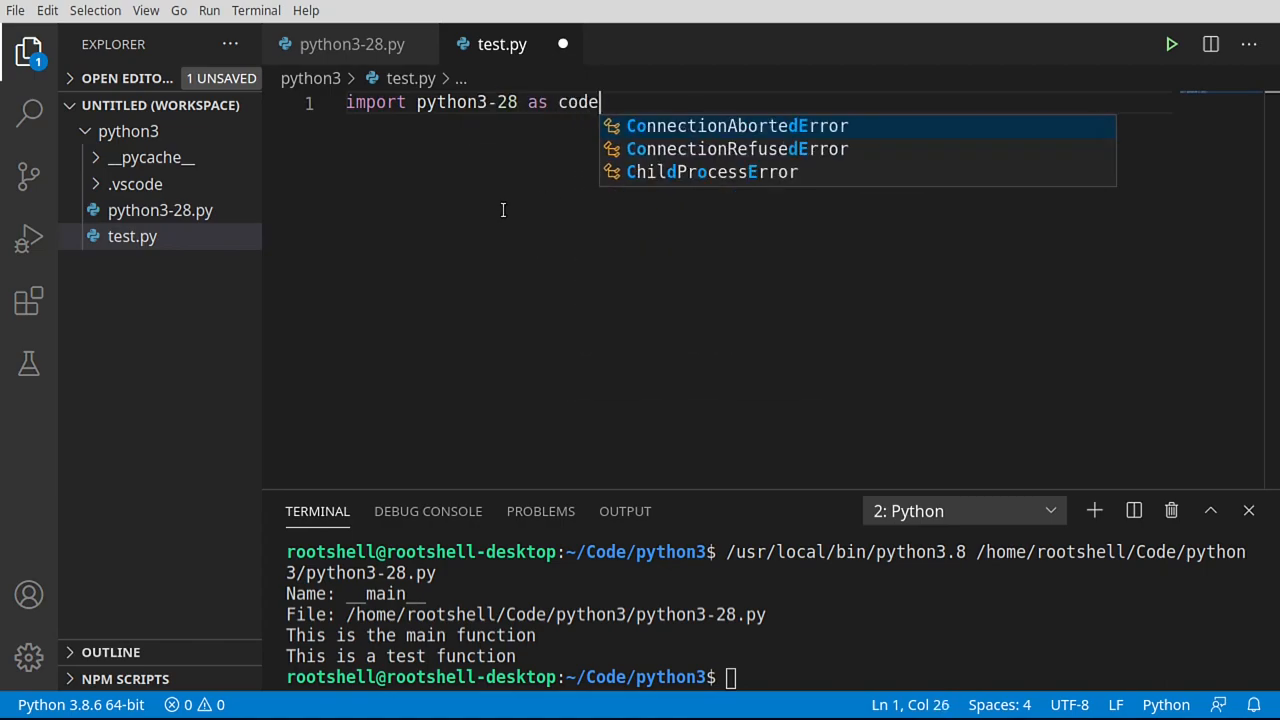
{"action": "mouse_move", "coordinate": [416, 114]}
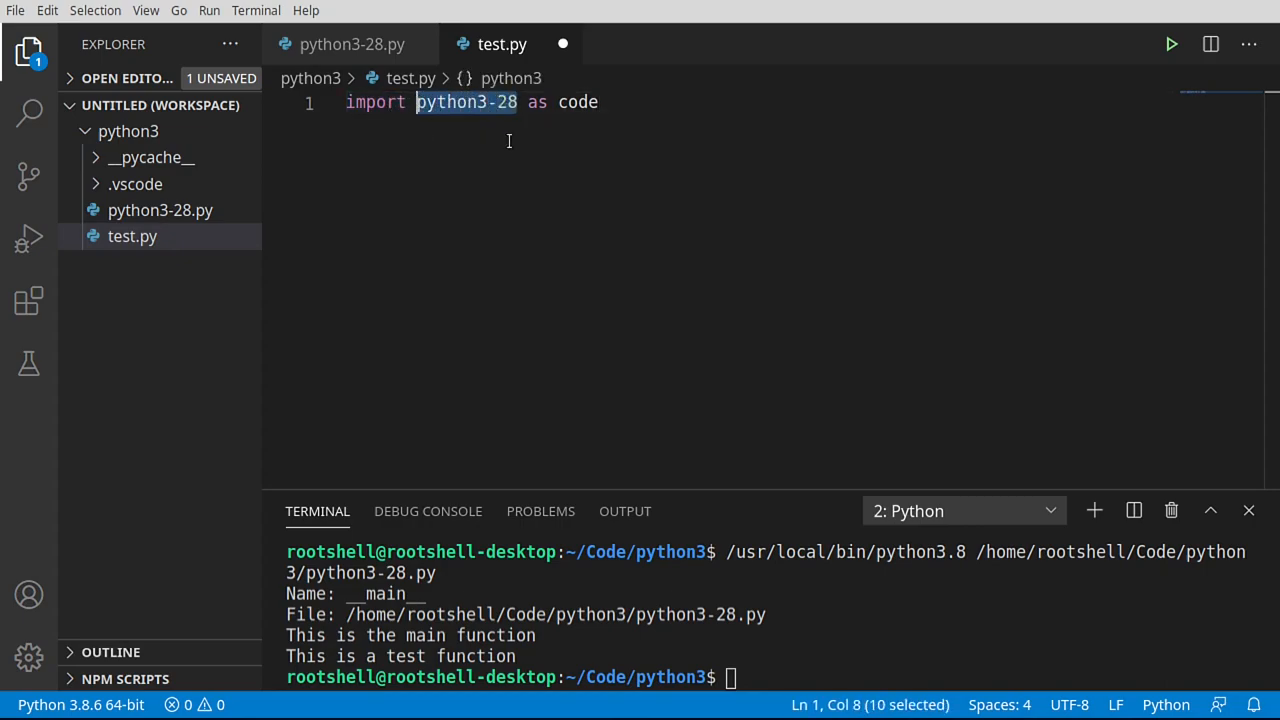
{"action": "double_click", "coordinate": [576, 100]}
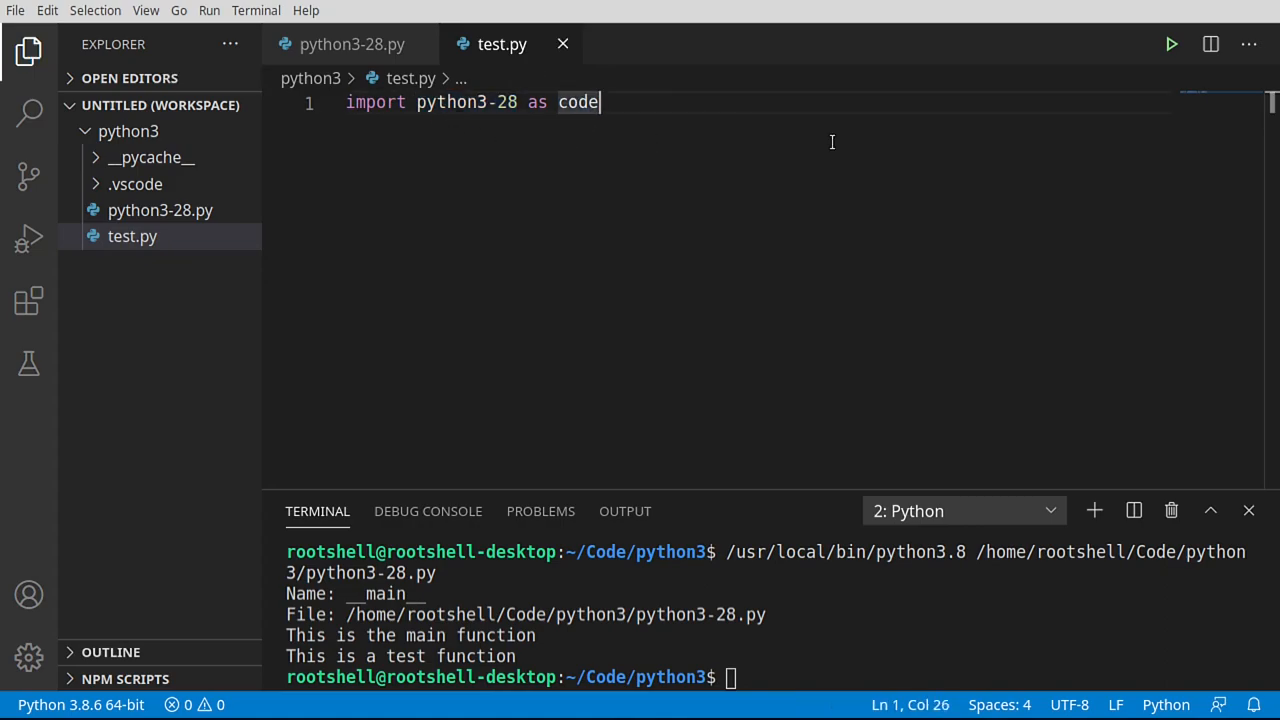
{"action": "left_click", "coordinate": [1170, 44]}
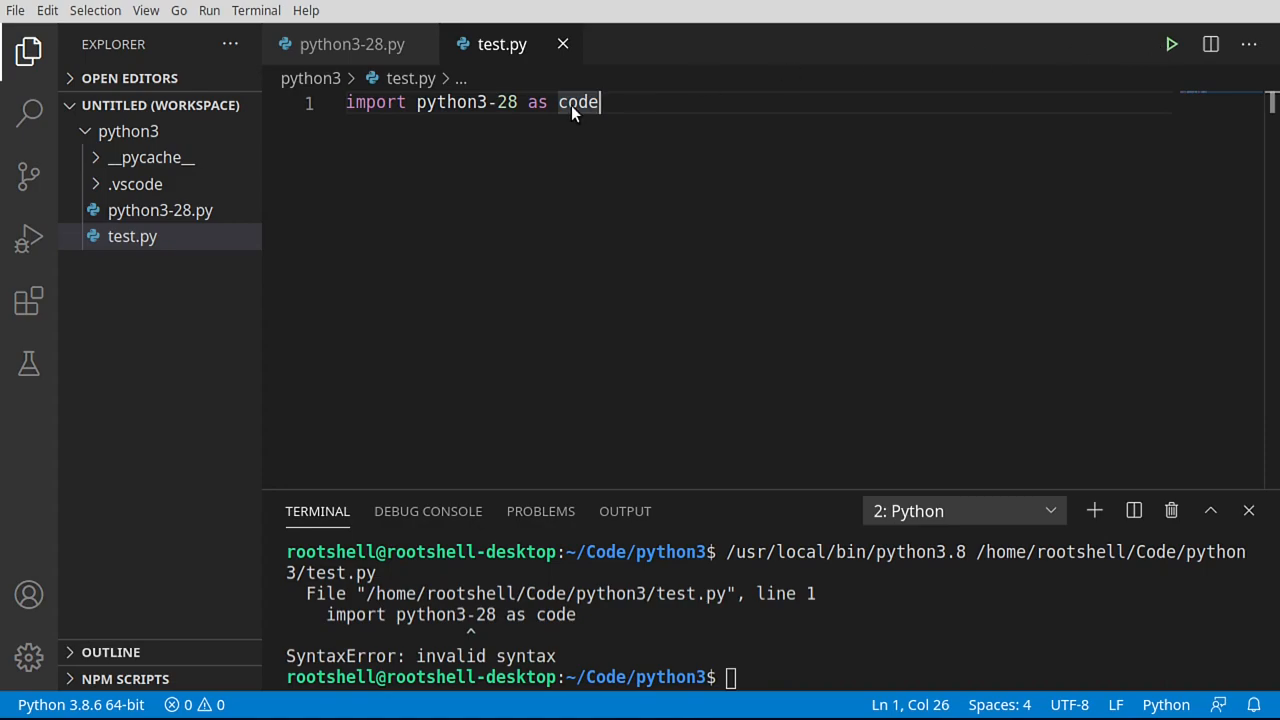
{"action": "mouse_move", "coordinate": [544, 664]}
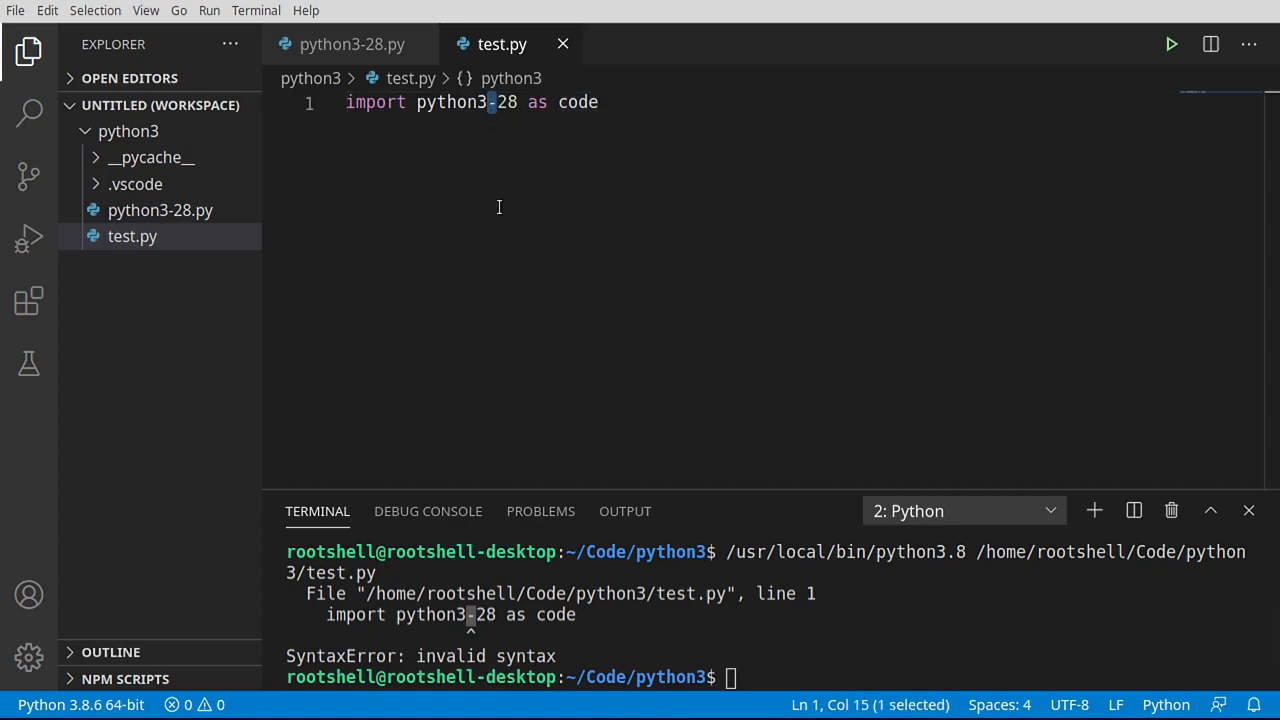
Bring up the Explorer actions for python3-28.py to rename it
{"action": "left_click", "coordinate": [598, 102]}
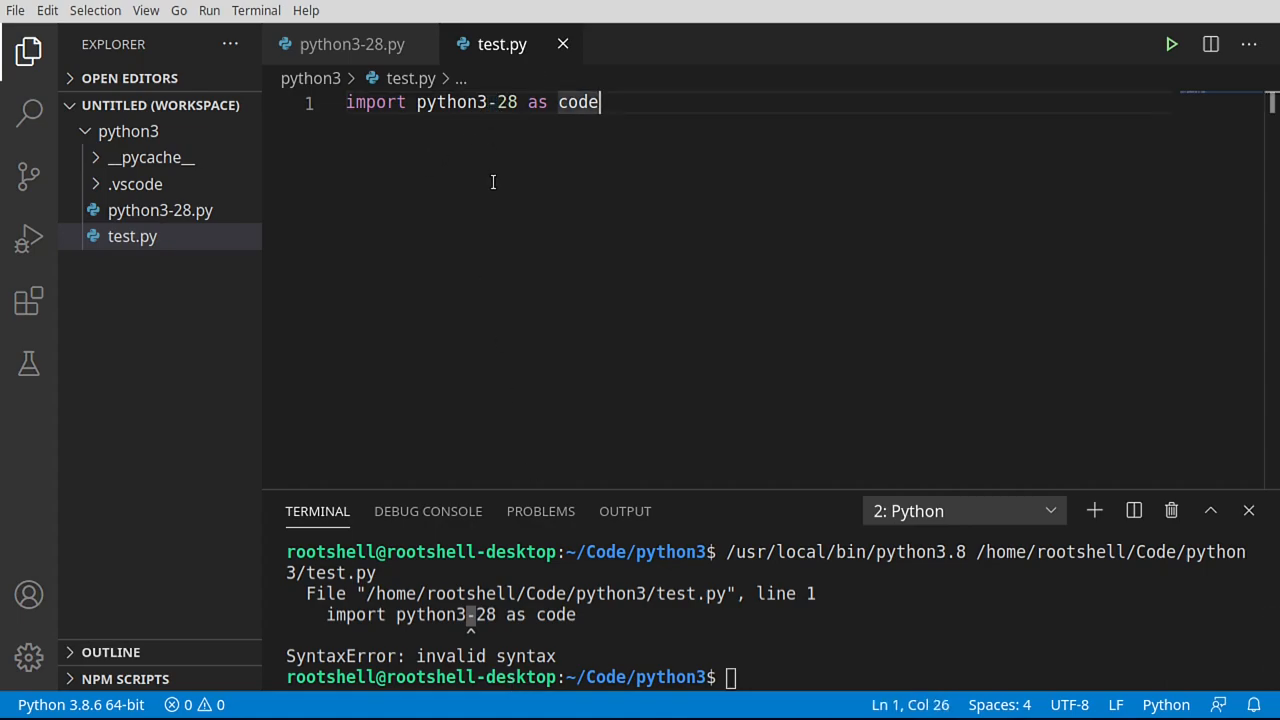
{"action": "mouse_move", "coordinate": [508, 100]}
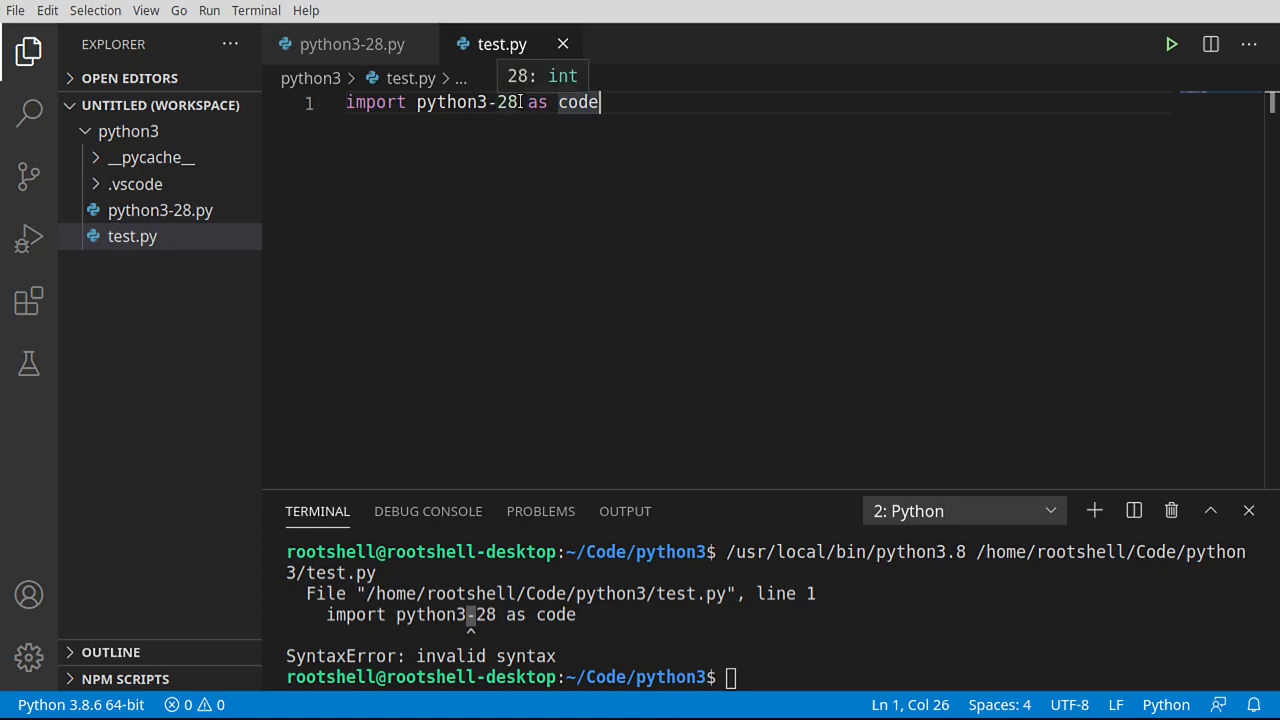
{"action": "right_click", "coordinate": [160, 210]}
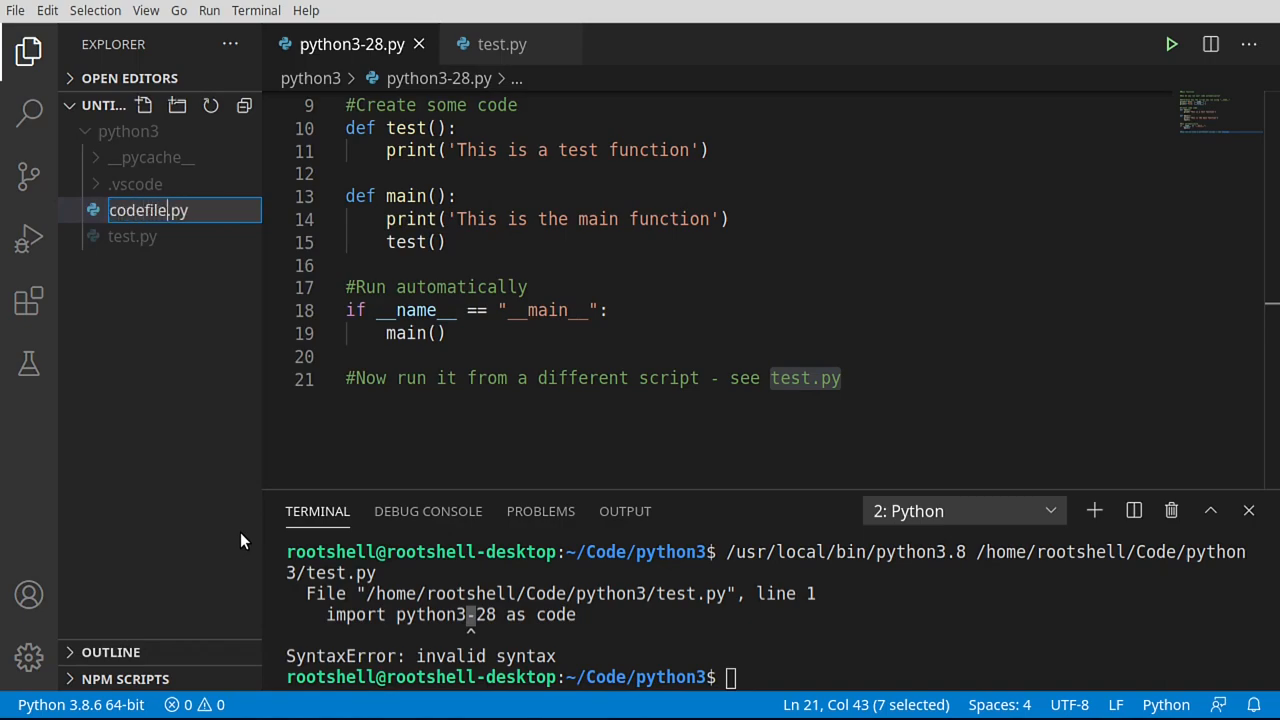
Confirm the rename to codefile.py and run it, printing Name: __main__ and both function messages
{"action": "key", "text": "Return"}
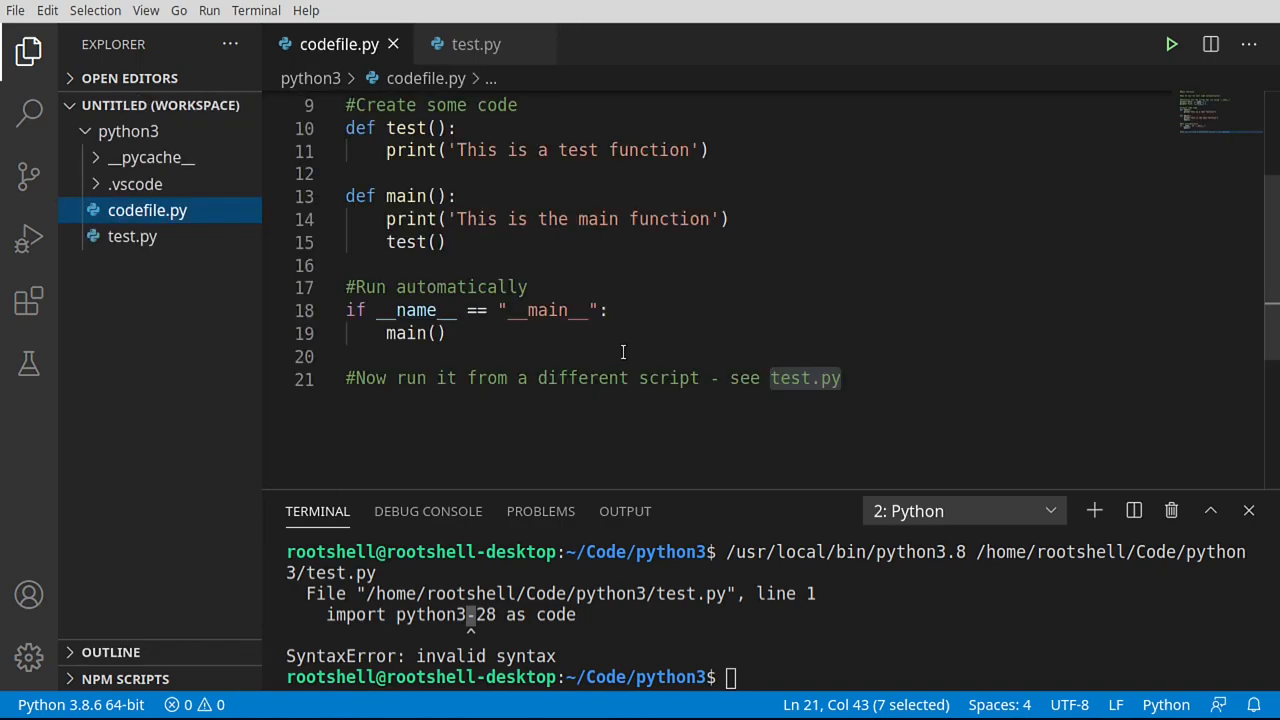
{"action": "left_click", "coordinate": [432, 242]}
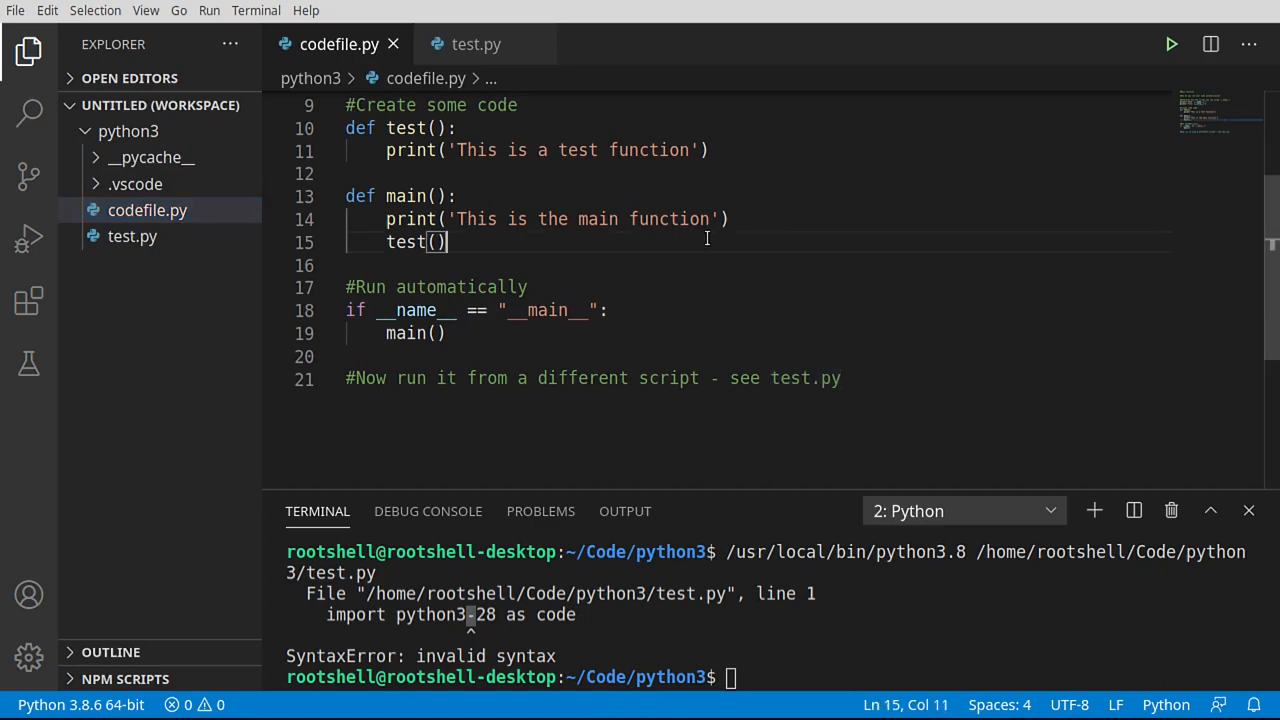
{"action": "mouse_move", "coordinate": [424, 320]}
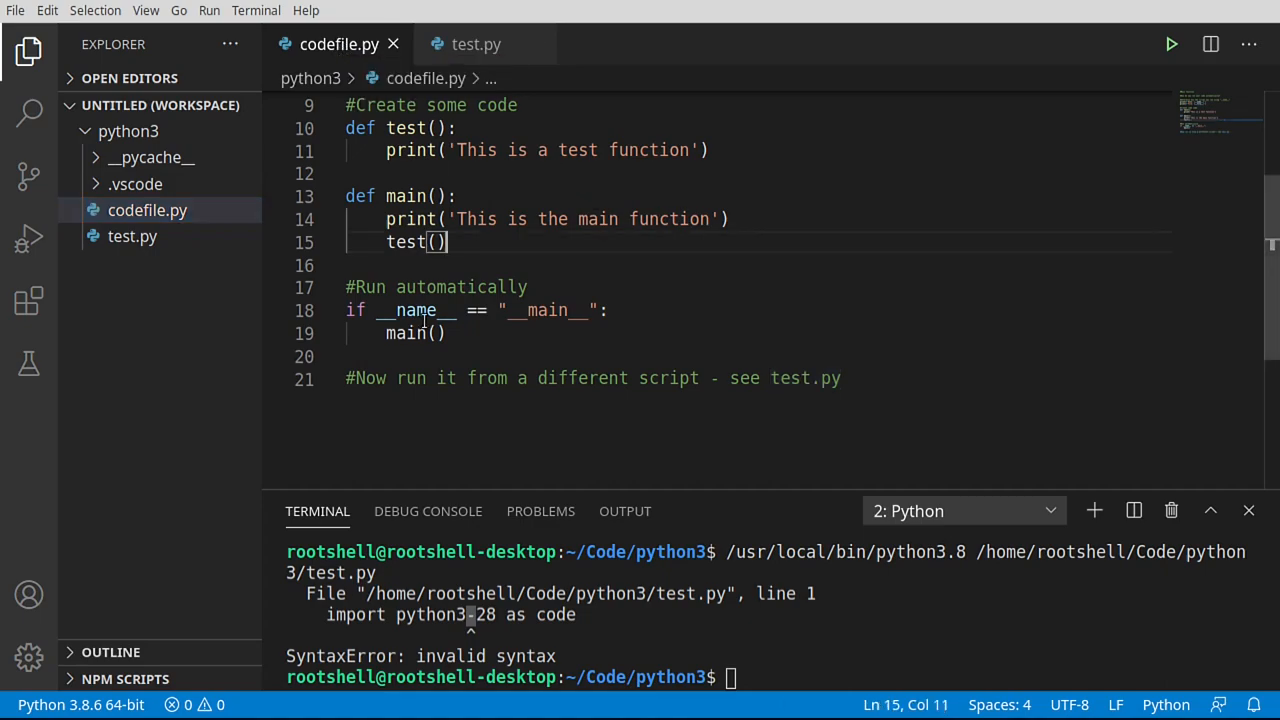
{"action": "mouse_move", "coordinate": [1172, 44]}
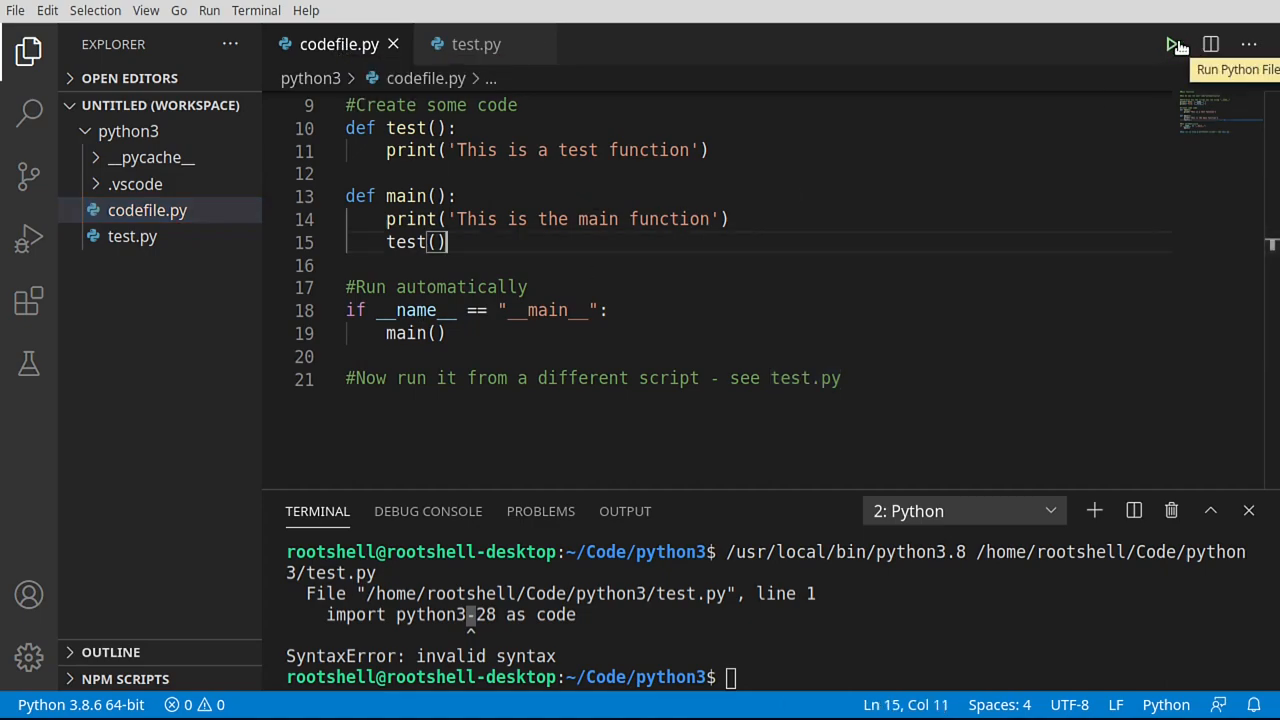
{"action": "left_click", "coordinate": [1172, 44]}
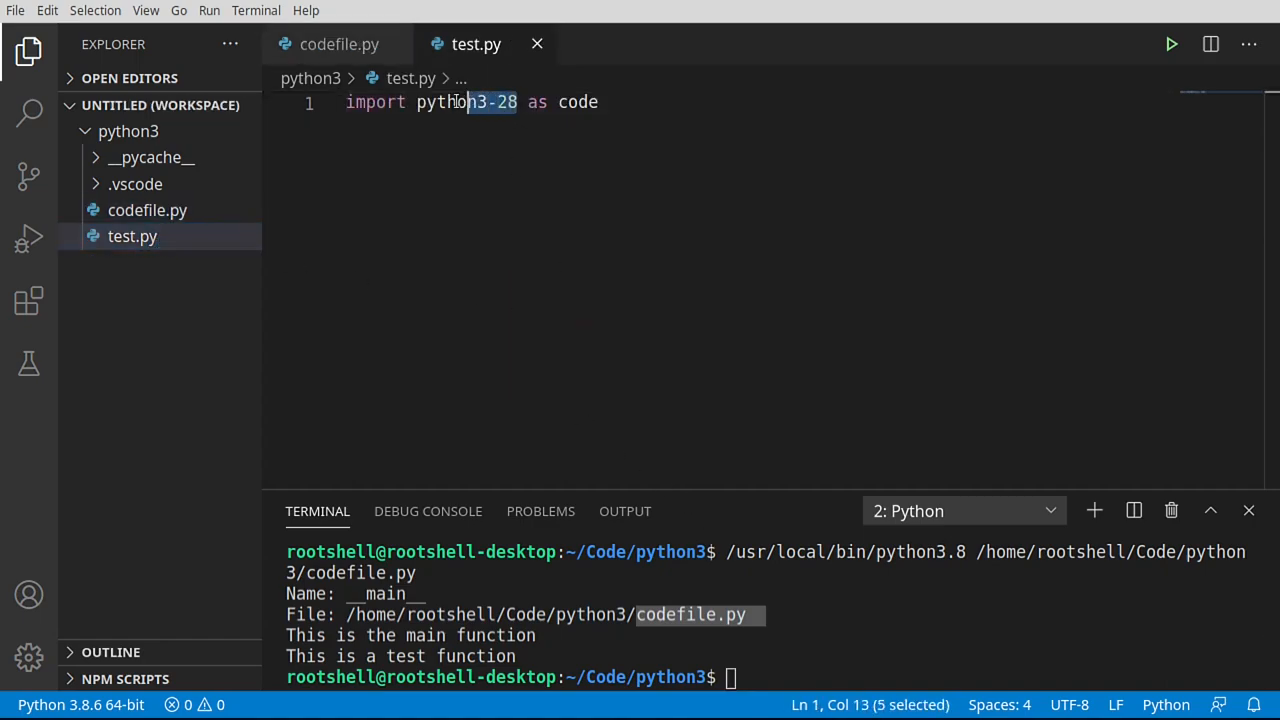
Complete 'import codefile as code' in test.py and run it, printing Name: codefile and its file path
{"action": "type", "text": "cod"}
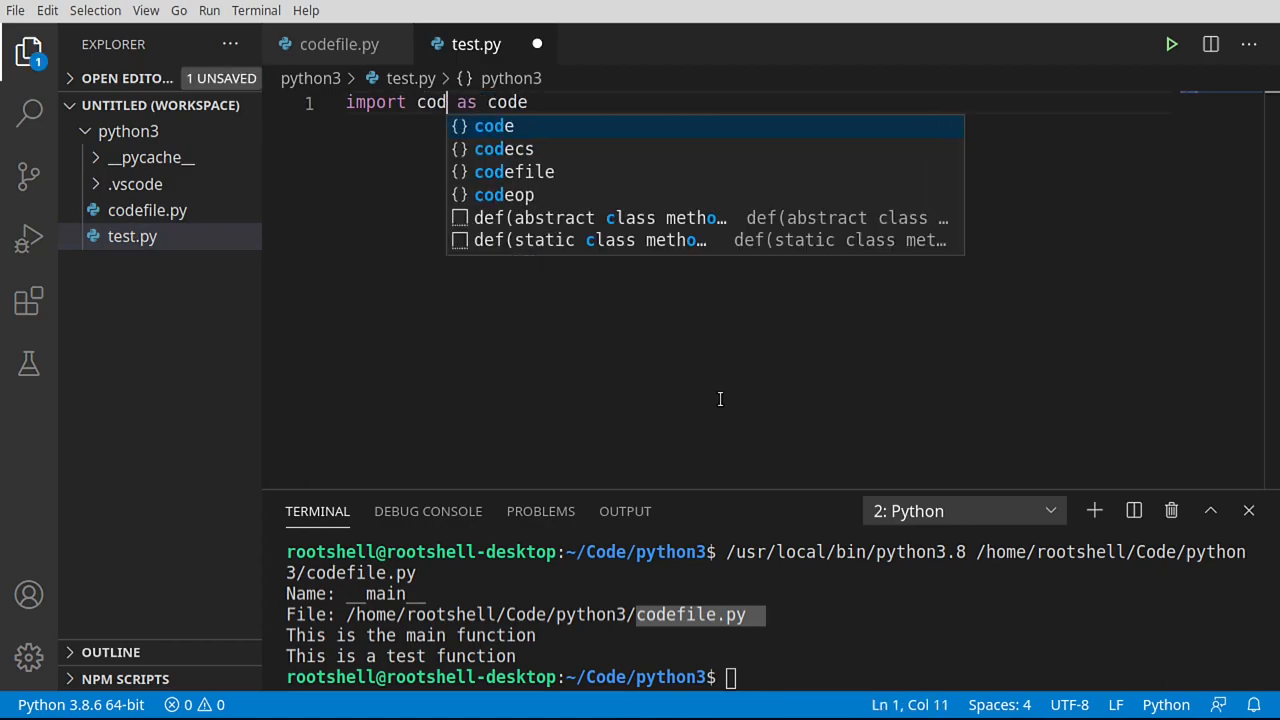
{"action": "left_click", "coordinate": [516, 172]}
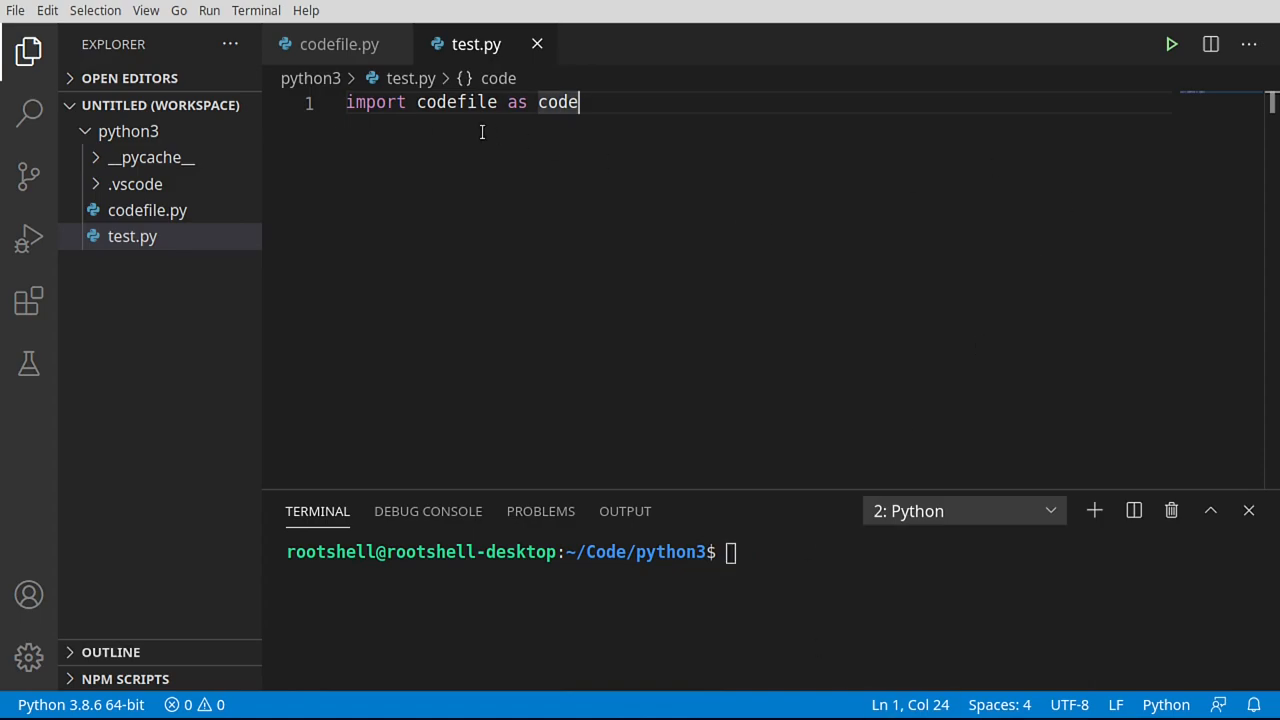
{"action": "left_click", "coordinate": [1172, 44]}
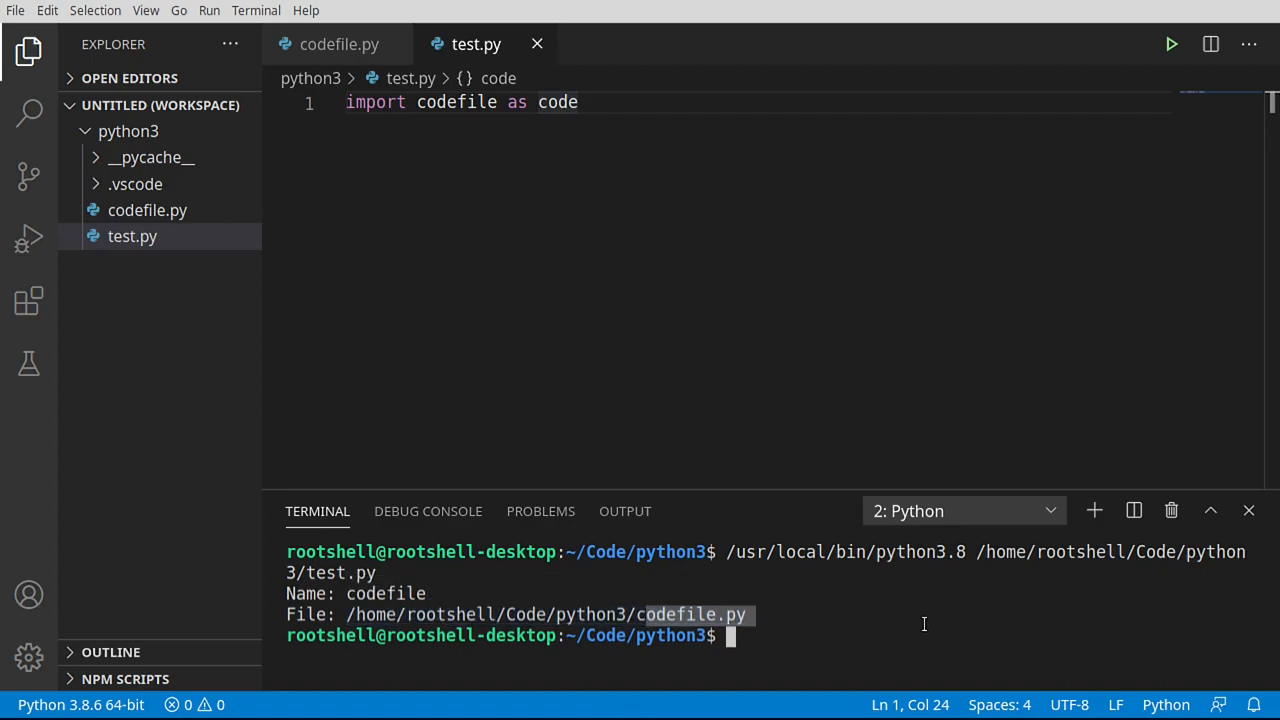
{"action": "mouse_move", "coordinate": [476, 44]}
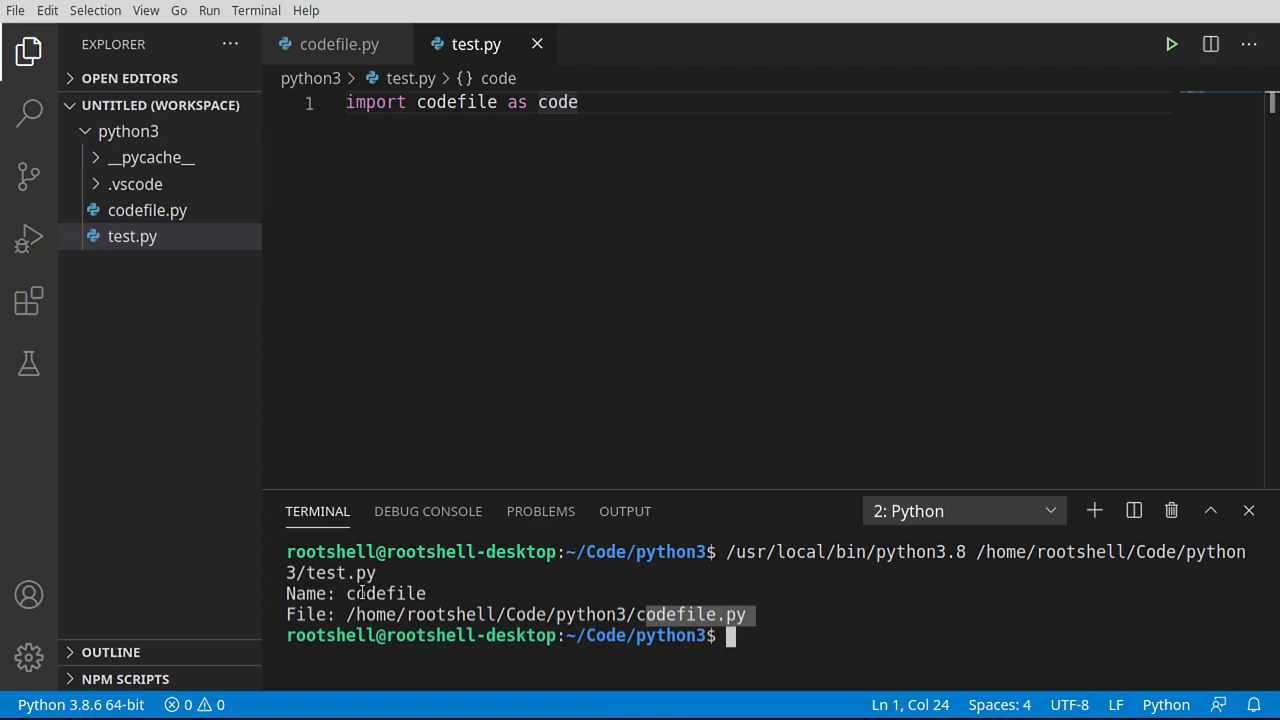
{"action": "left_click", "coordinate": [368, 102]}
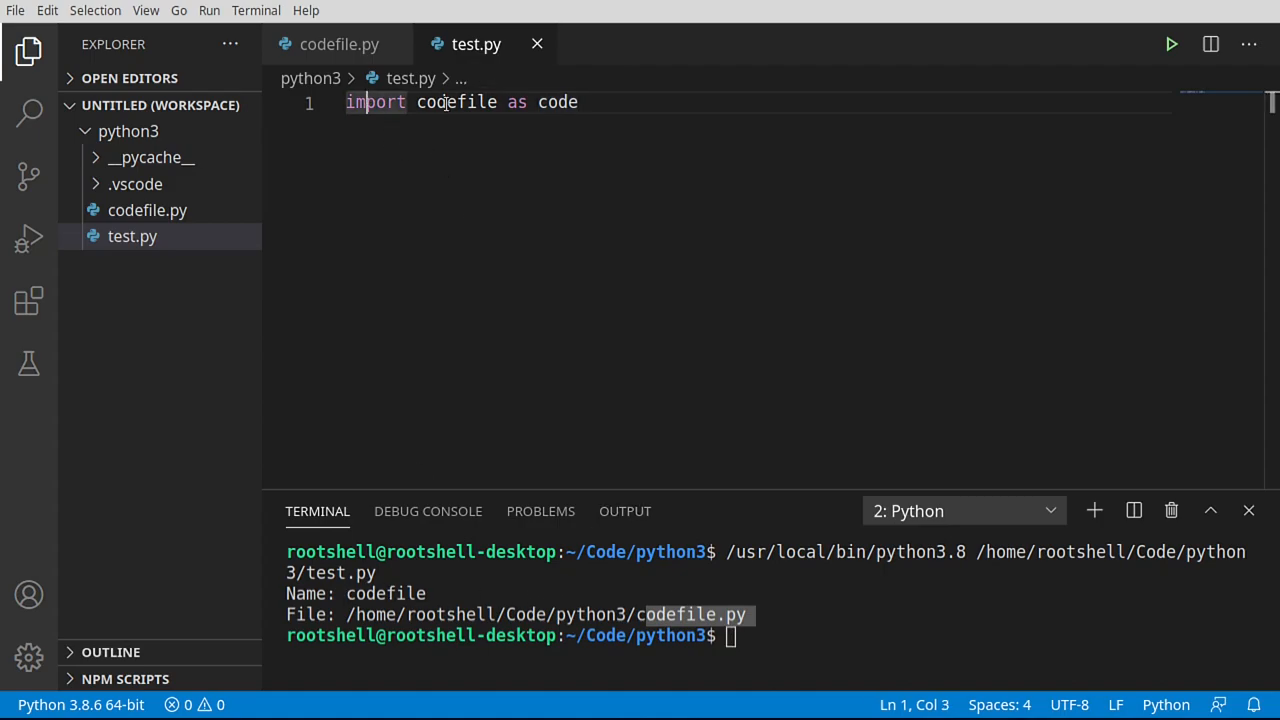
Copy the name/file print lines into test.py with 'Test' labels and run it, showing Test Name: __main__
{"action": "left_click", "coordinate": [340, 44]}
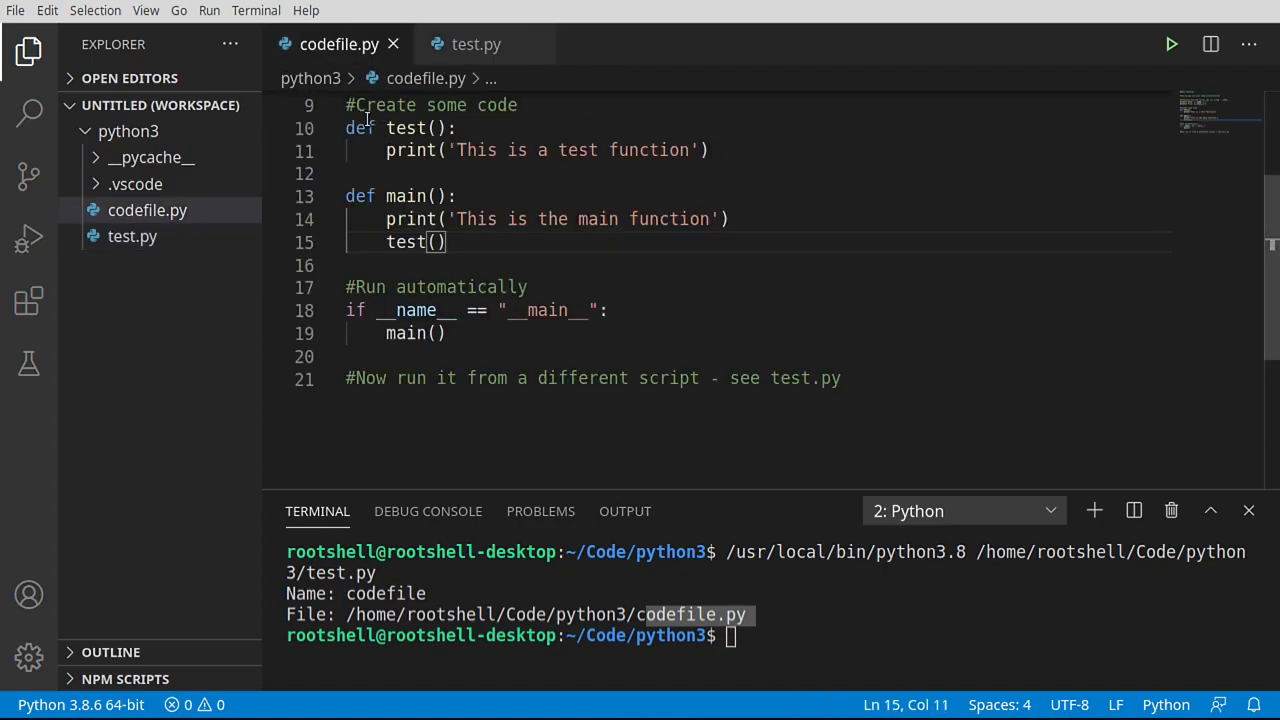
{"action": "scroll", "scroll_direction": "up", "scroll_amount": 3}
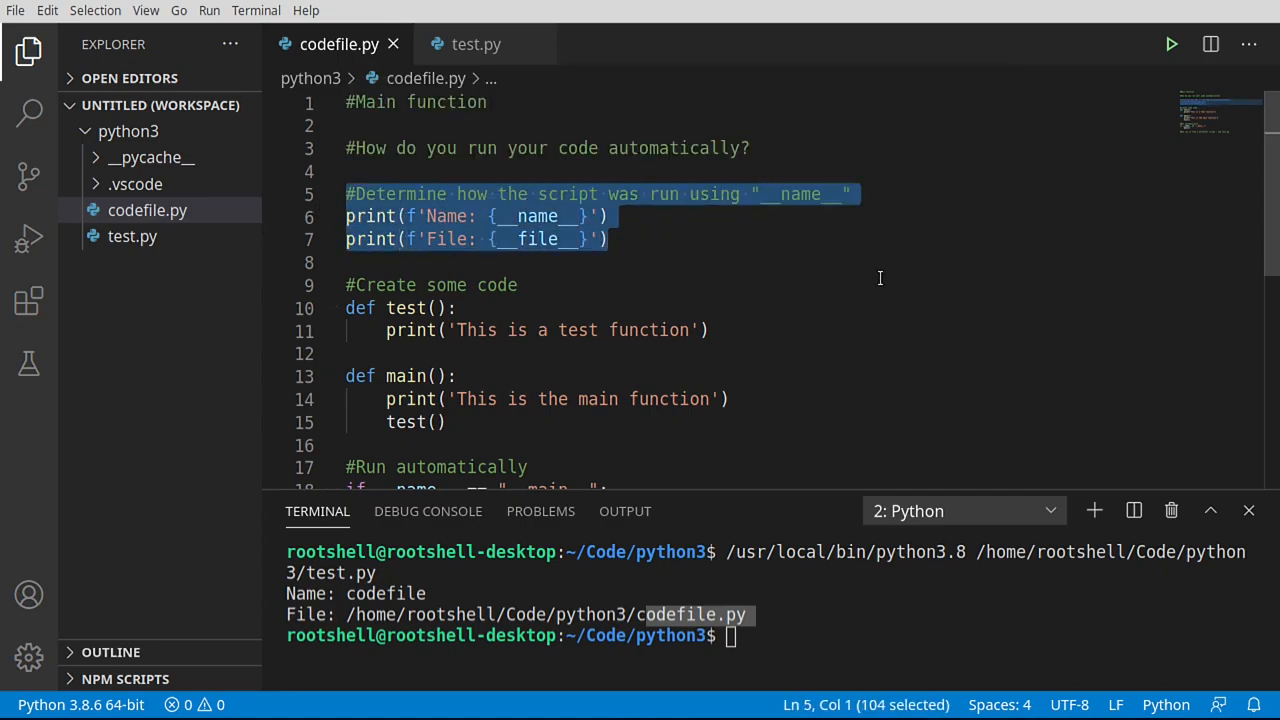
{"action": "left_click", "coordinate": [476, 44]}
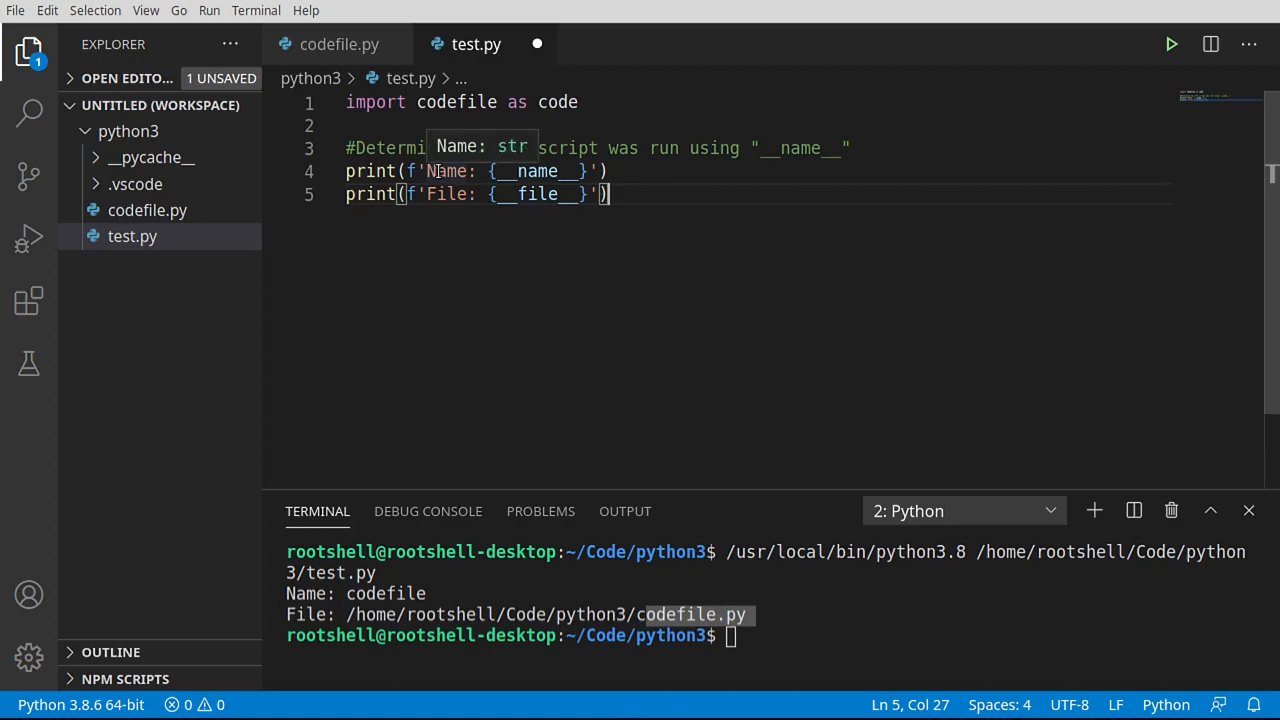
{"action": "left_click", "coordinate": [448, 172]}
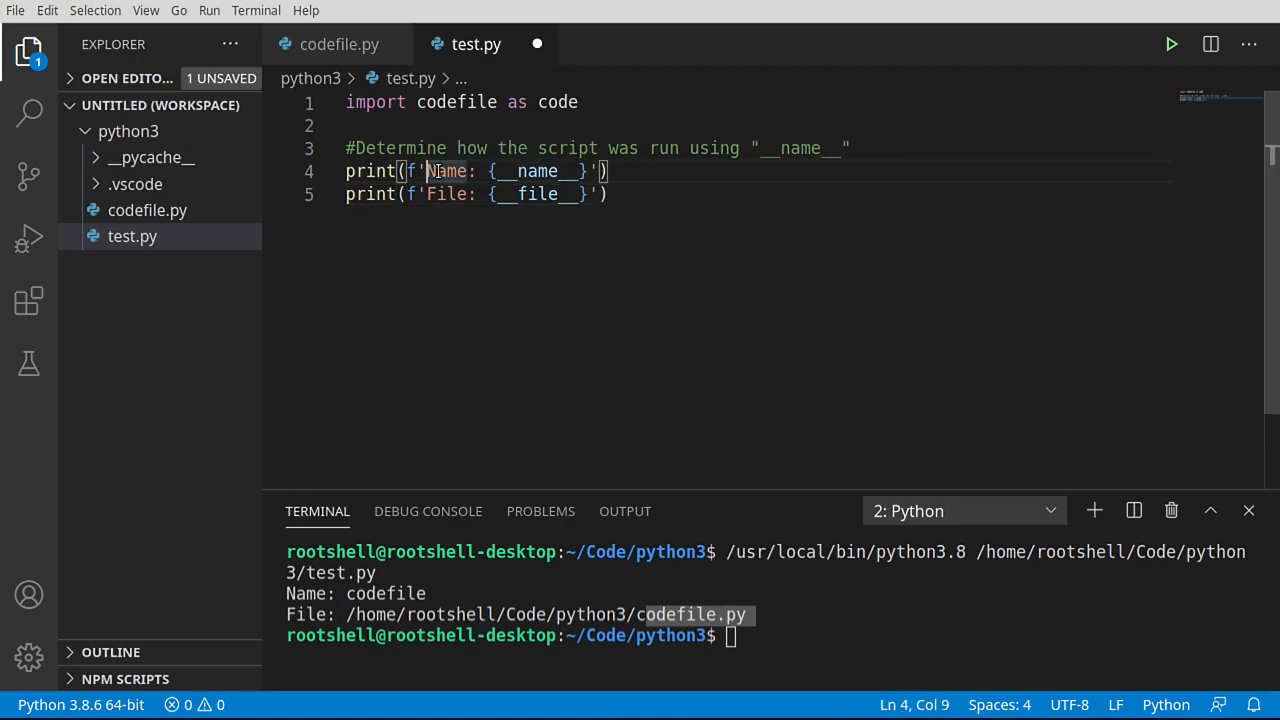
{"action": "type", "text": "Test"}
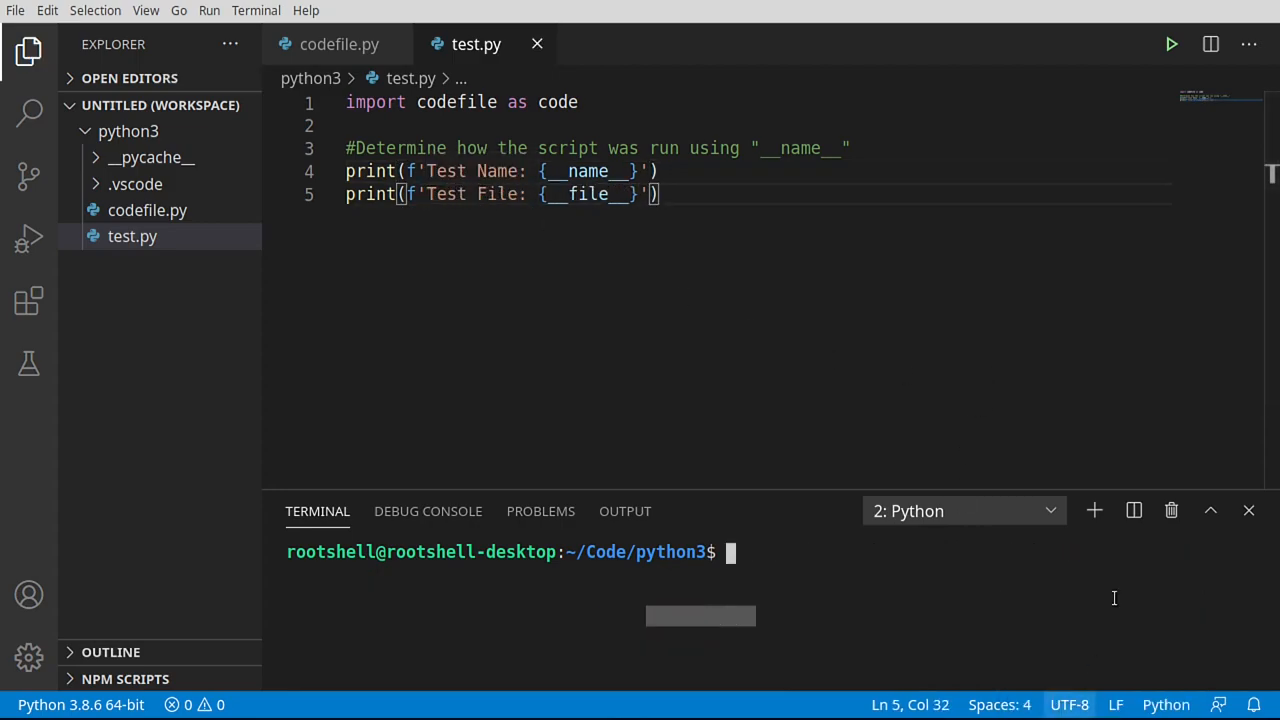
{"action": "left_click", "coordinate": [1172, 44]}
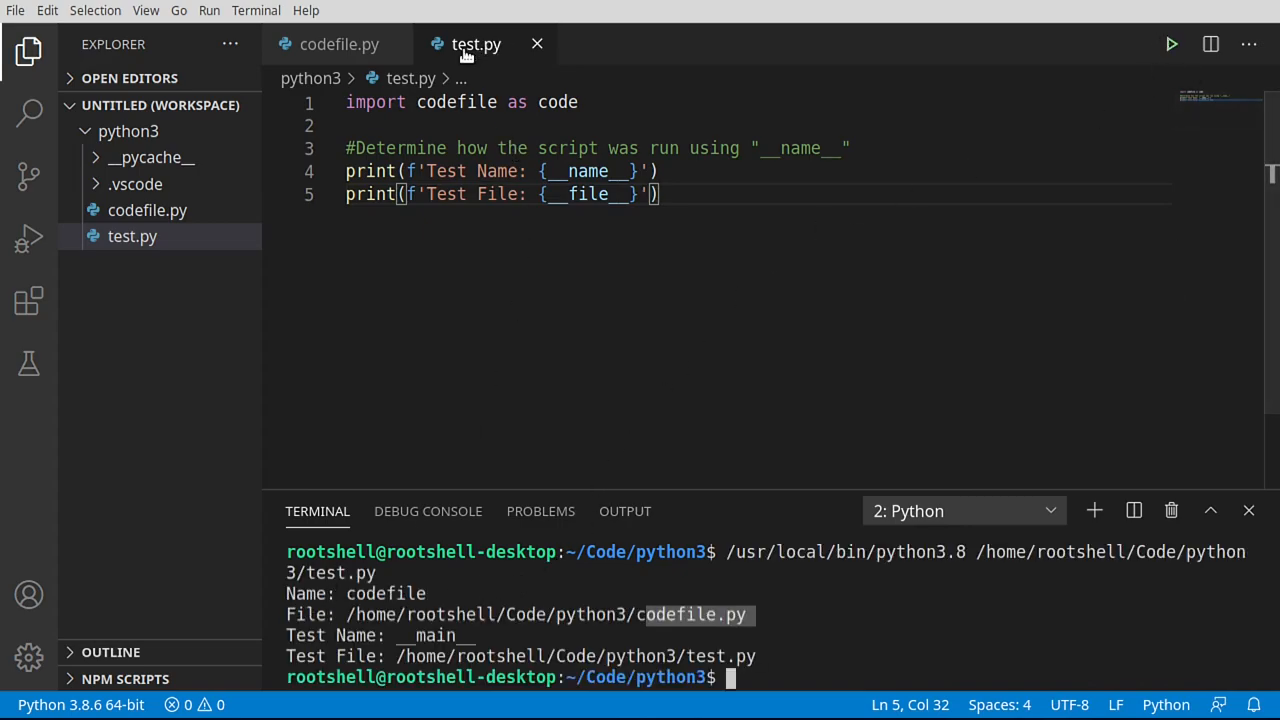
{"action": "mouse_move", "coordinate": [476, 44]}
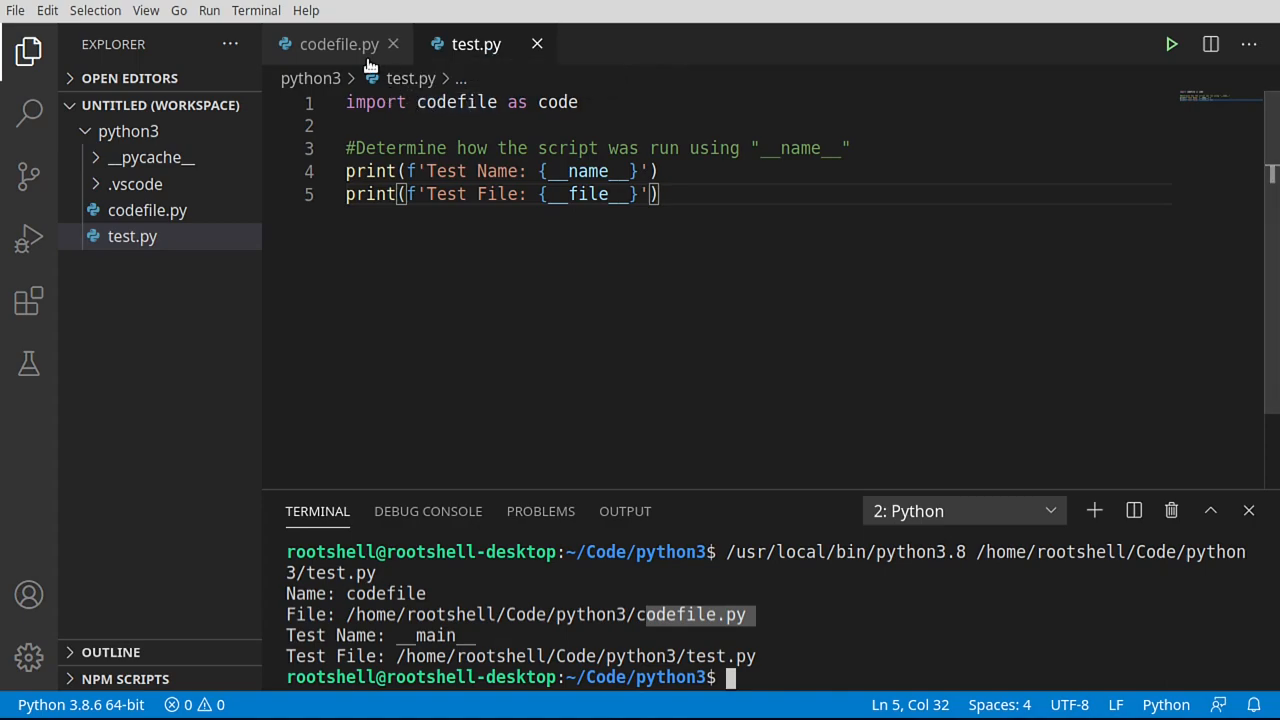
{"action": "left_click", "coordinate": [338, 44]}
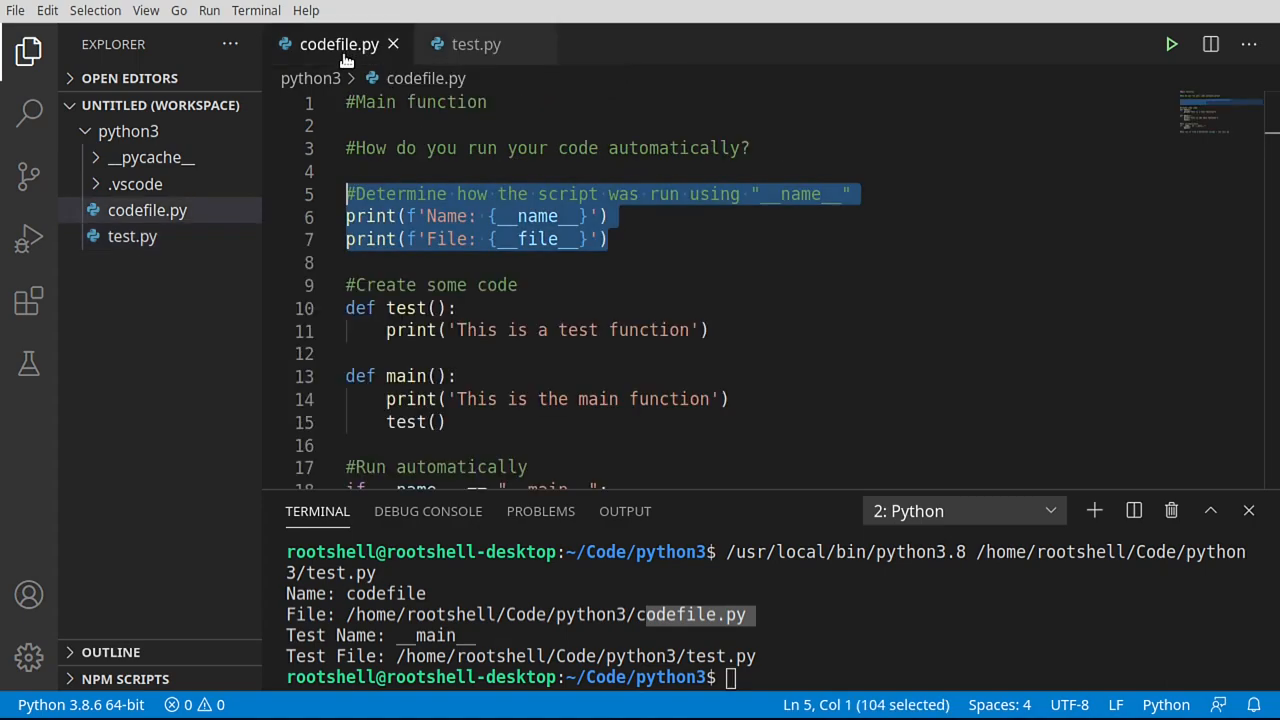
{"action": "mouse_move", "coordinate": [372, 240]}
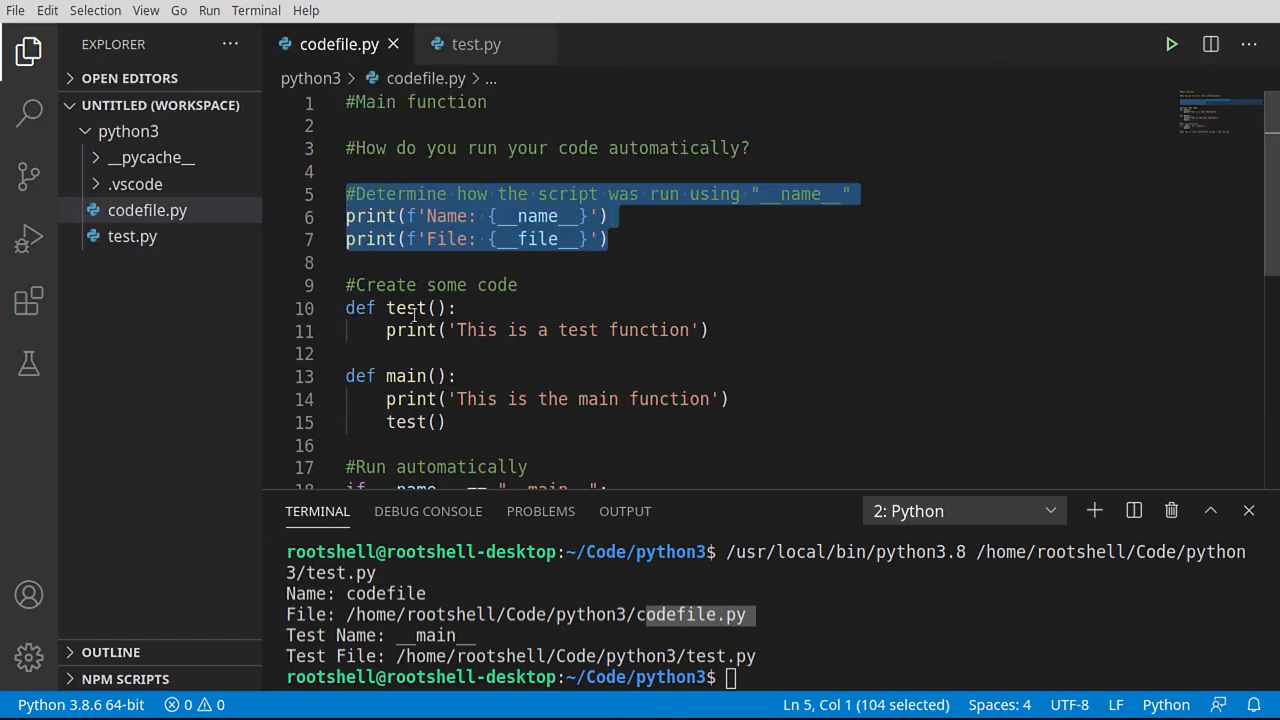
{"action": "scroll", "scroll_direction": "down", "scroll_amount": 3}
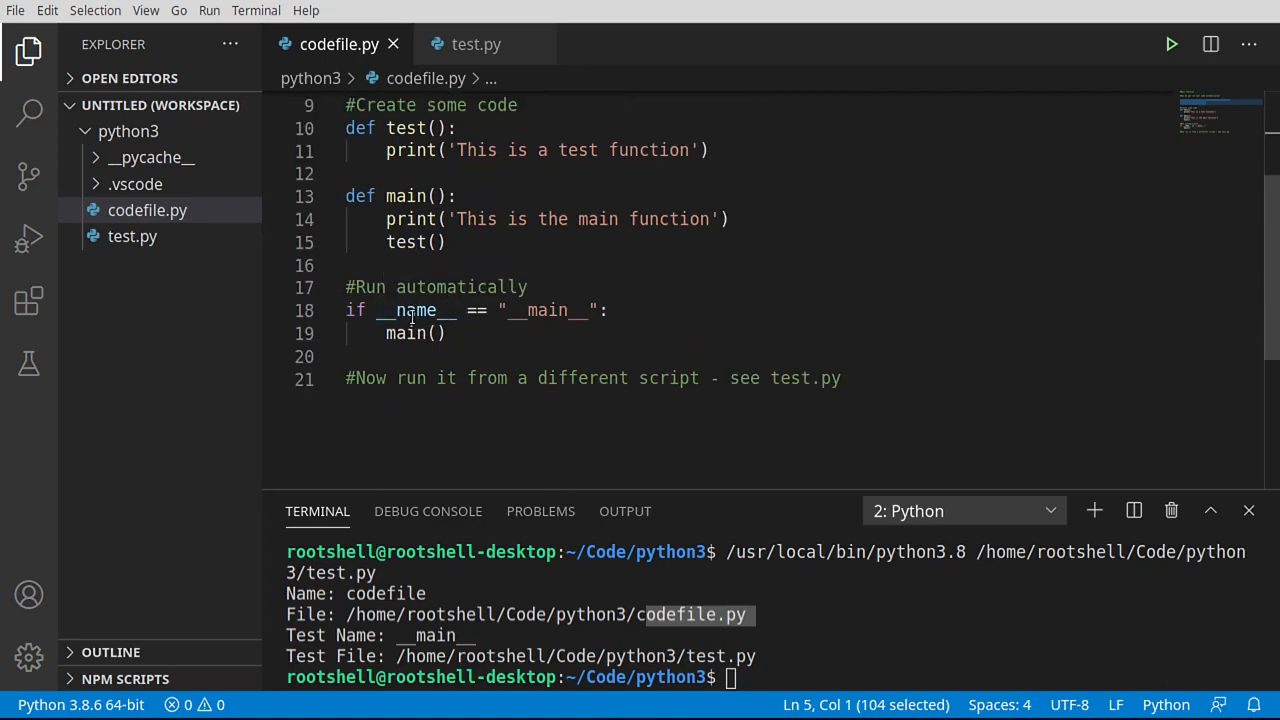
{"action": "double_click", "coordinate": [404, 332]}
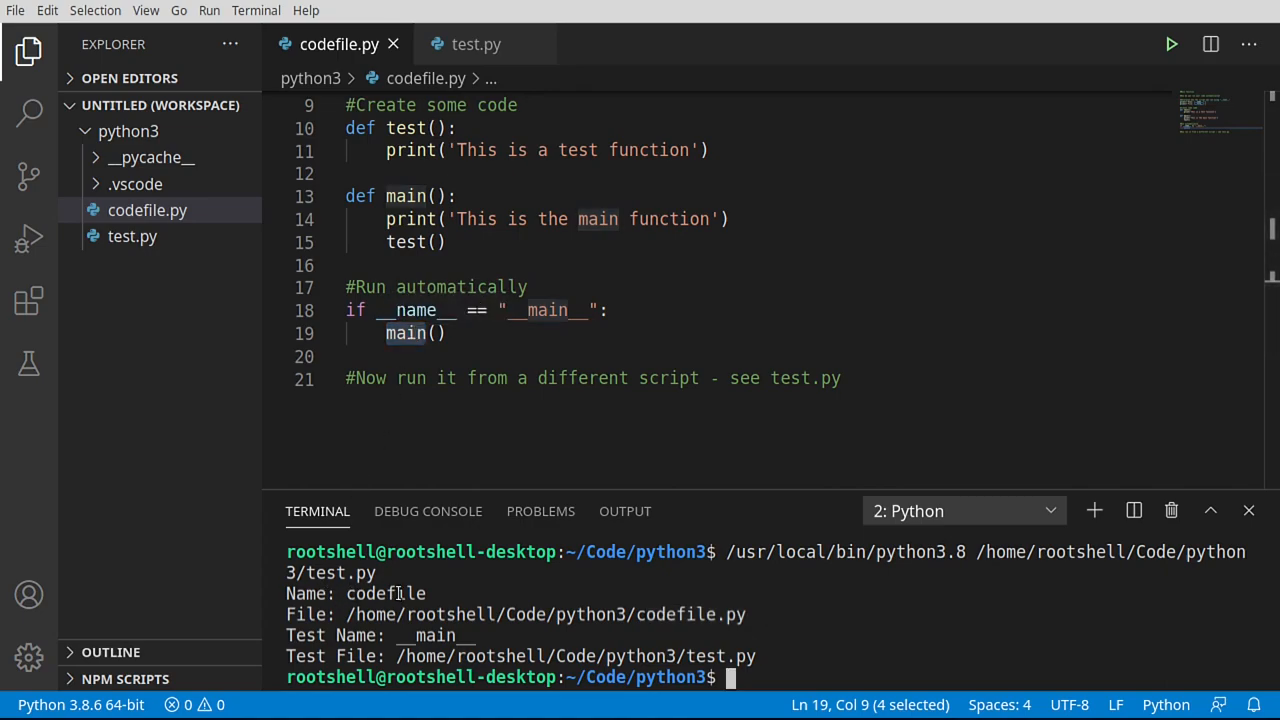
{"action": "double_click", "coordinate": [384, 592]}
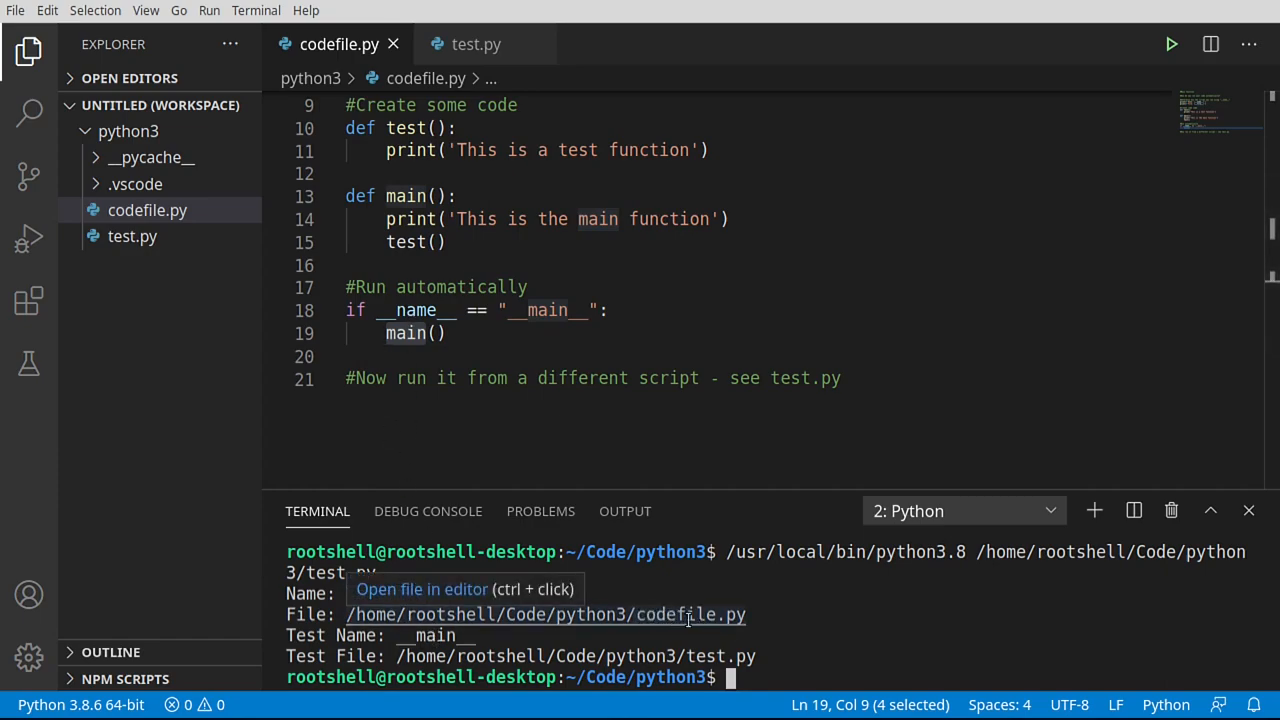
{"action": "mouse_move", "coordinate": [644, 614]}
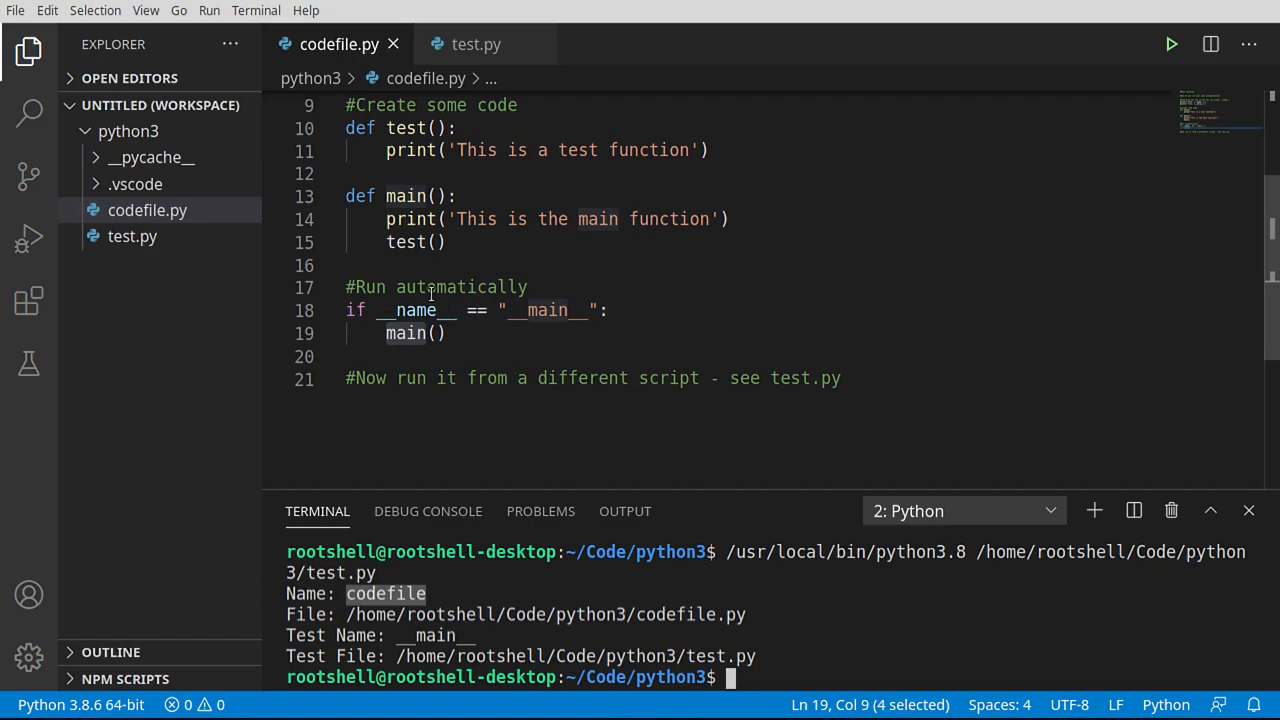
{"action": "left_click", "coordinate": [476, 44]}
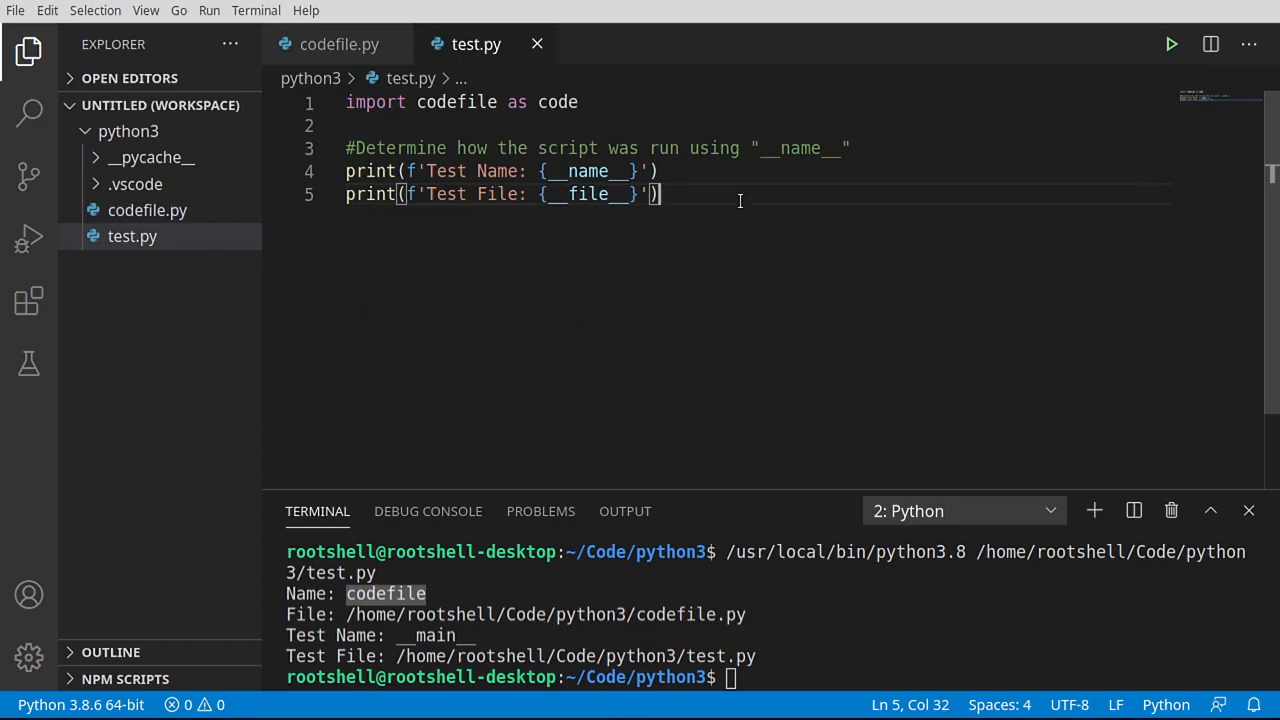
Add a code.test() call to test.py and run it, printing 'This is a test function'
{"action": "type", "text": "code.test("}
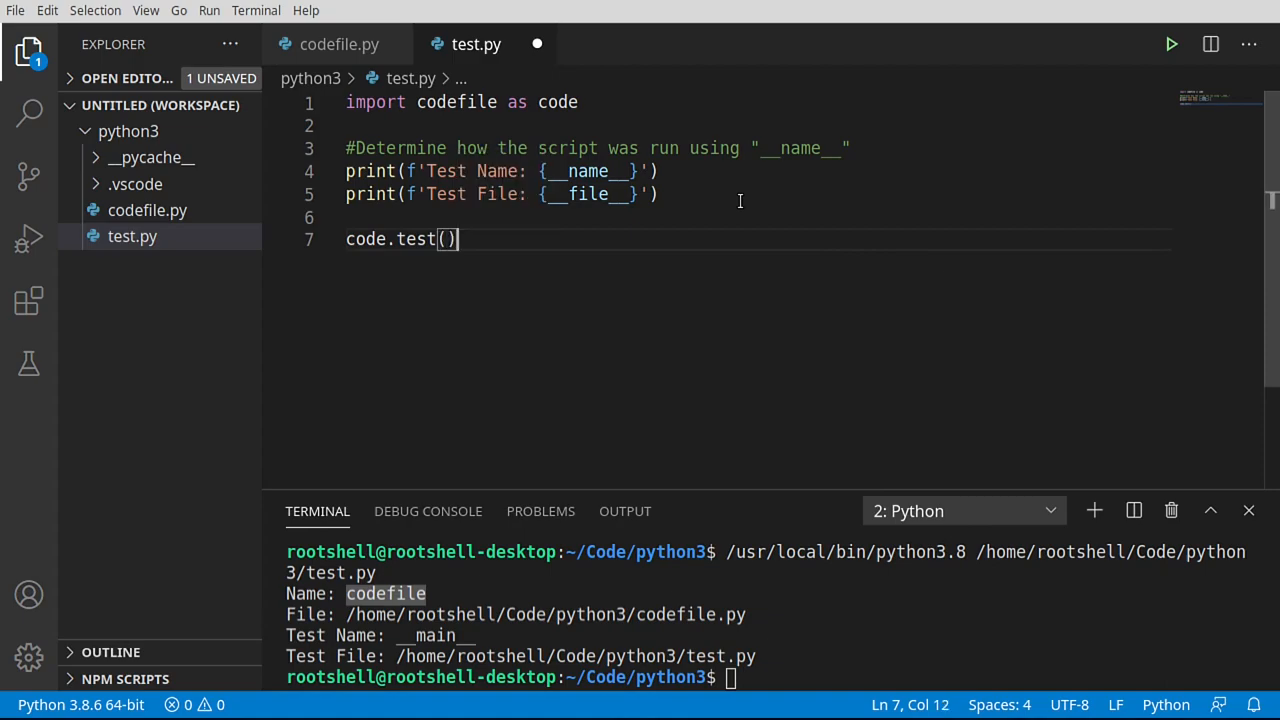
{"action": "key", "text": "ctrl+s"}
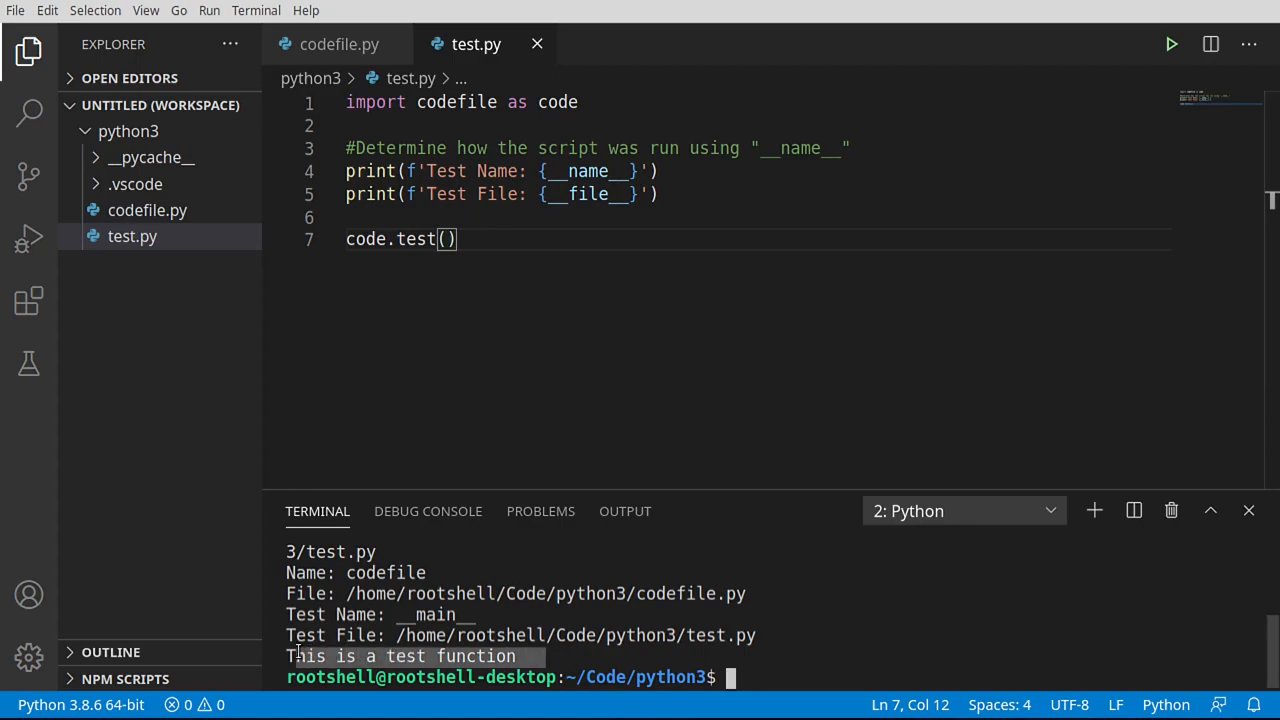
{"action": "mouse_move", "coordinate": [812, 648]}
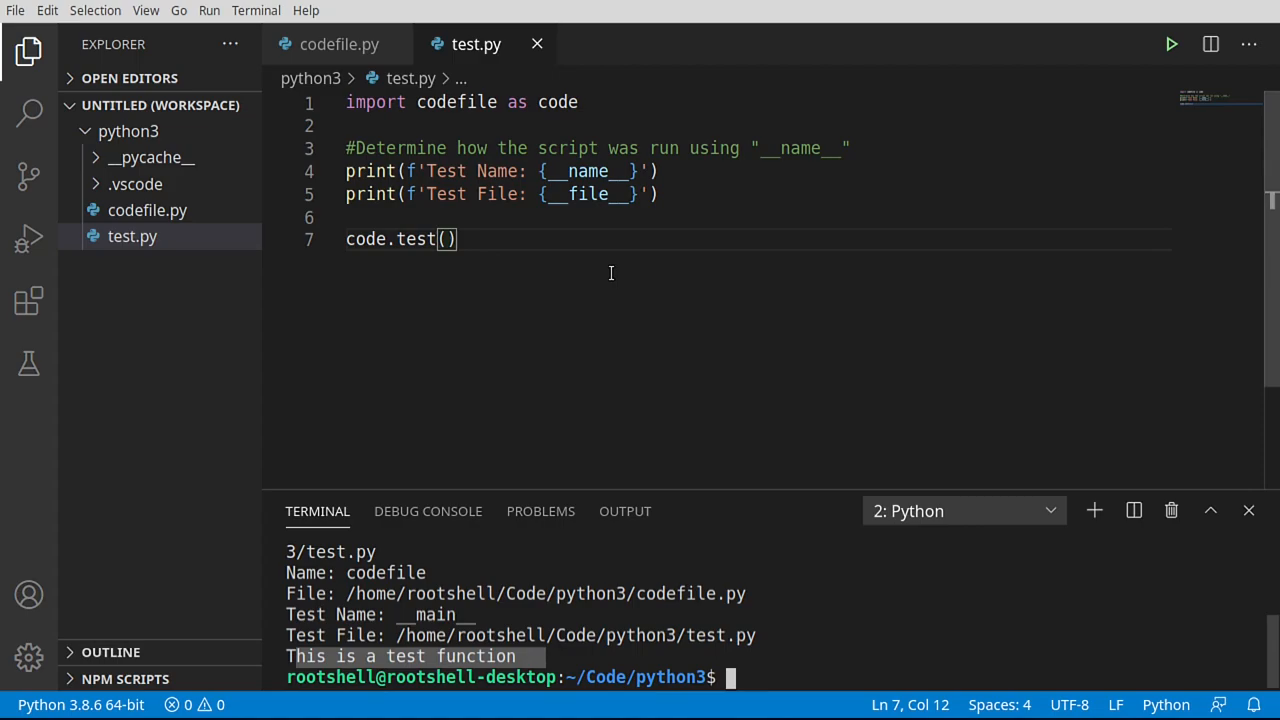
Run codefile.py directly and compare the Name output changing from codefile to __main__
{"action": "left_click", "coordinate": [340, 44]}
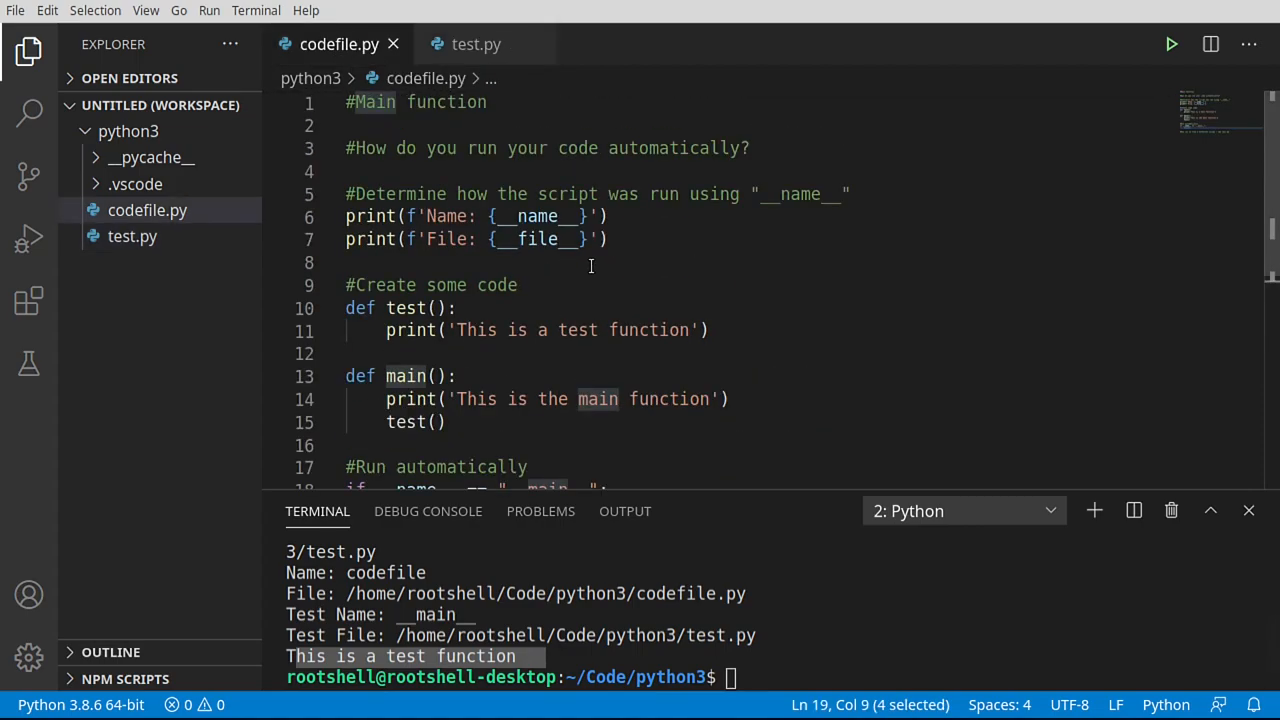
{"action": "mouse_move", "coordinate": [340, 44]}
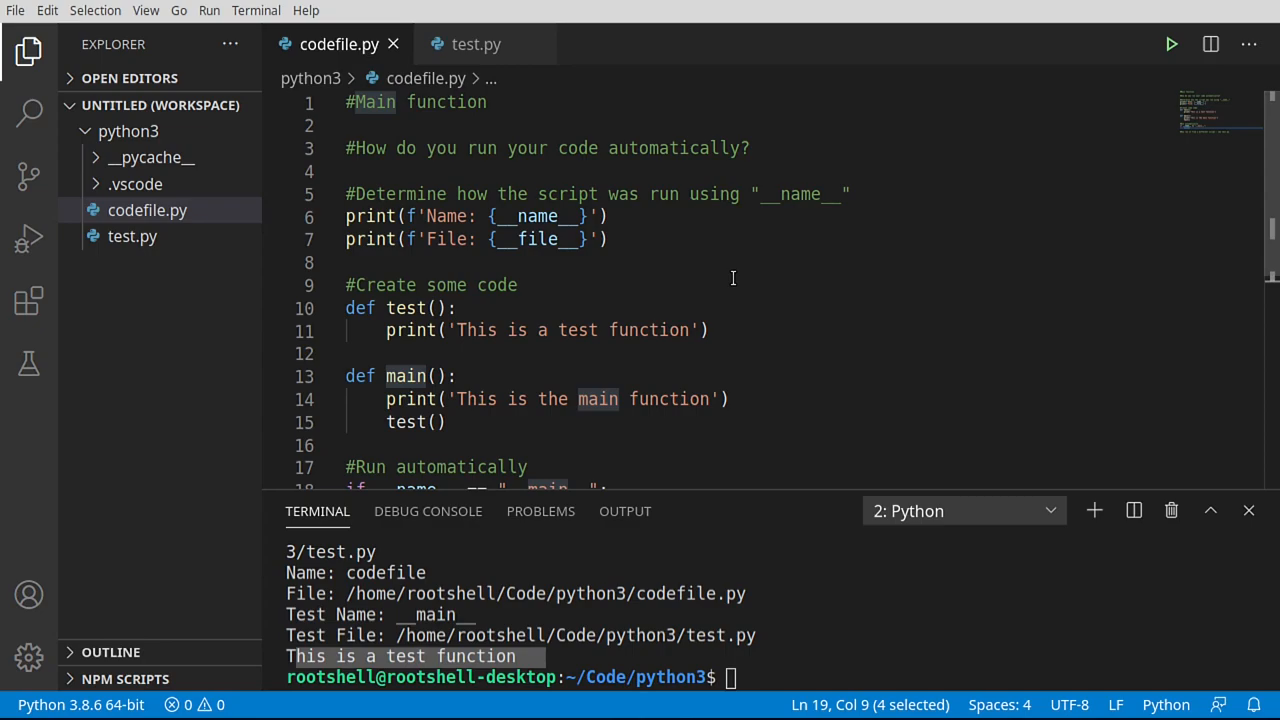
{"action": "scroll", "scroll_direction": "down", "scroll_amount": 3}
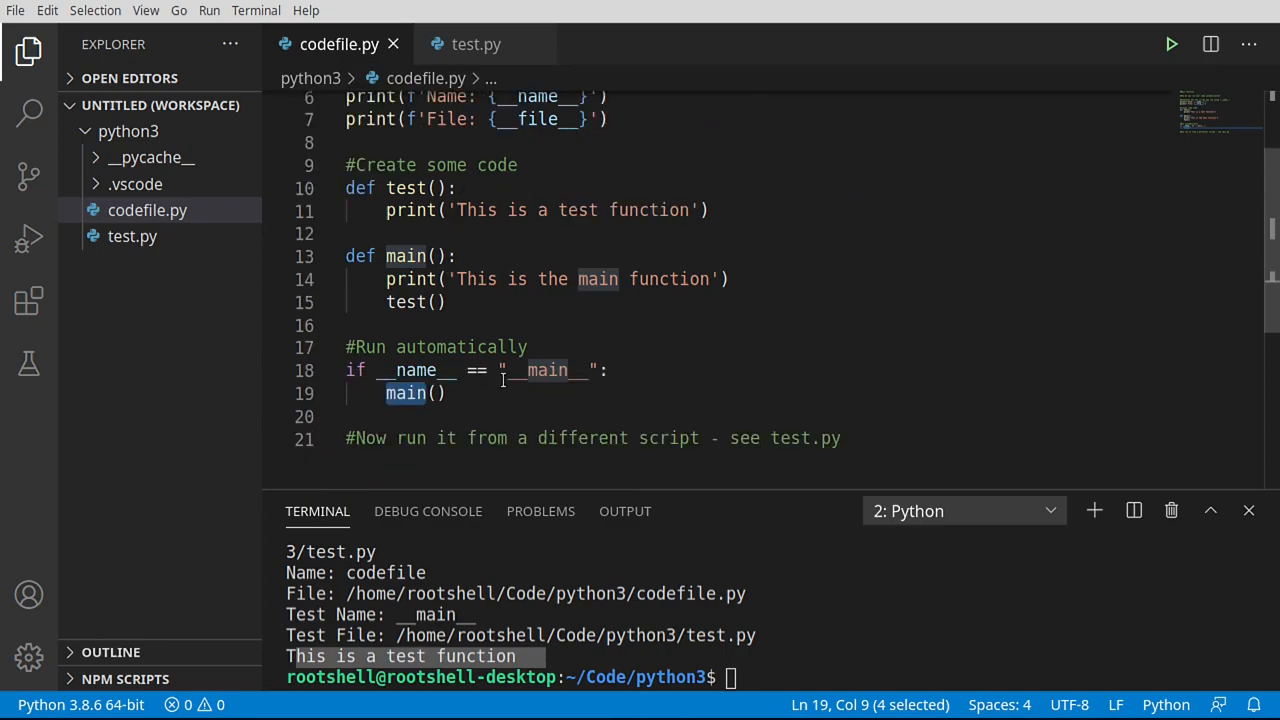
{"action": "mouse_move", "coordinate": [418, 370]}
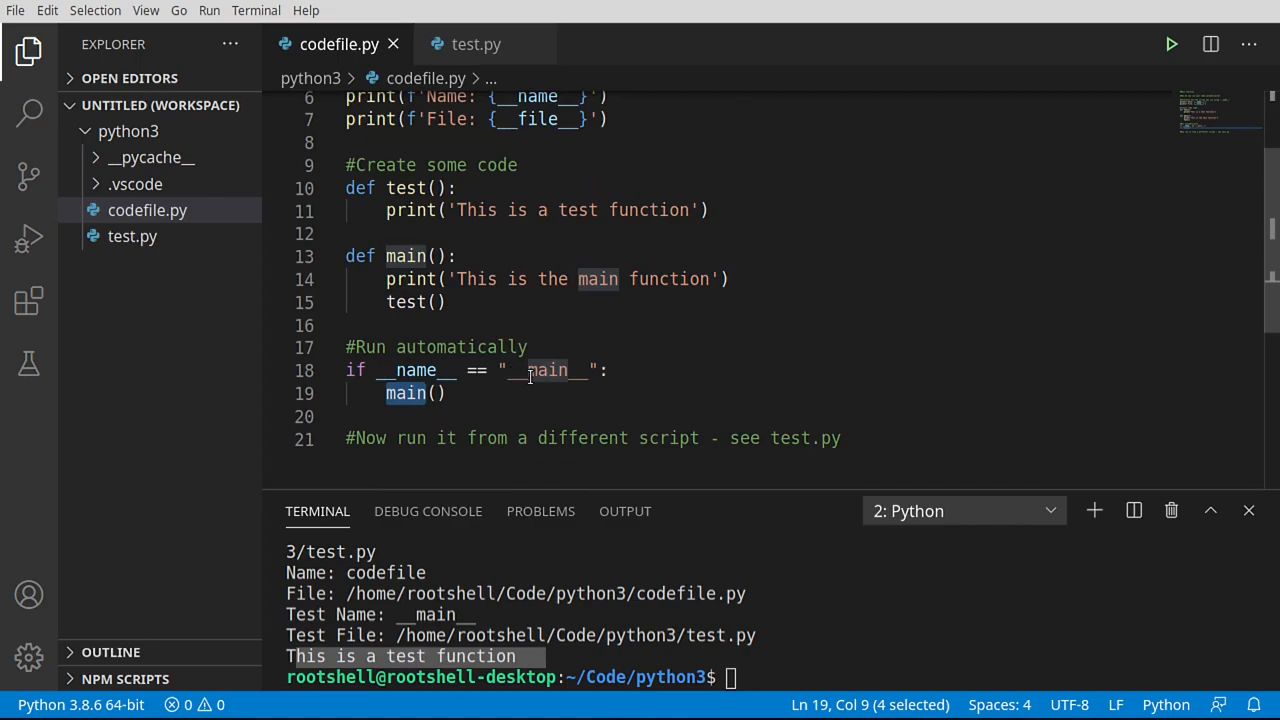
{"action": "mouse_move", "coordinate": [544, 294]}
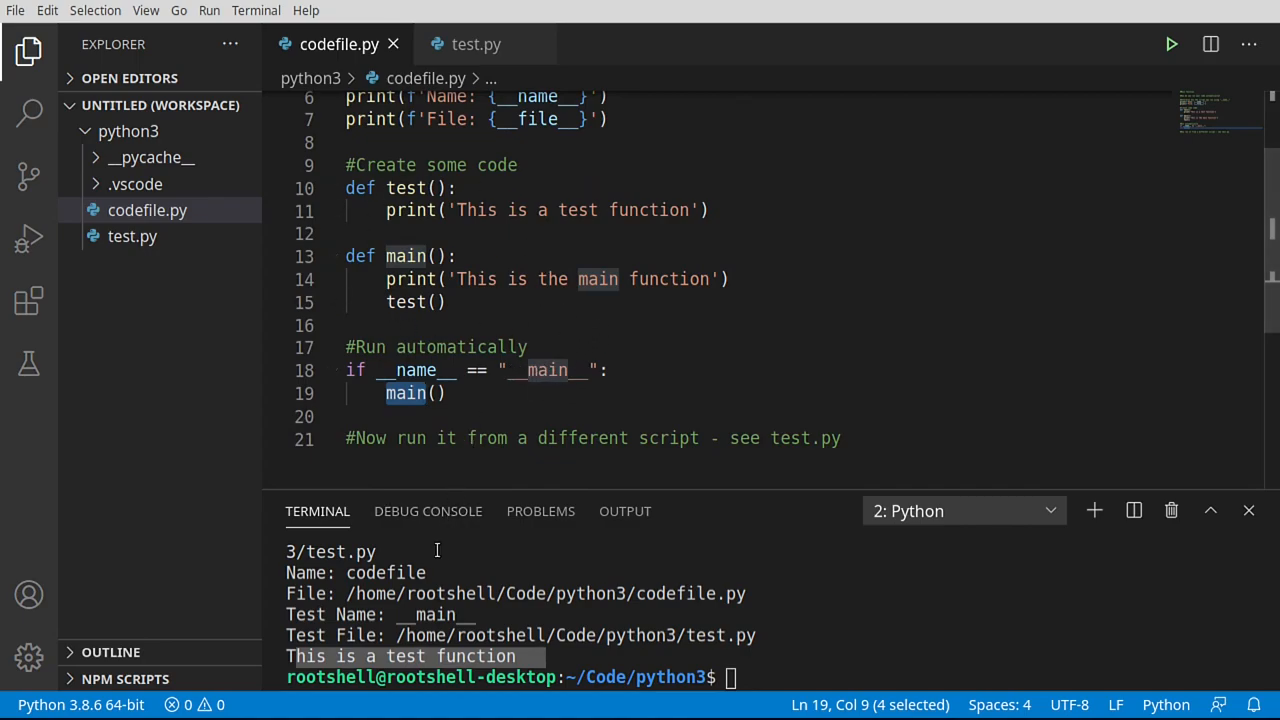
{"action": "double_click", "coordinate": [384, 572]}
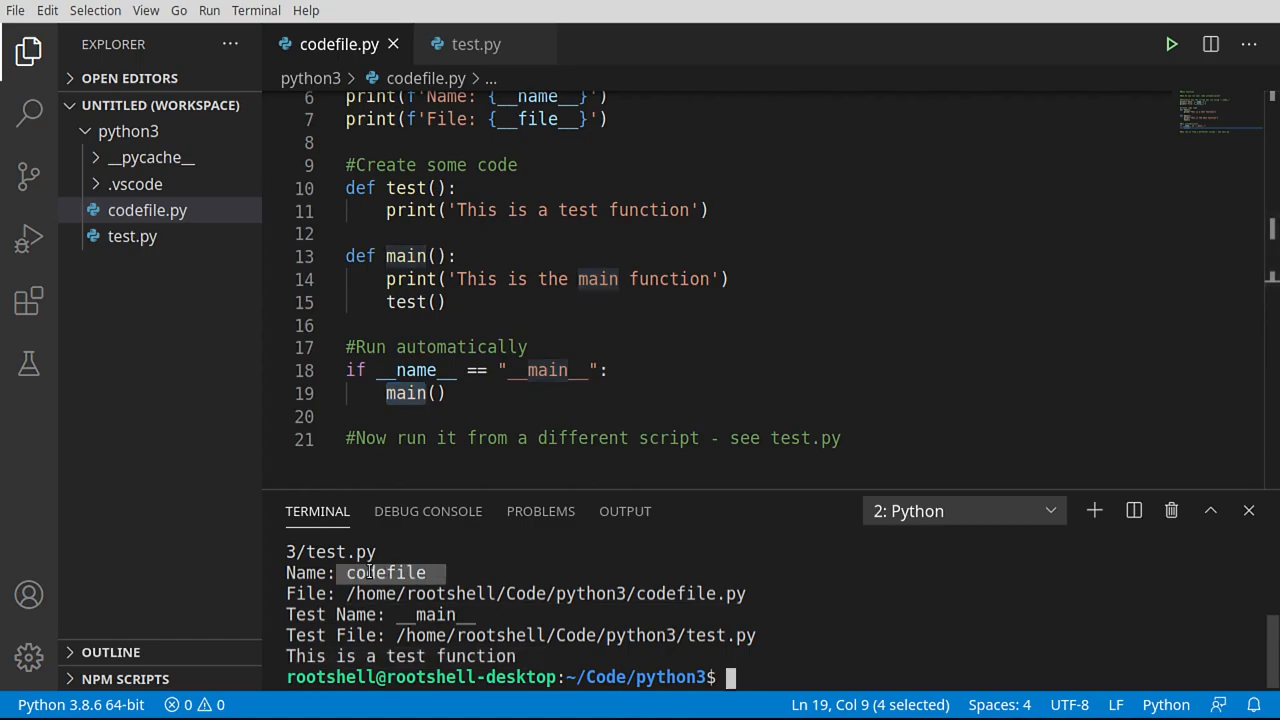
{"action": "mouse_move", "coordinate": [514, 552]}
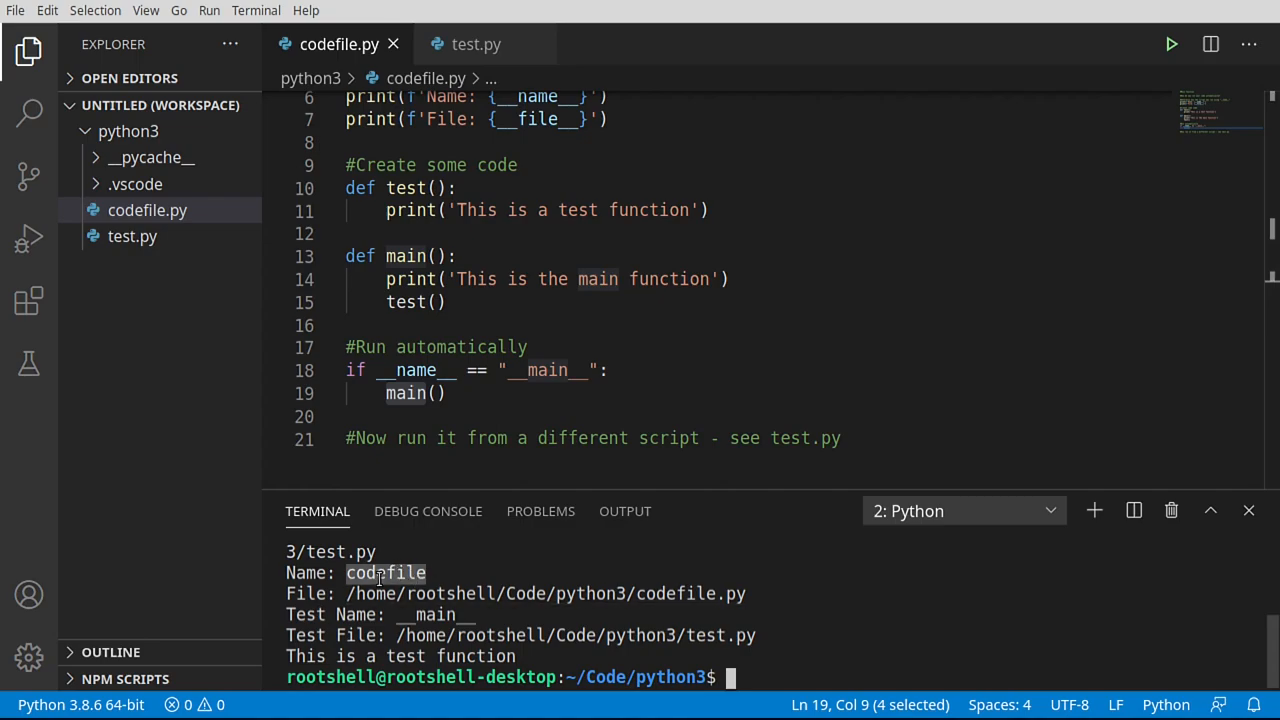
{"action": "mouse_move", "coordinate": [428, 512]}
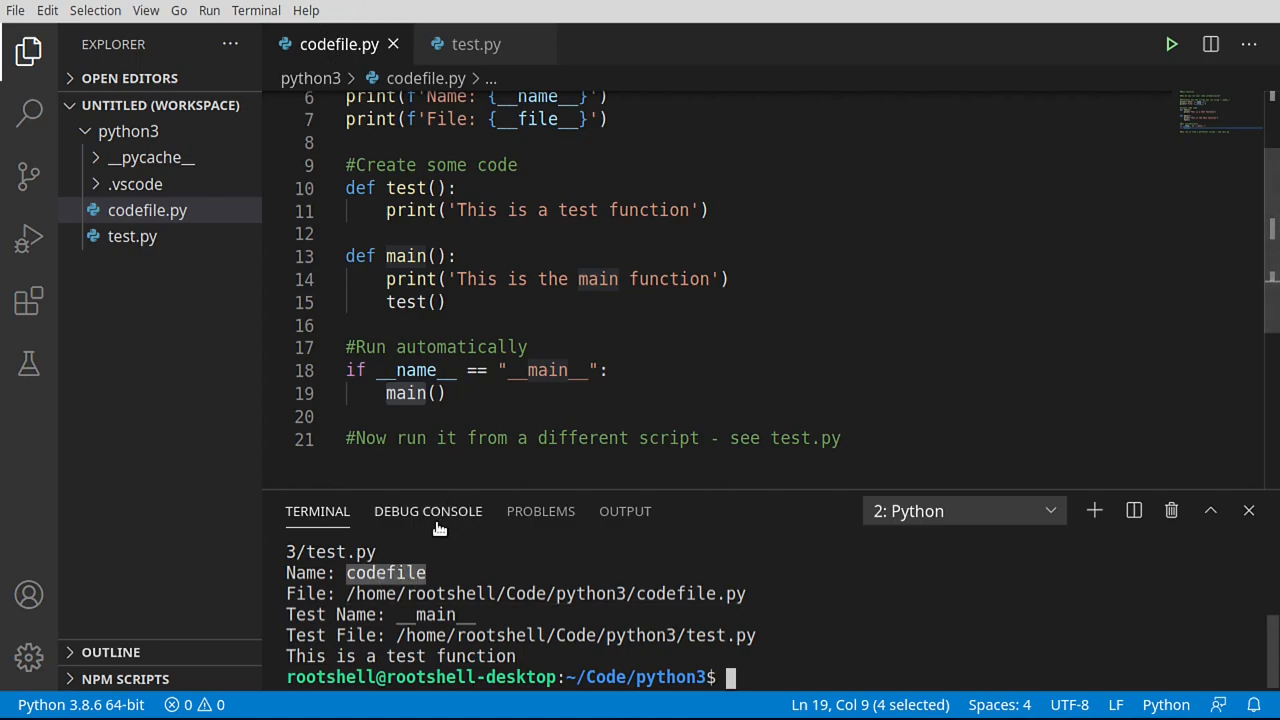
{"action": "mouse_move", "coordinate": [416, 560]}
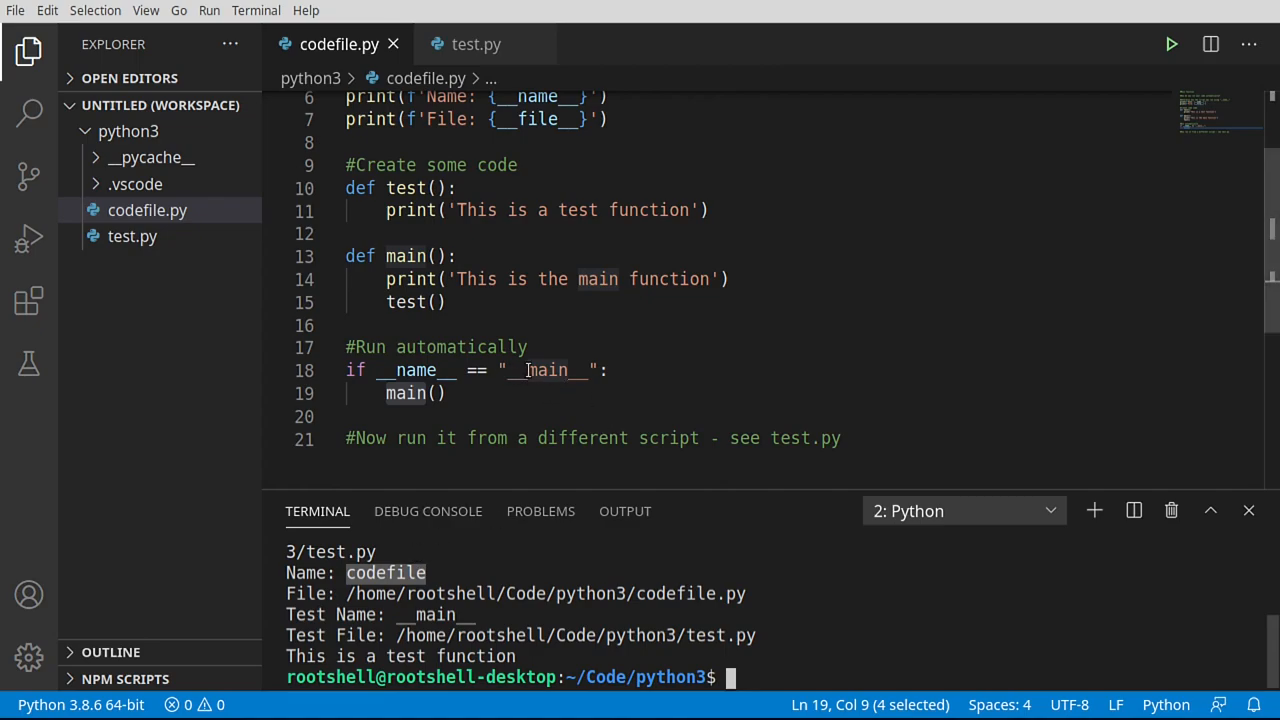
{"action": "mouse_move", "coordinate": [540, 376]}
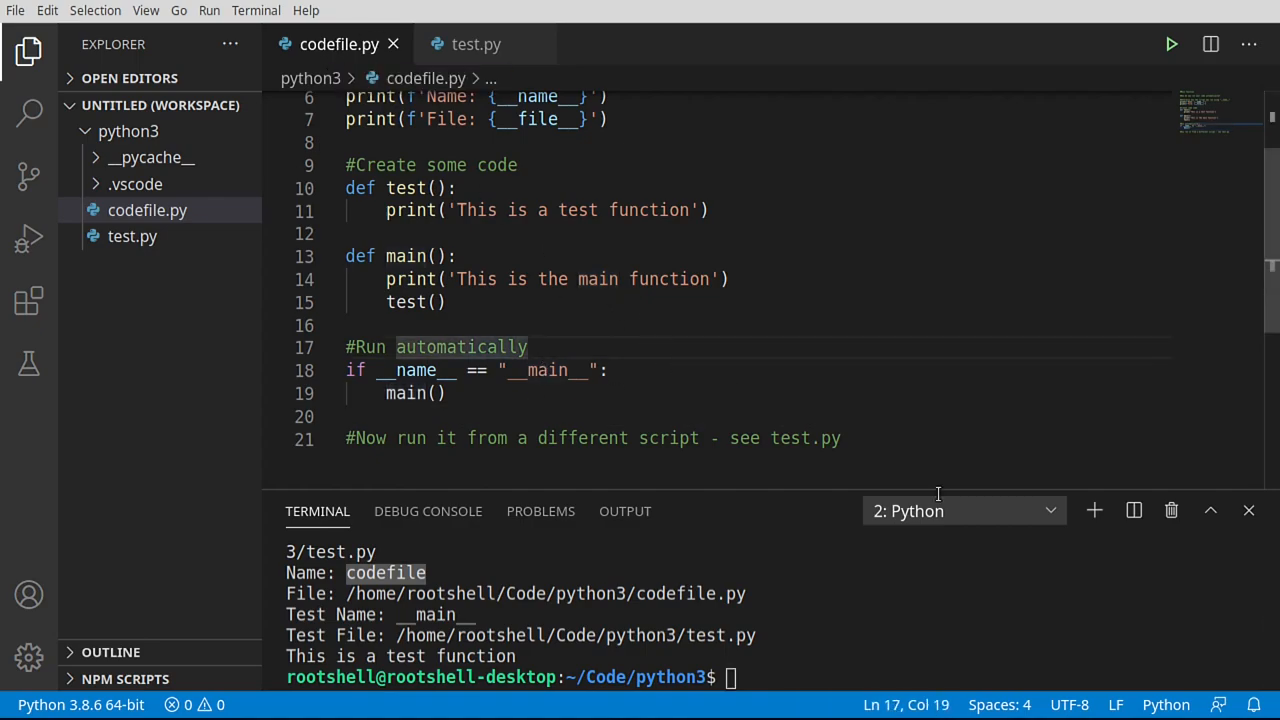
{"action": "left_click", "coordinate": [1172, 44]}
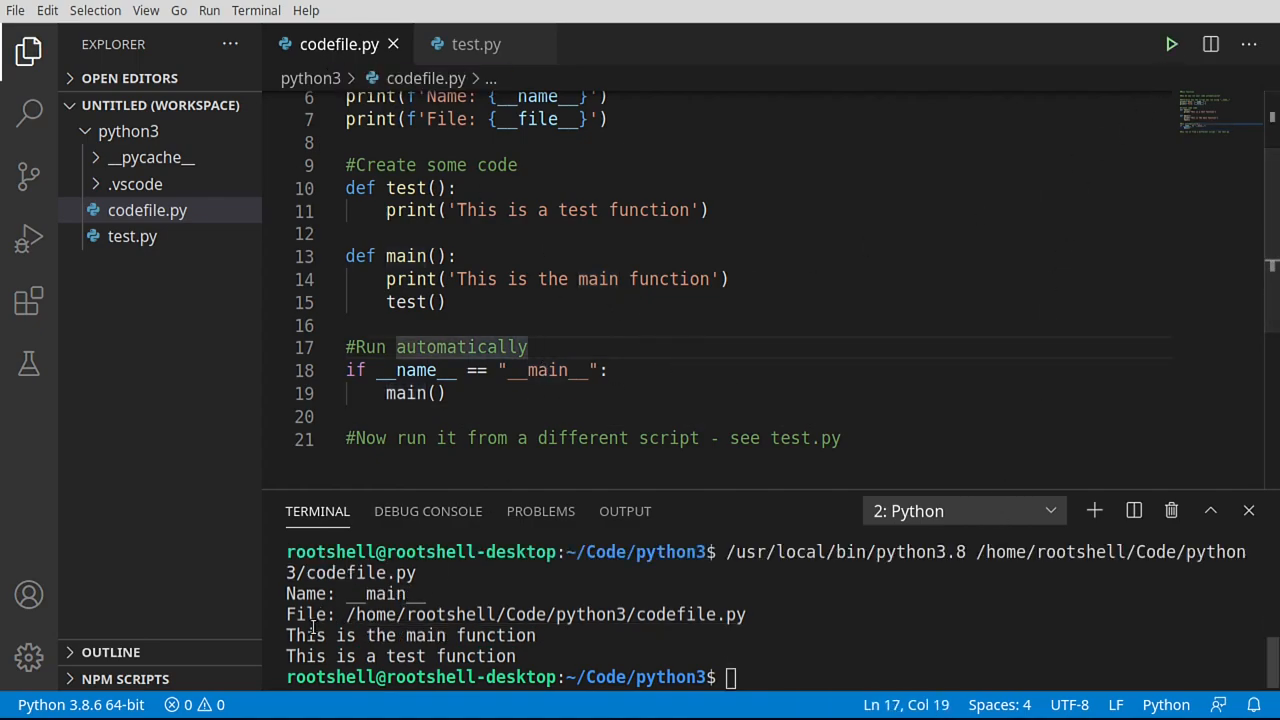
{"action": "double_click", "coordinate": [384, 594]}
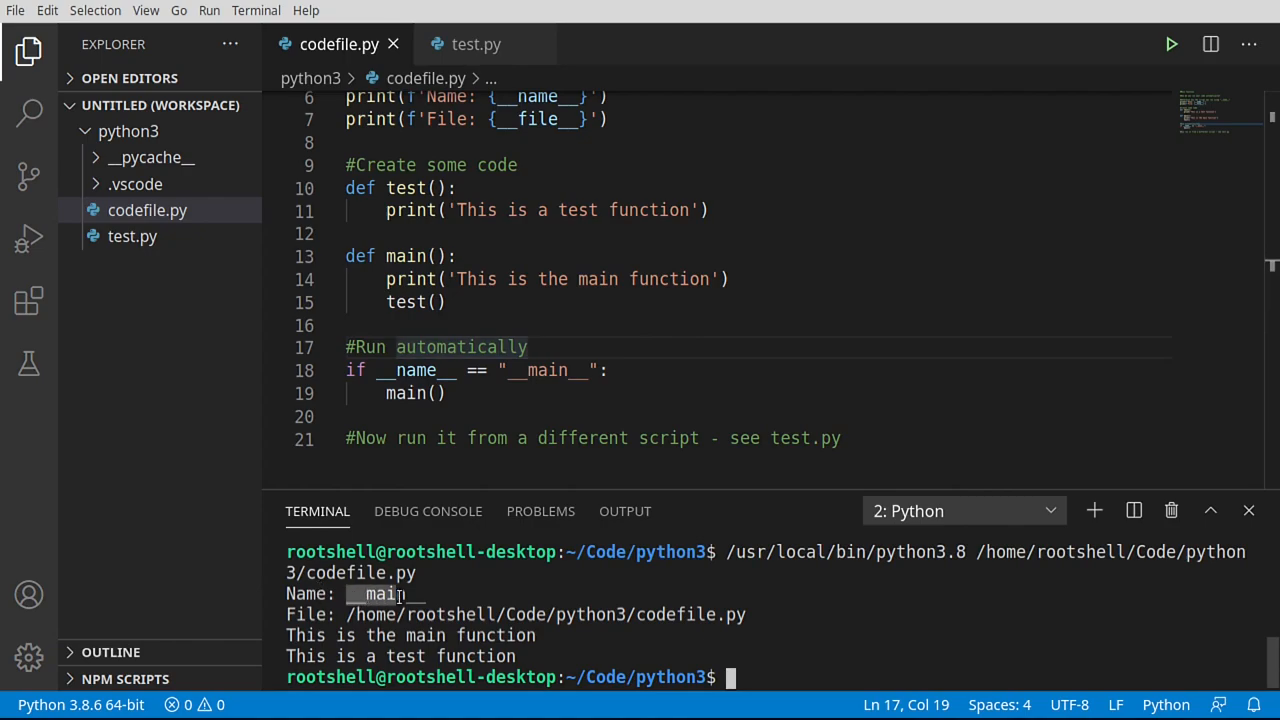